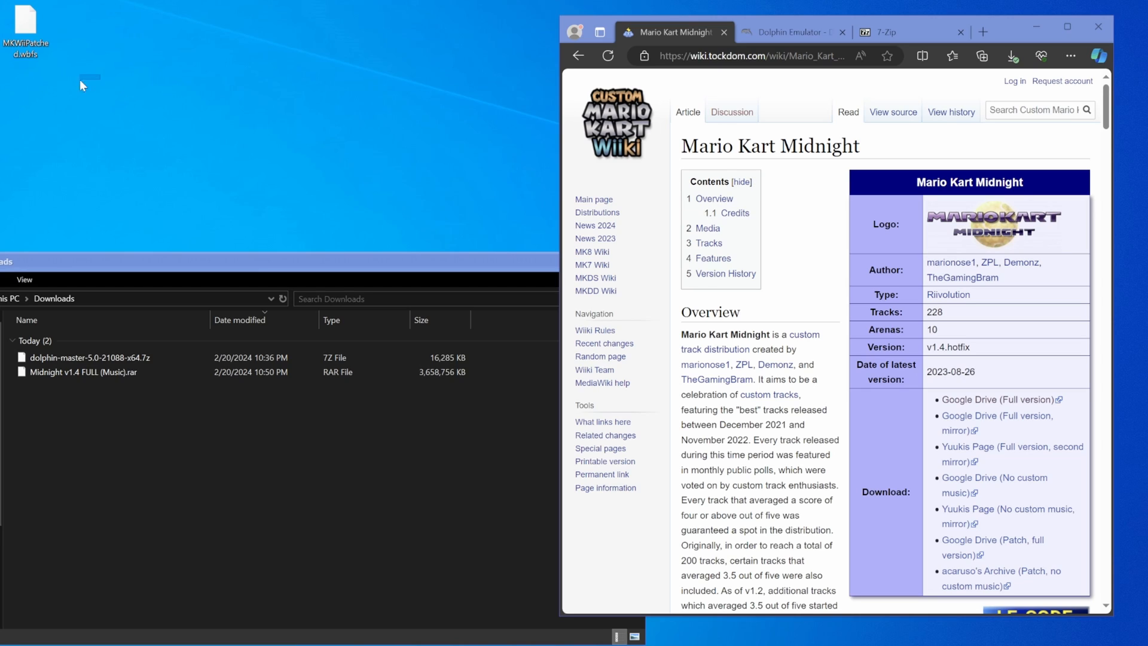
mouse_move(25, 28)
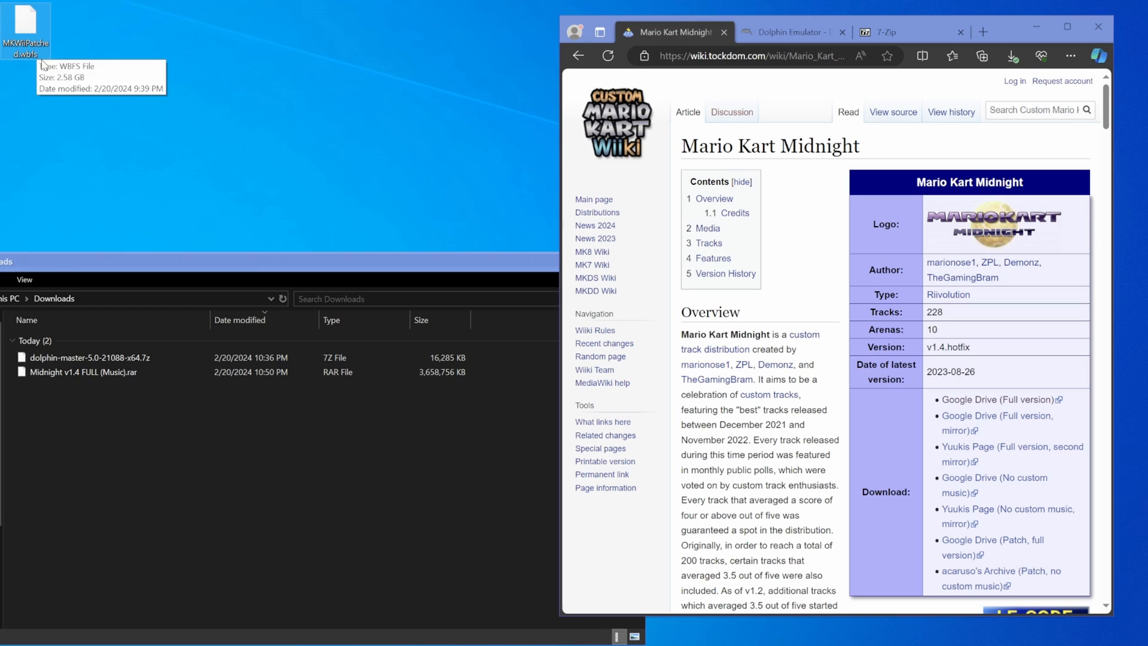
mouse_move(73, 77)
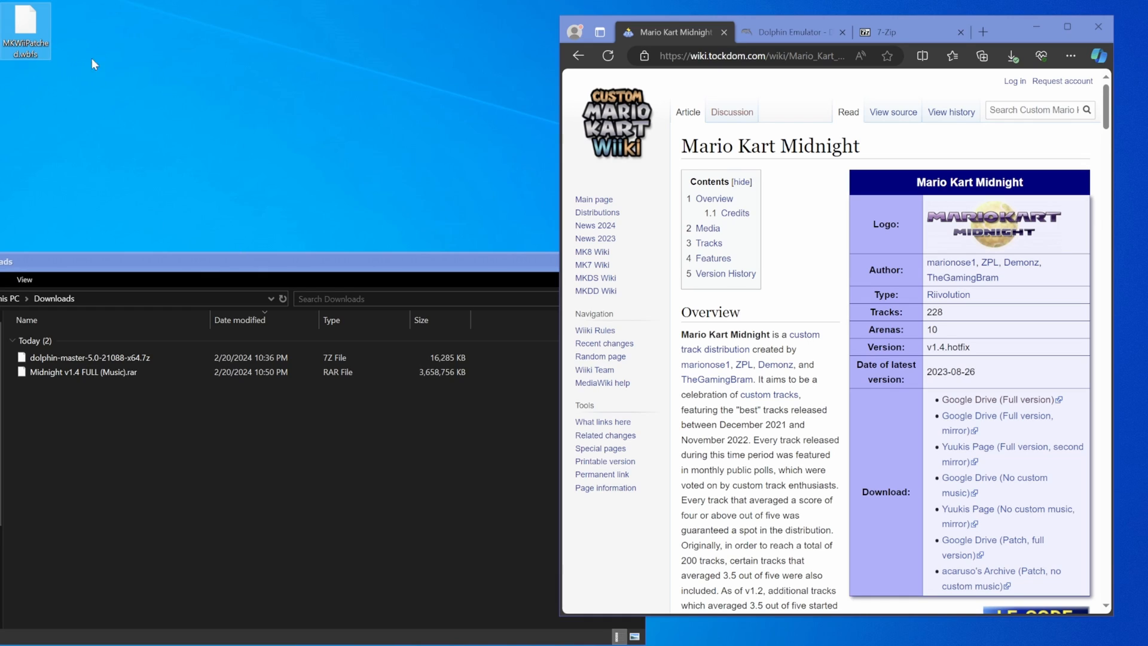
mouse_move(135, 63)
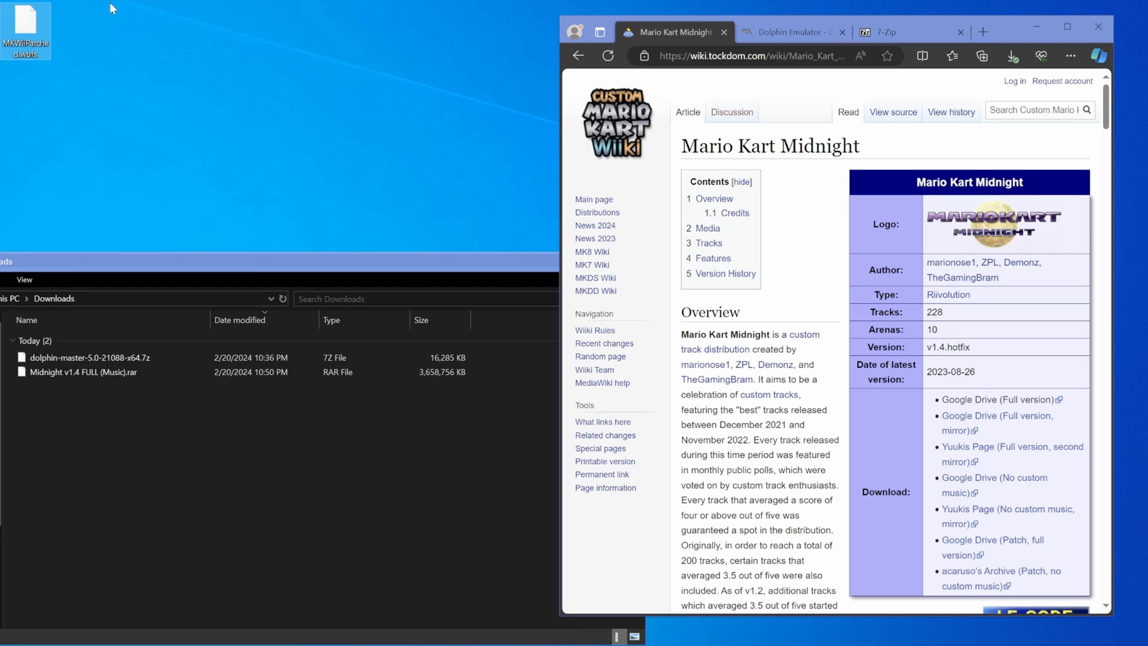
mouse_move(167, 99)
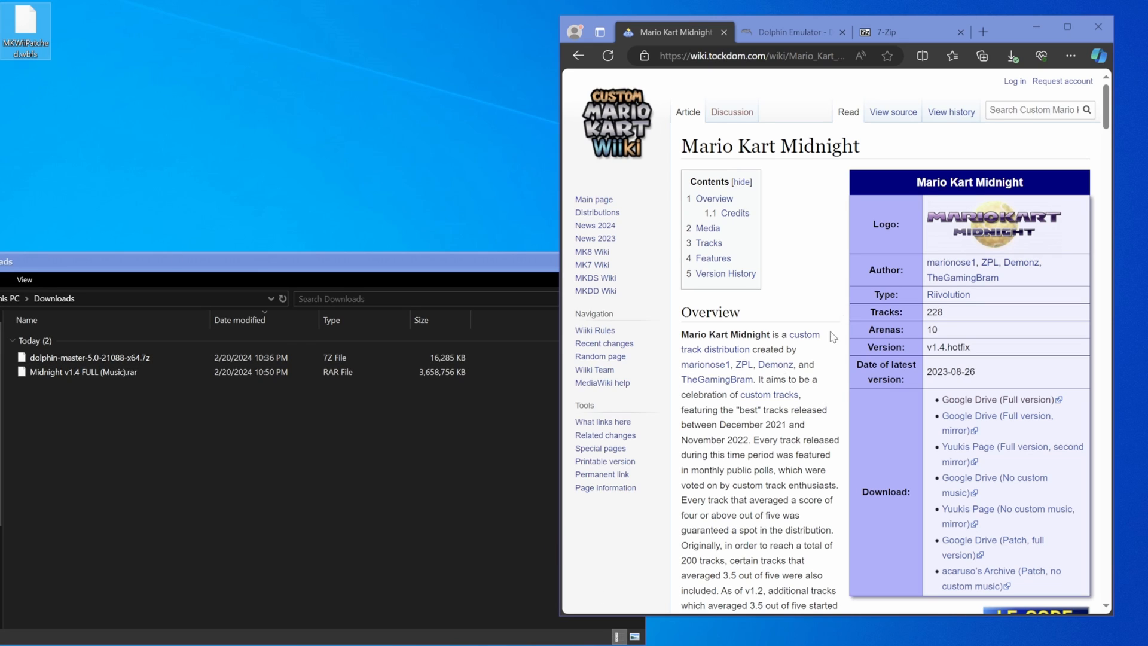
- Check the Dolphin and 7-Zip download pages for the 64-bit x64 builds, then return to the Midnight wiki
click(790, 32)
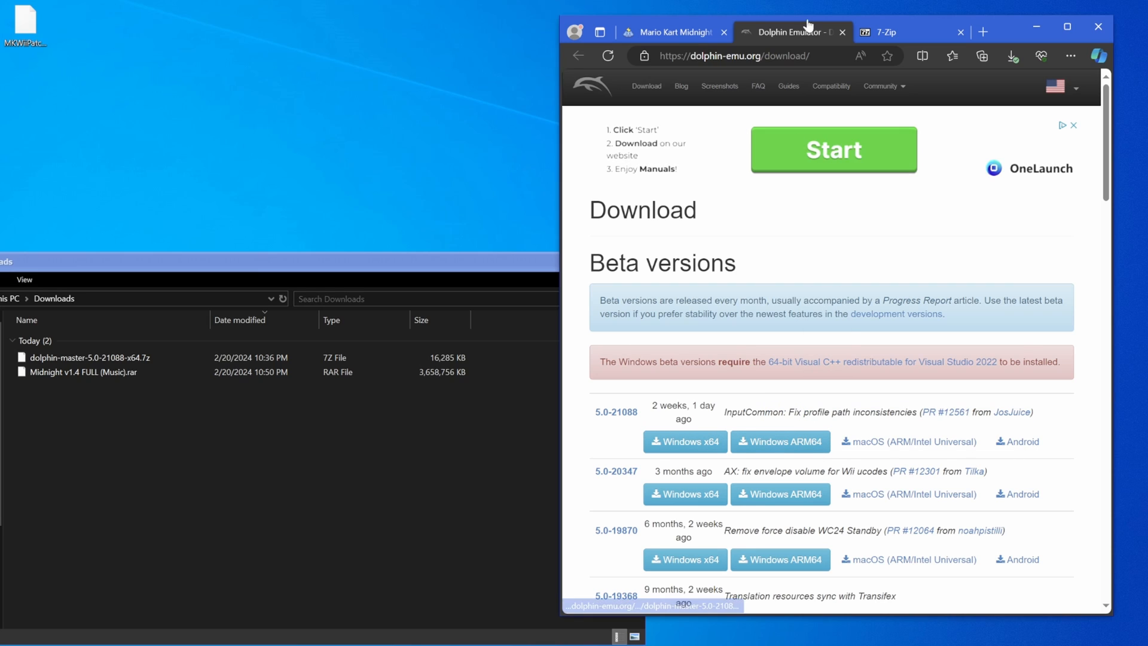
click(891, 31)
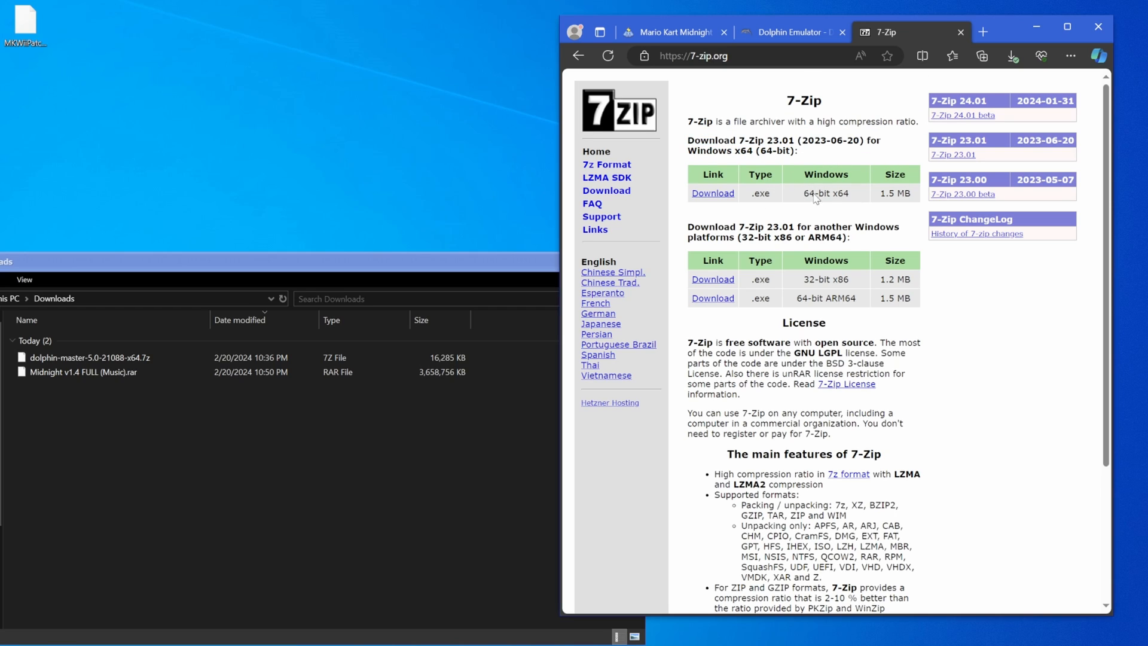
double_click(825, 192)
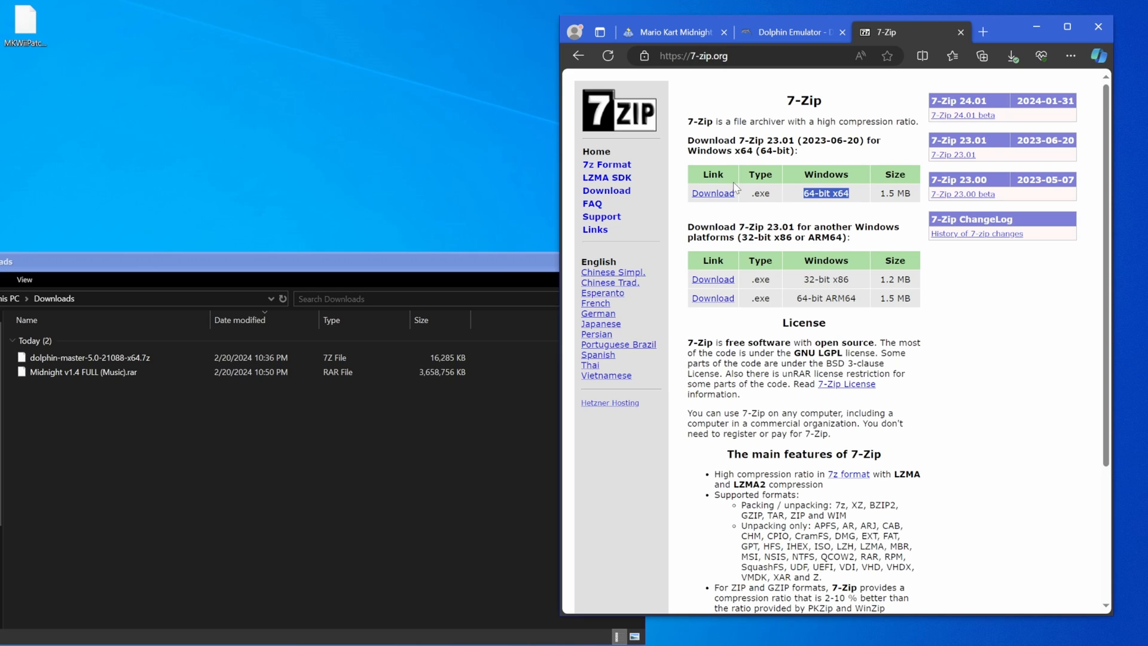
mouse_move(741, 101)
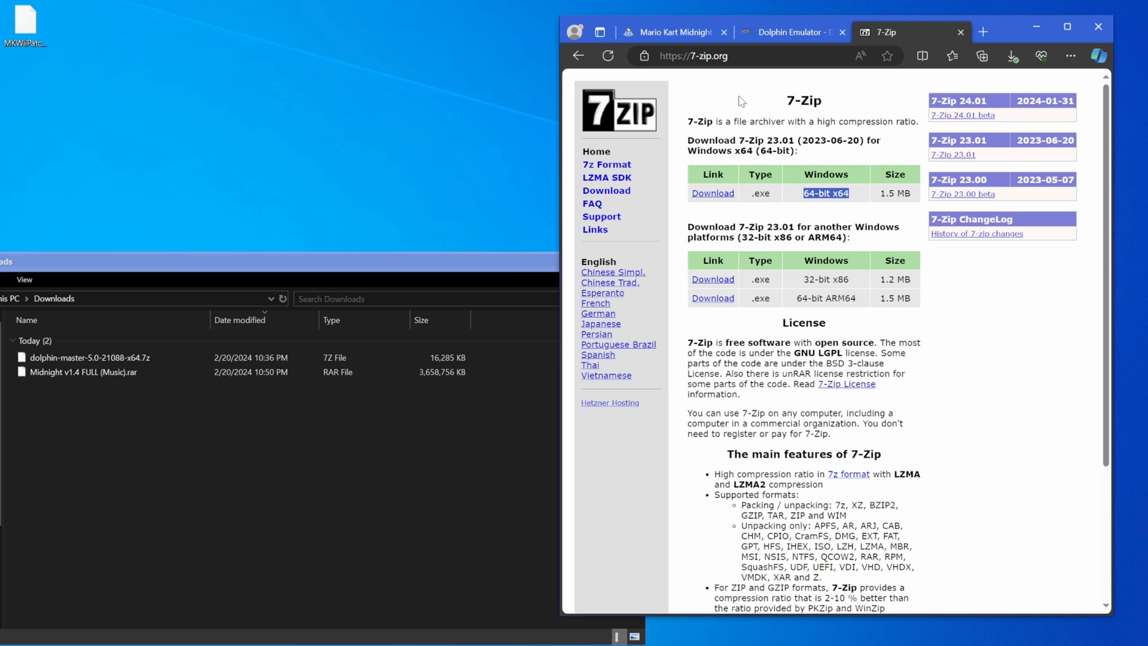
click(670, 31)
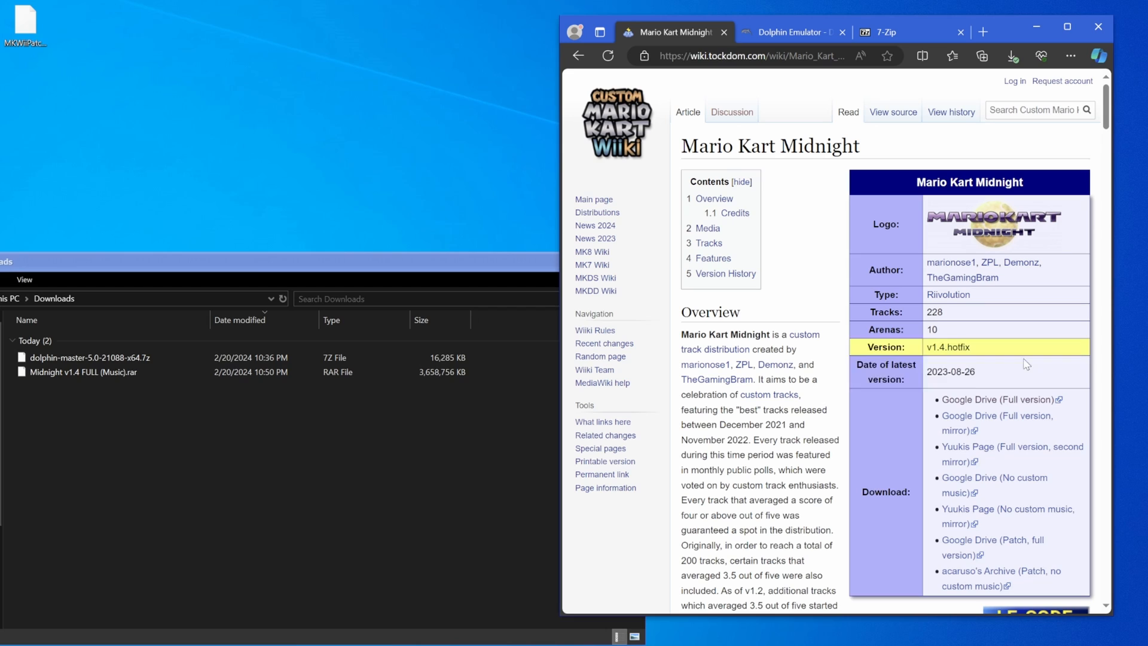
- Extract the dolphin-master archive into its own folder with 7-Zip and go into its Dolphin-x64 folder
click(81, 372)
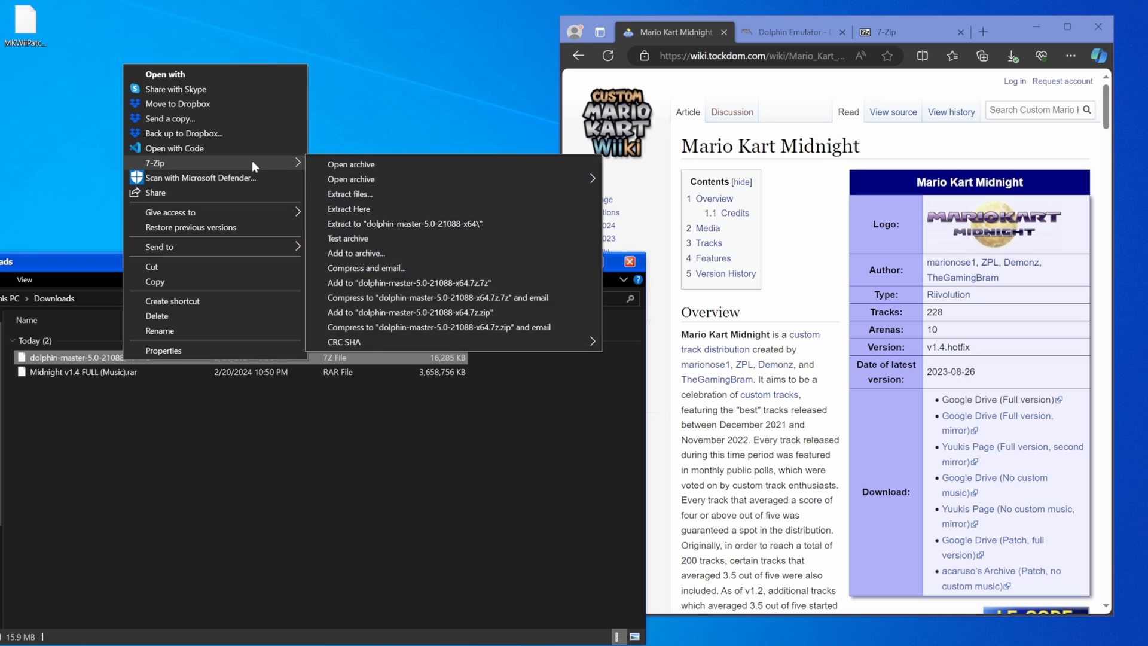
click(349, 208)
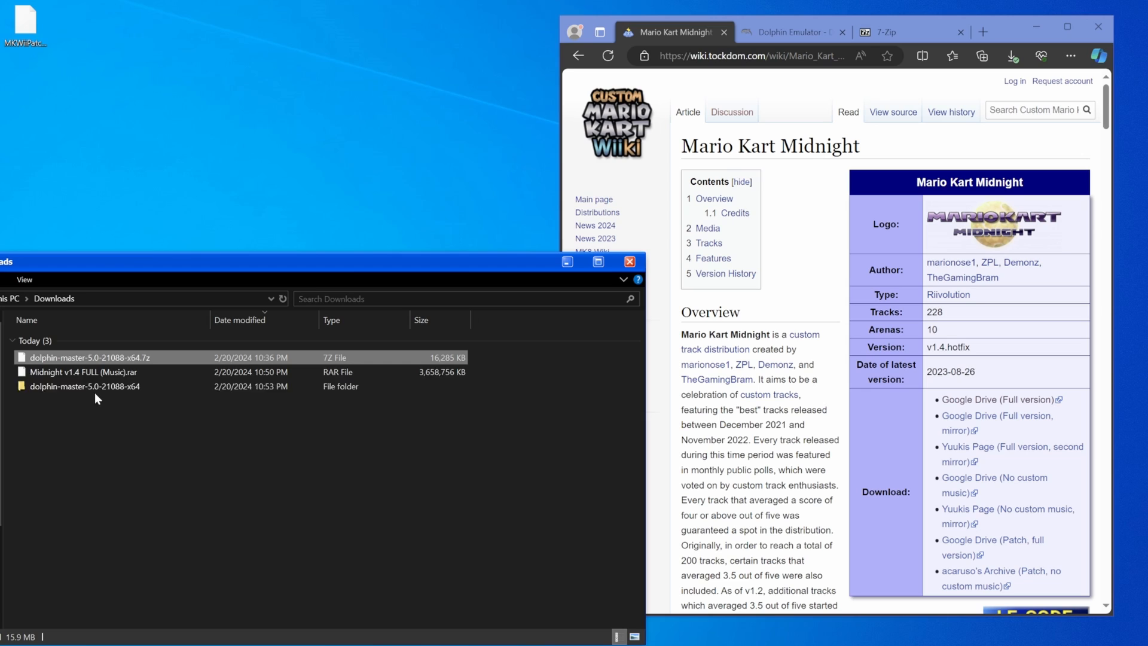
double_click(84, 386)
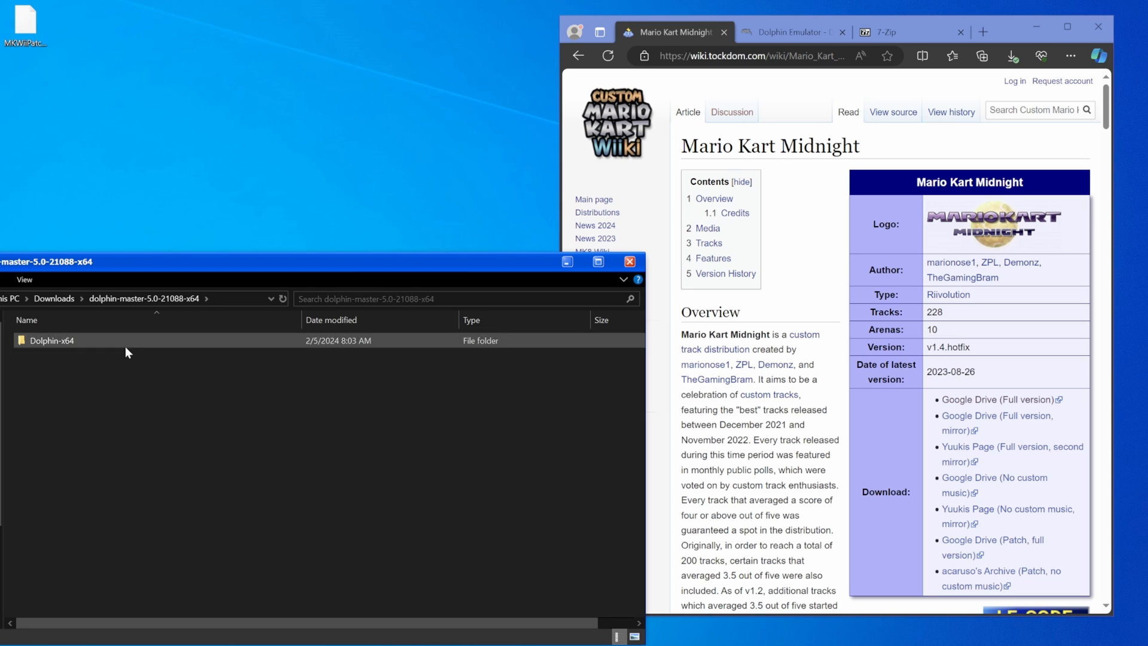
mouse_move(51, 341)
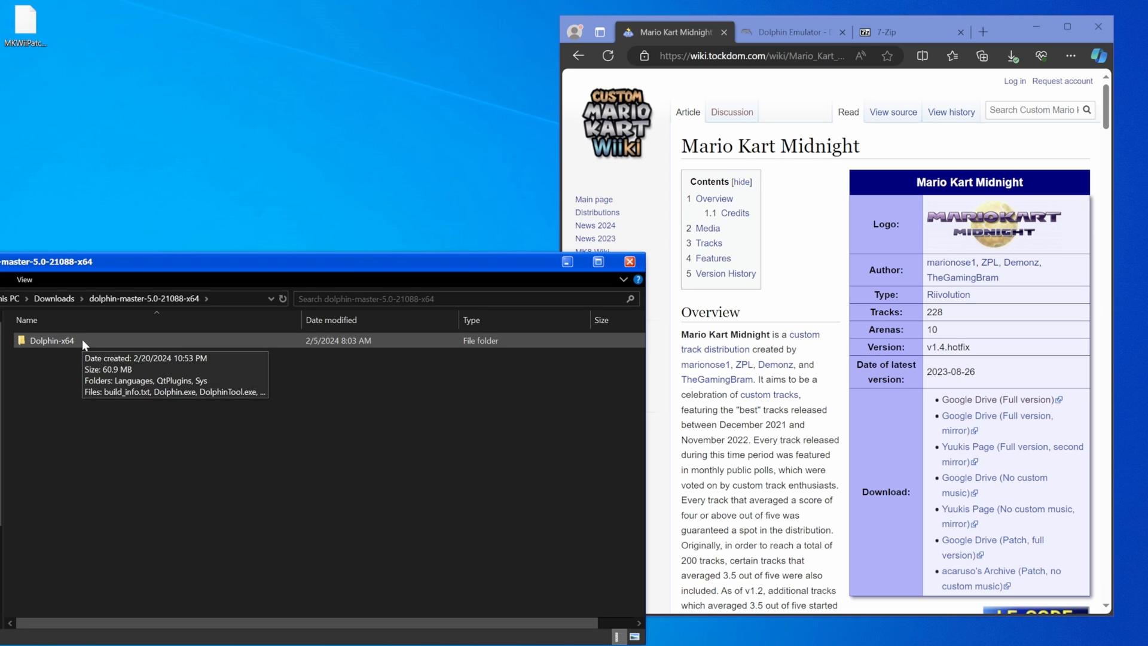
double_click(51, 339)
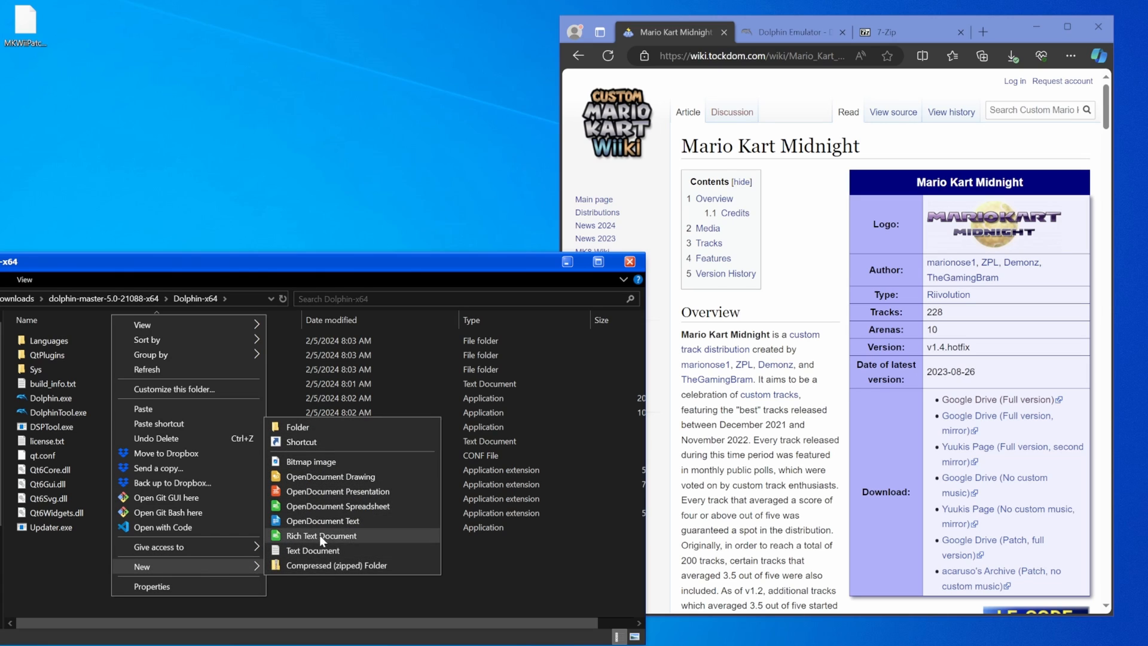
- Create a new empty text document in Dolphin-x64 named portable.txt
click(312, 550)
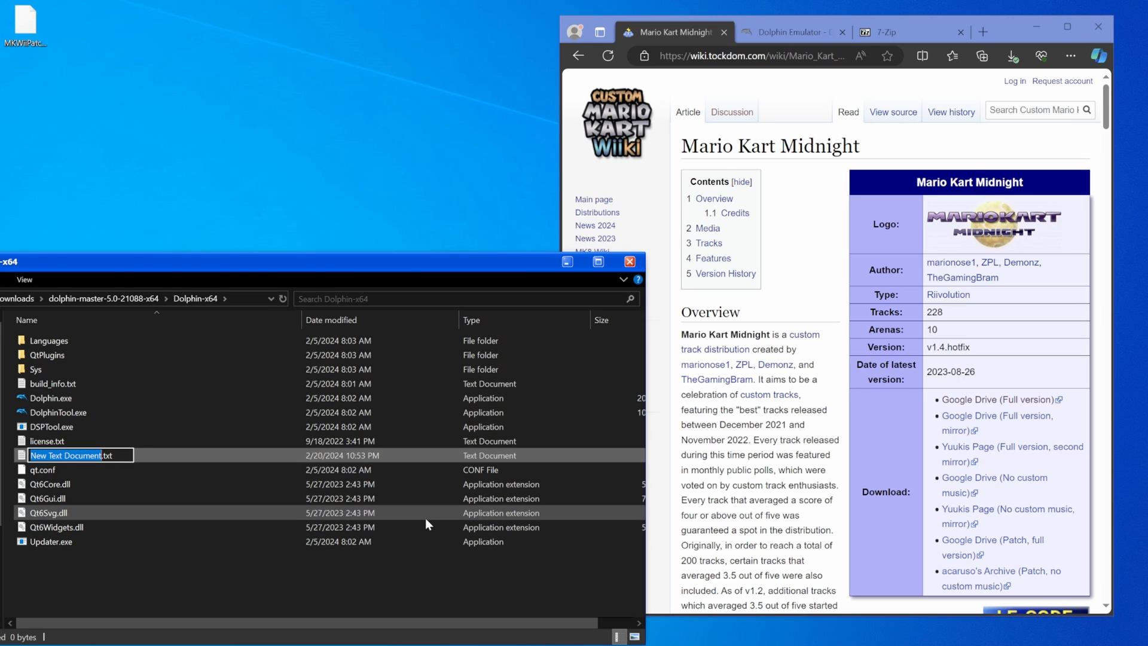
text(portable.txt)
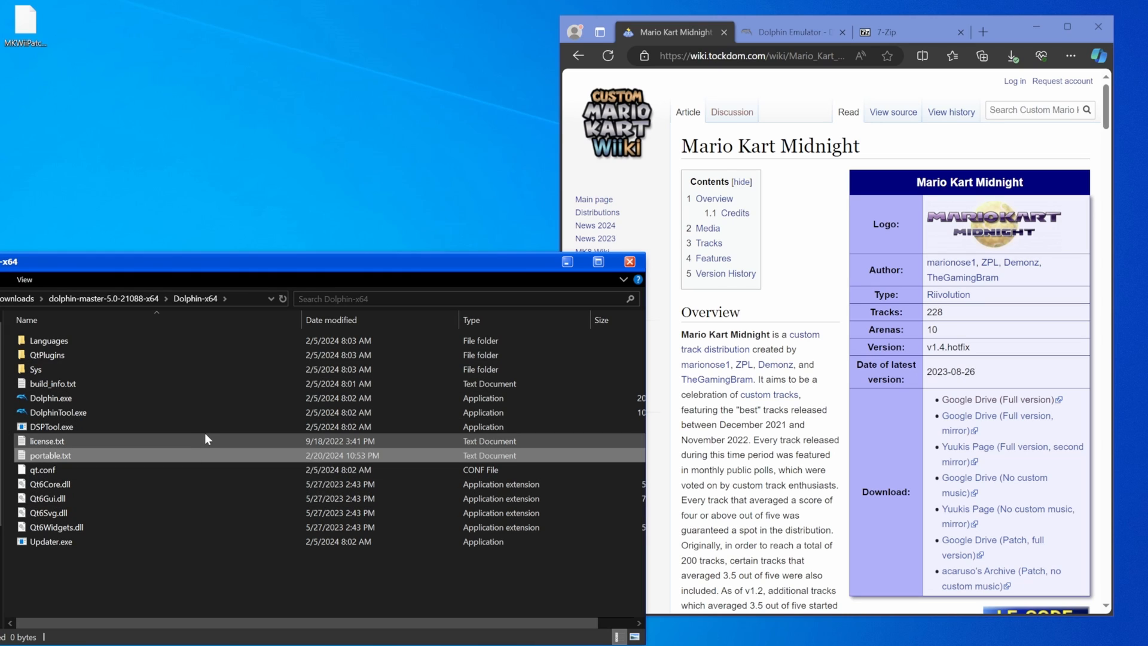
mouse_move(110, 465)
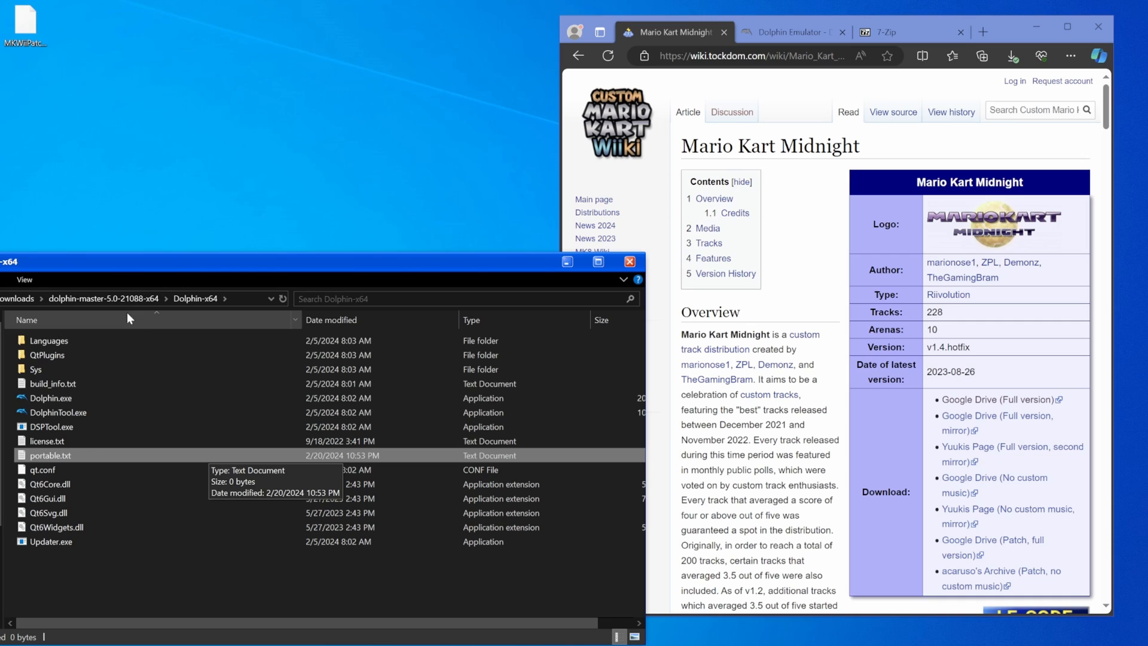
- Launch Dolphin.exe from the portable folder and cancel the Select a Directory prompt
click(50, 397)
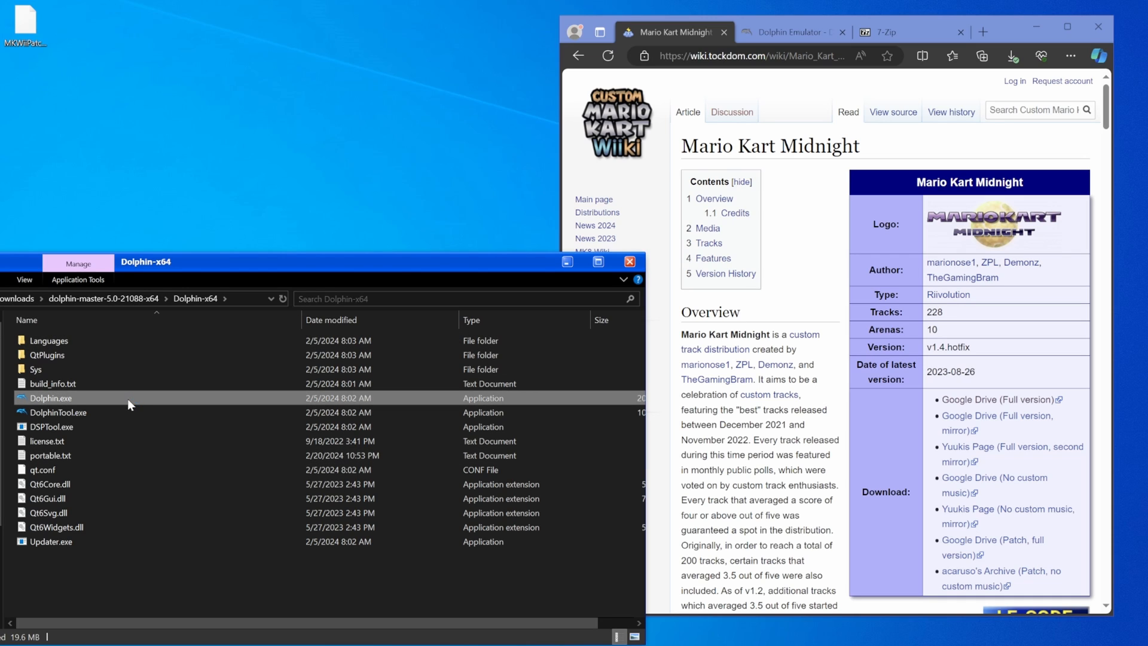
double_click(52, 397)
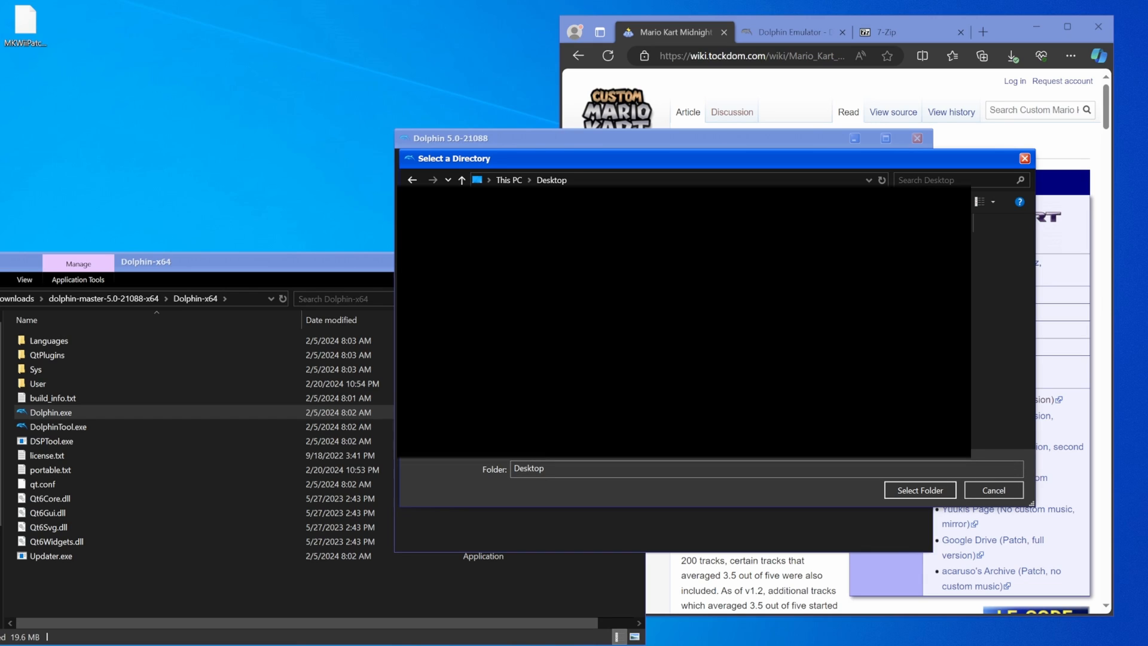
mouse_move(174, 122)
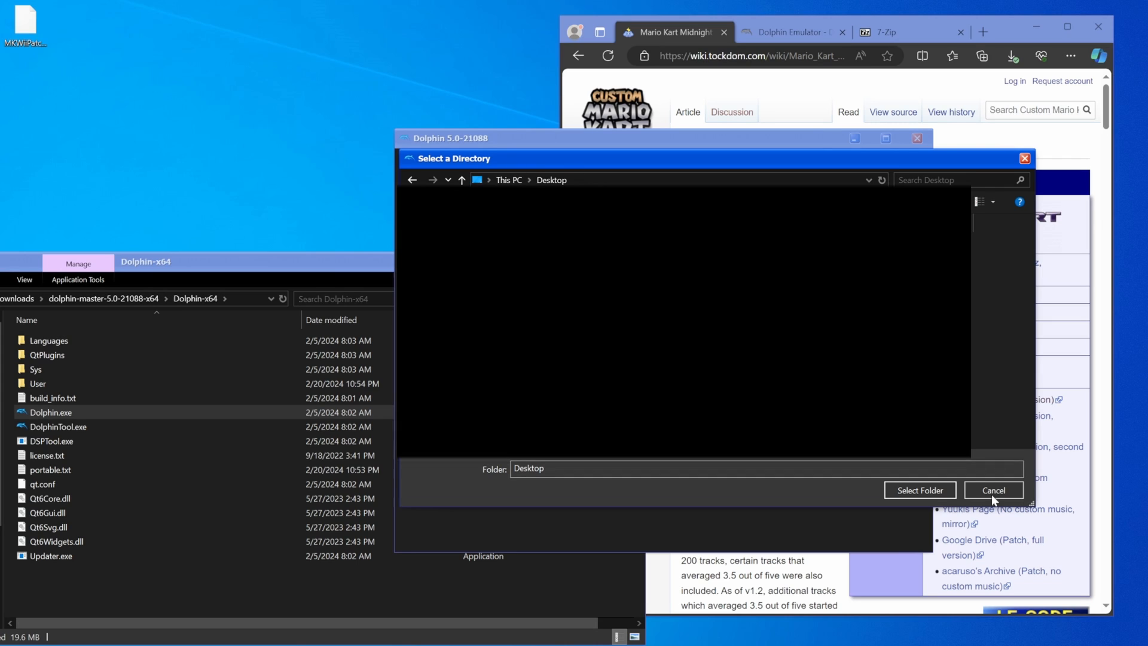
click(992, 490)
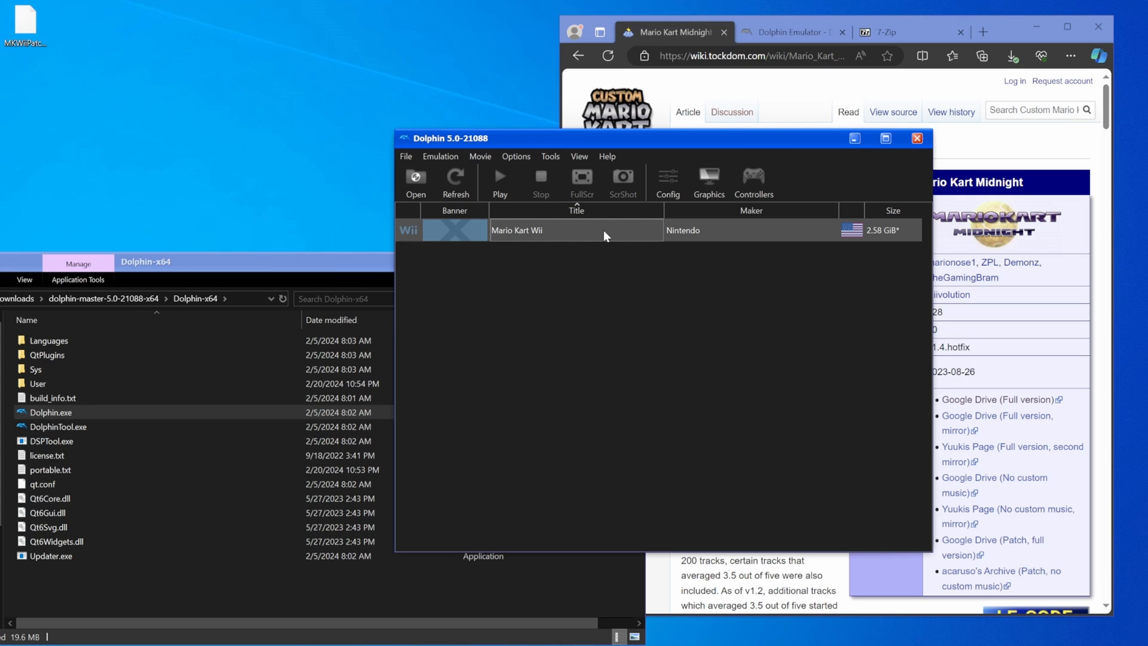
- Boot Mario Kart Wii, accept creating a new license, then stop the emulation
double_click(516, 229)
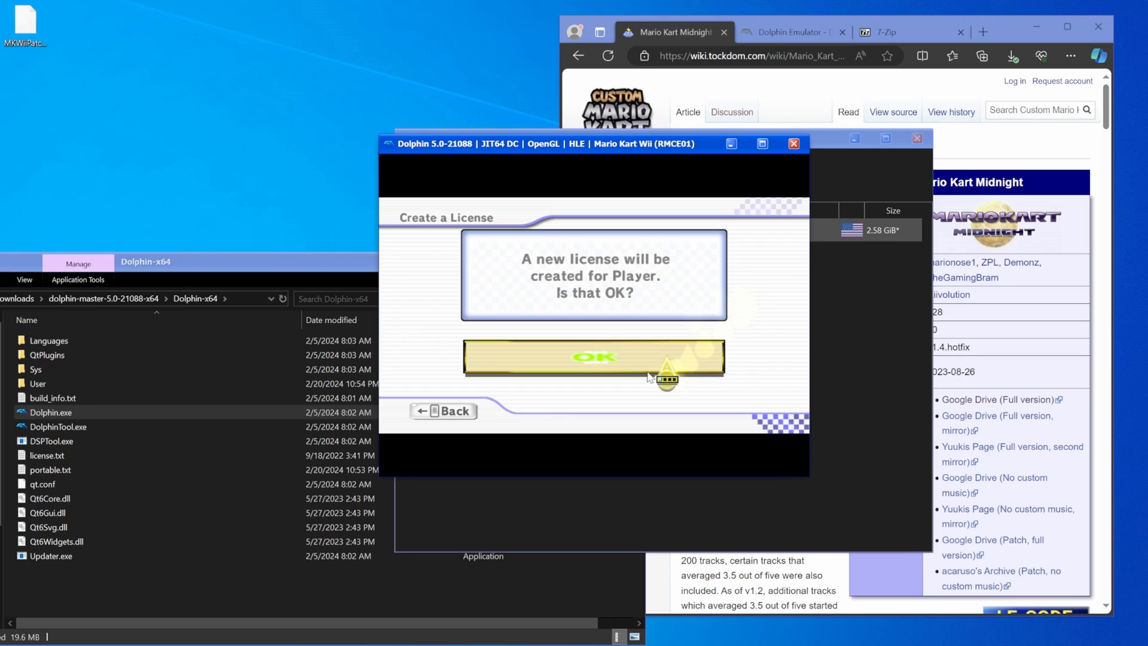
click(594, 357)
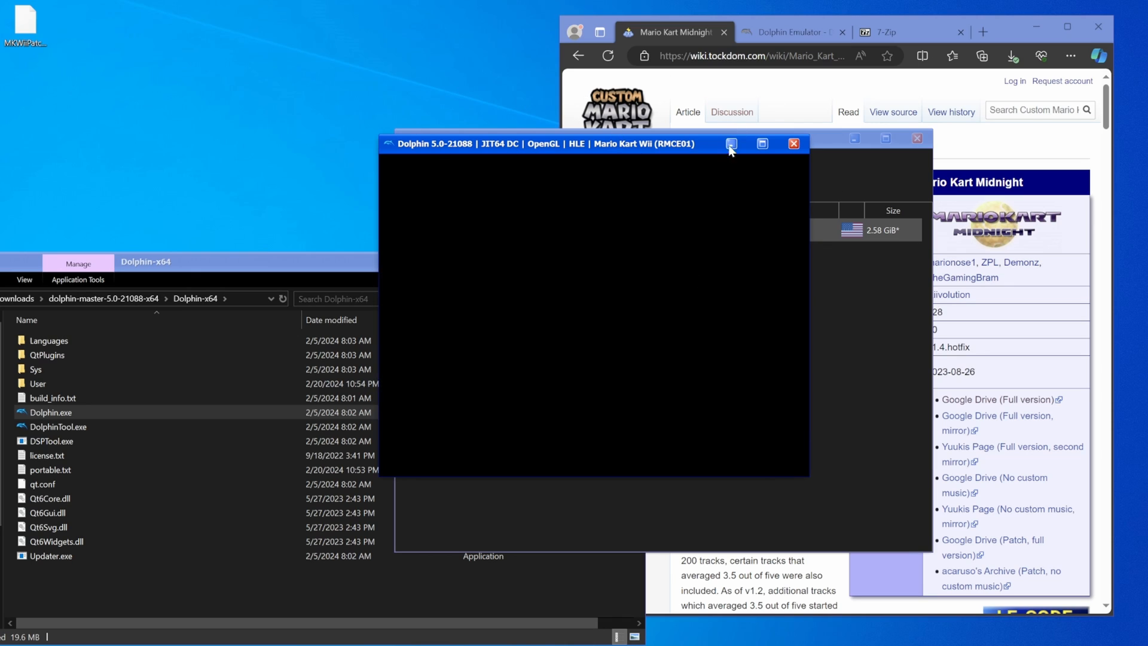
click(729, 142)
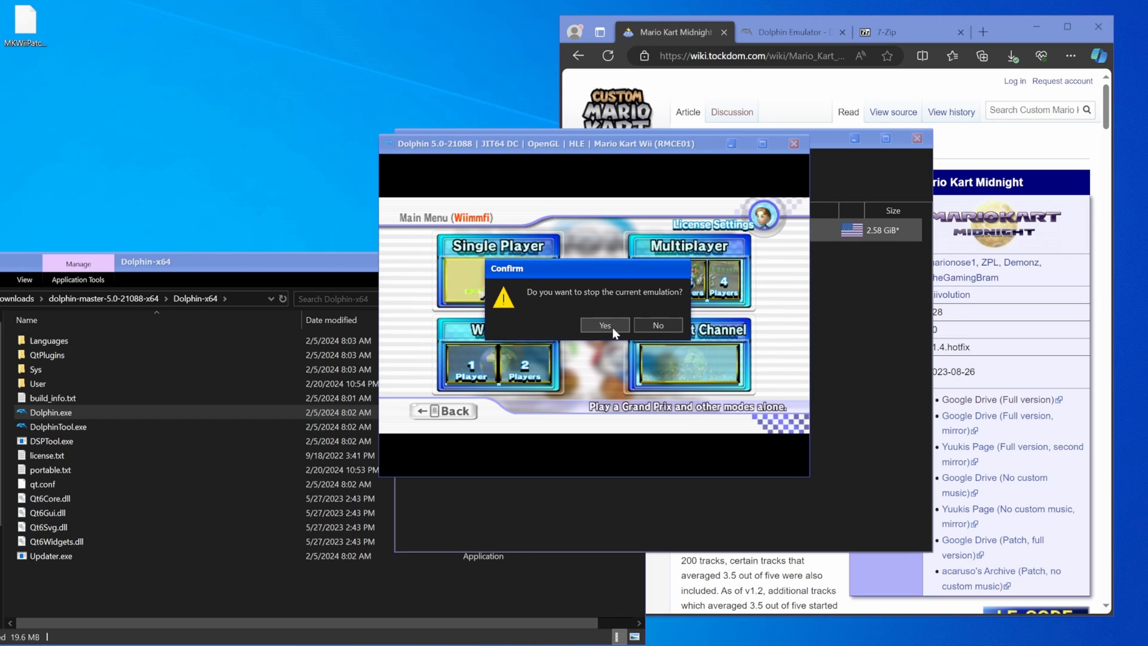
click(602, 324)
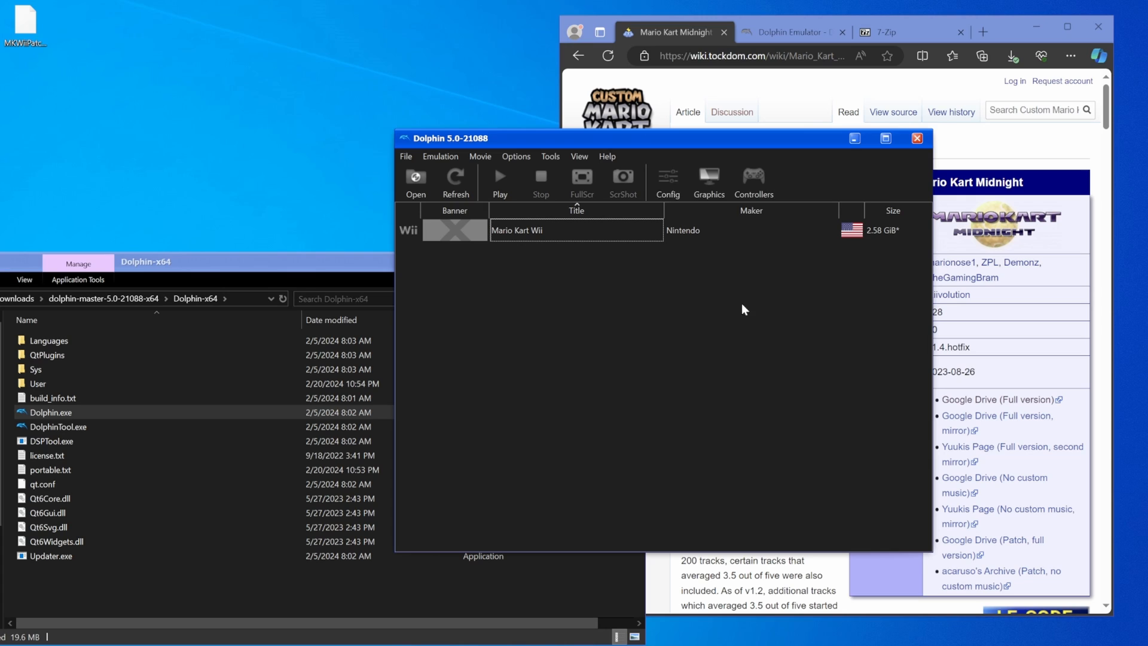
mouse_move(757, 278)
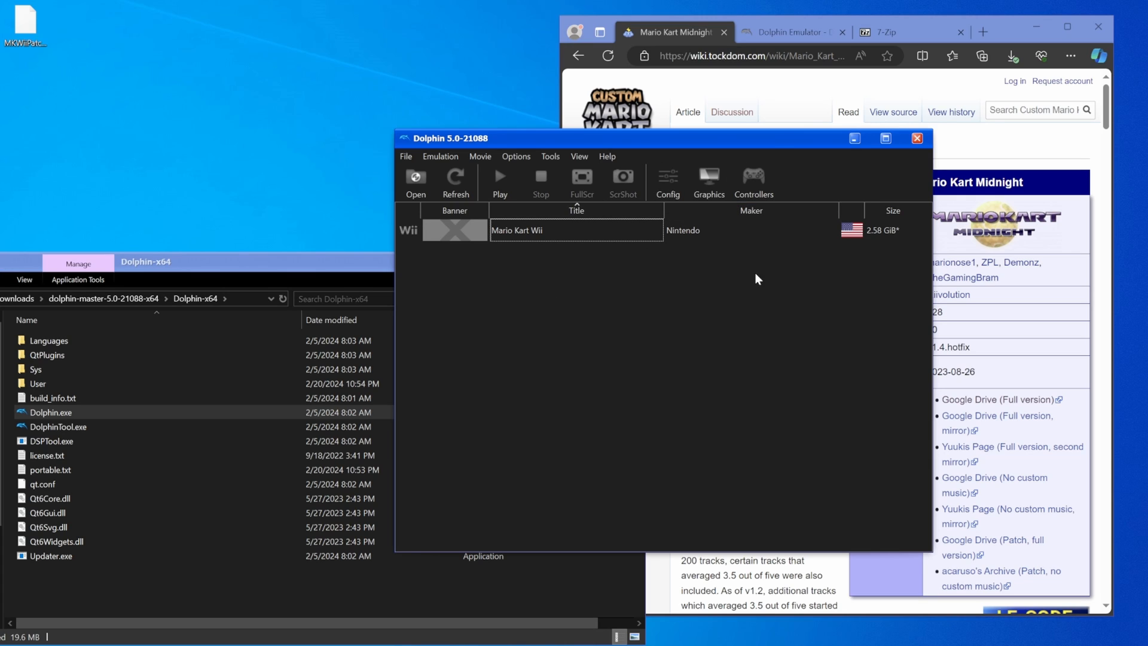
- In Config > Interface, switch Dolphin to the Clean Blue theme, leaving the style unchanged
click(666, 181)
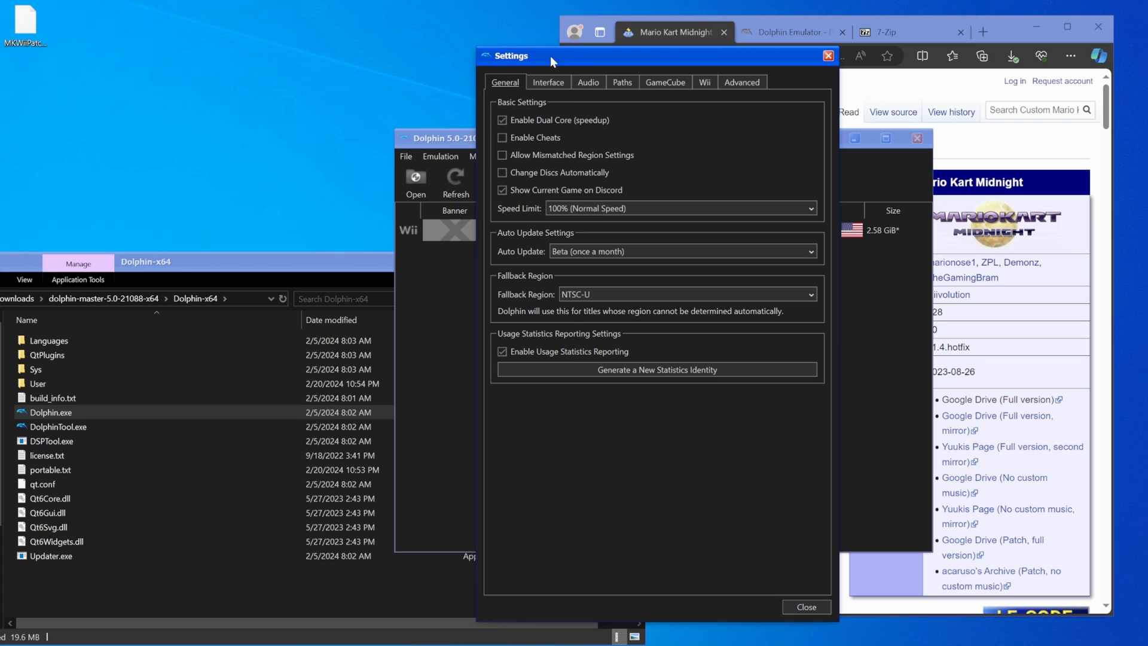
click(547, 82)
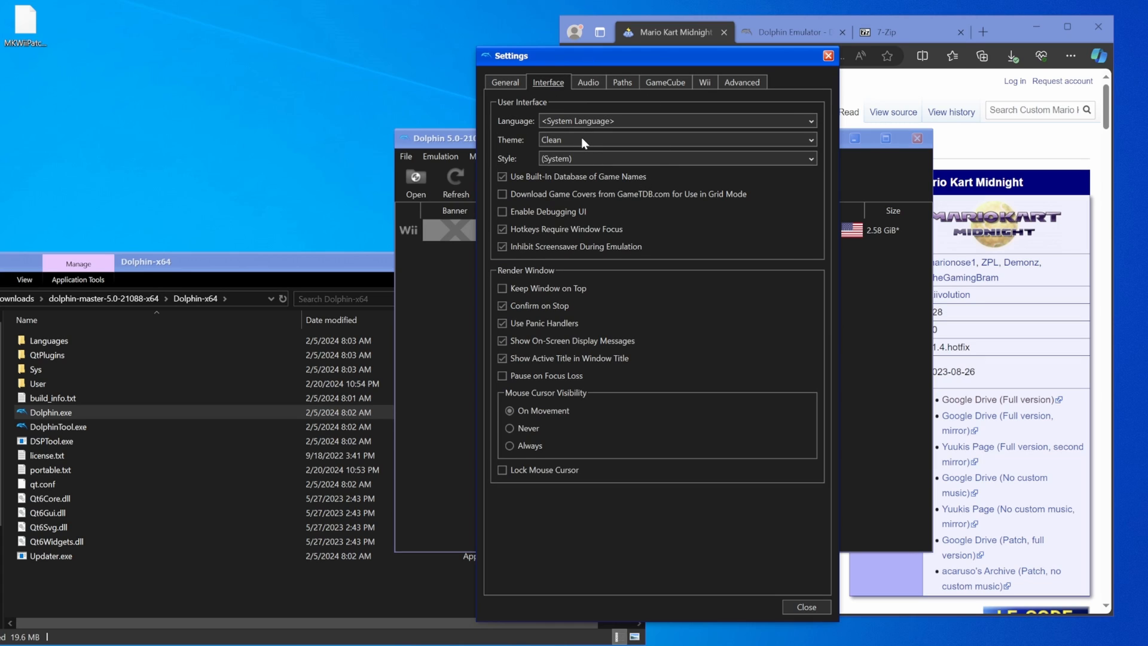
click(673, 138)
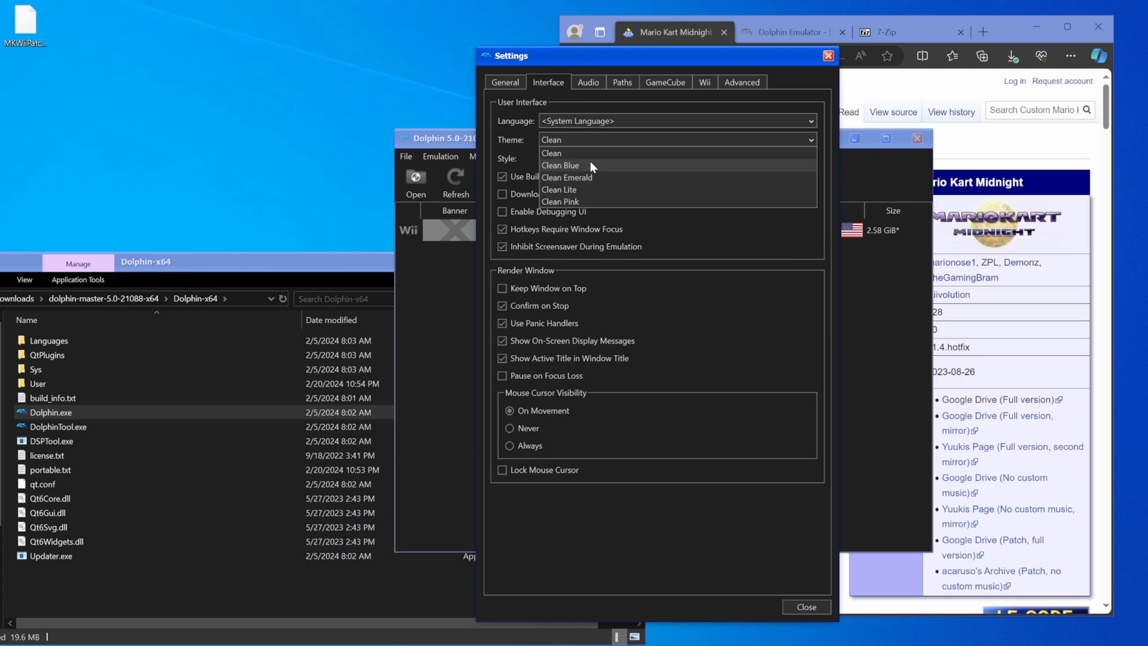
click(559, 165)
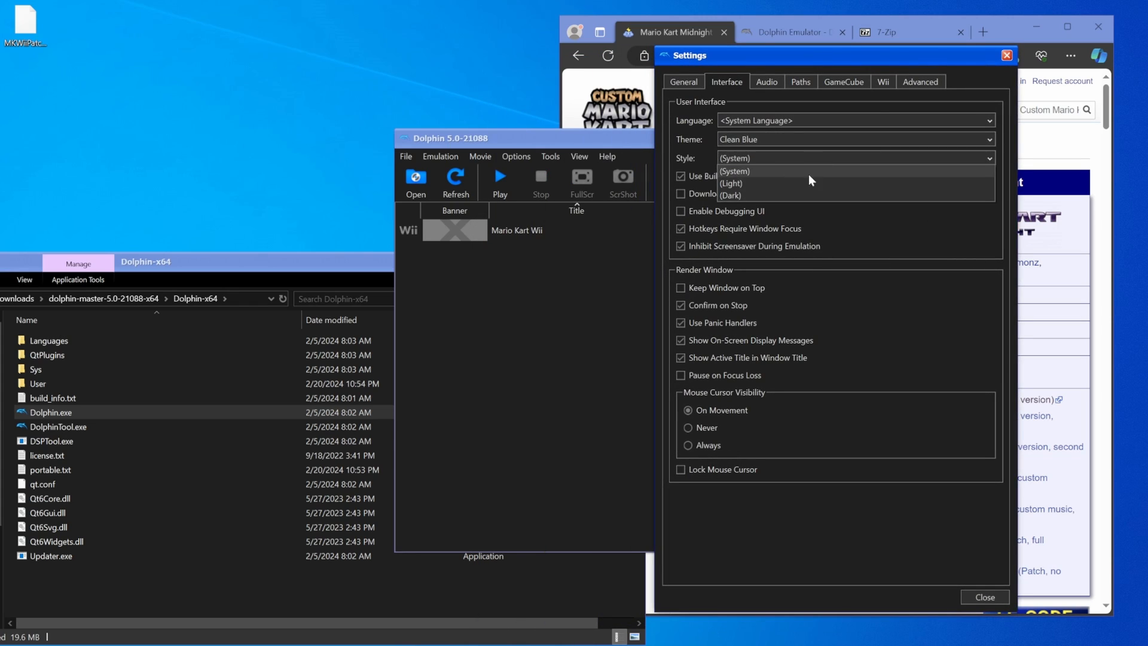
click(732, 158)
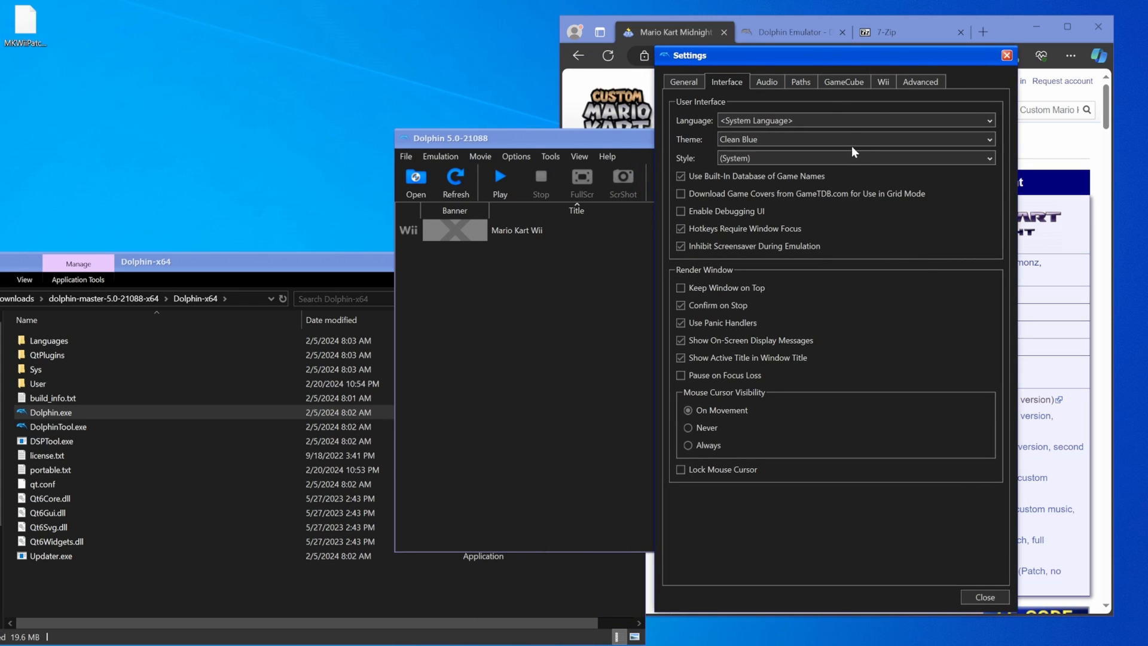
- Lower the Audio volume to 50% and review the Desktop game folder entry under Paths
click(765, 81)
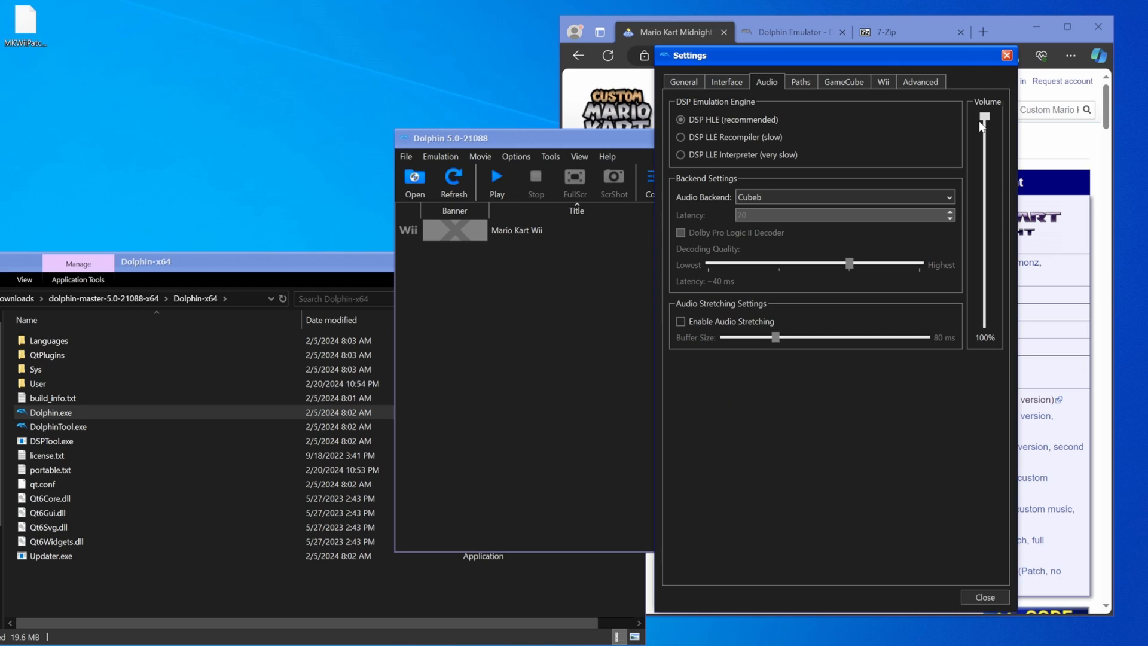
drag(984, 118, 983, 223)
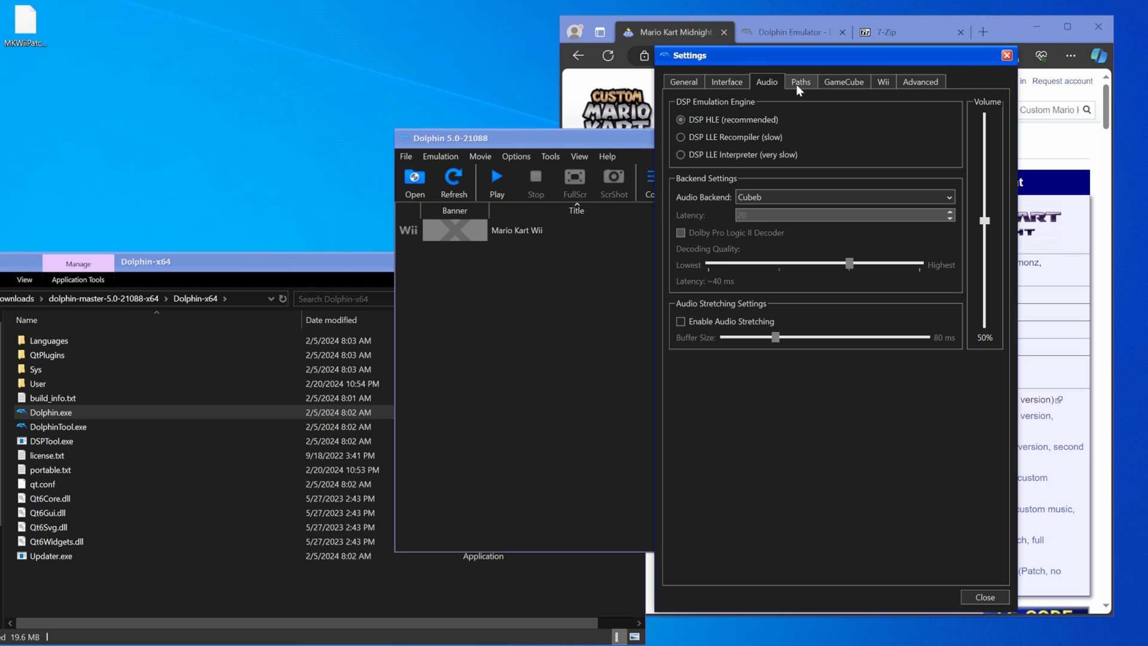
click(800, 81)
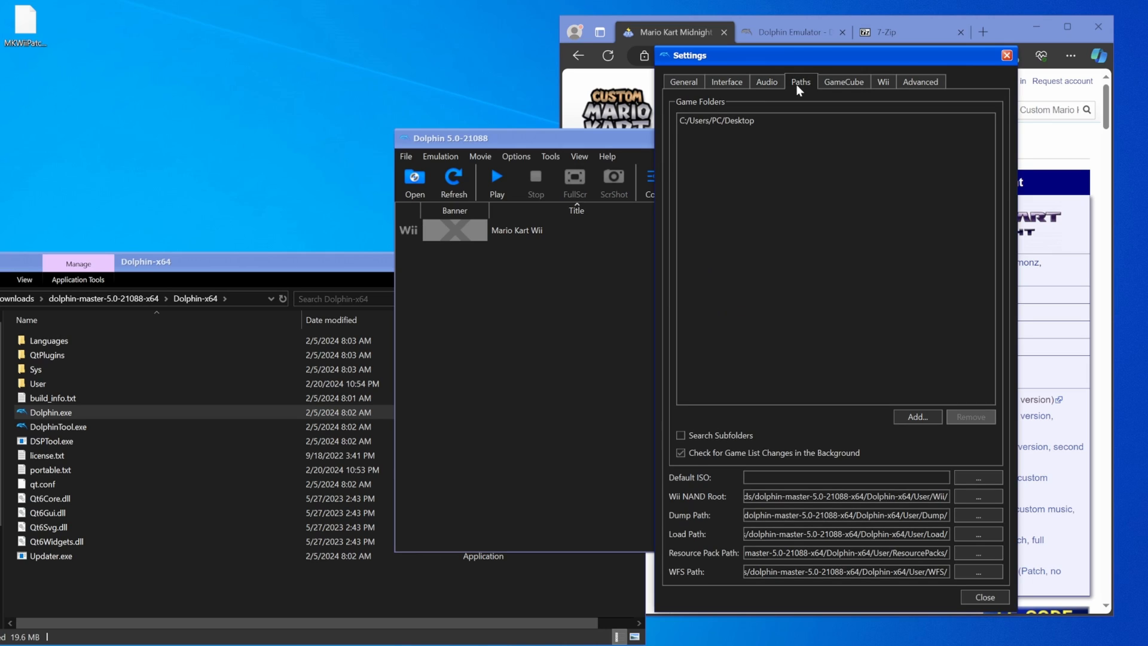
click(716, 120)
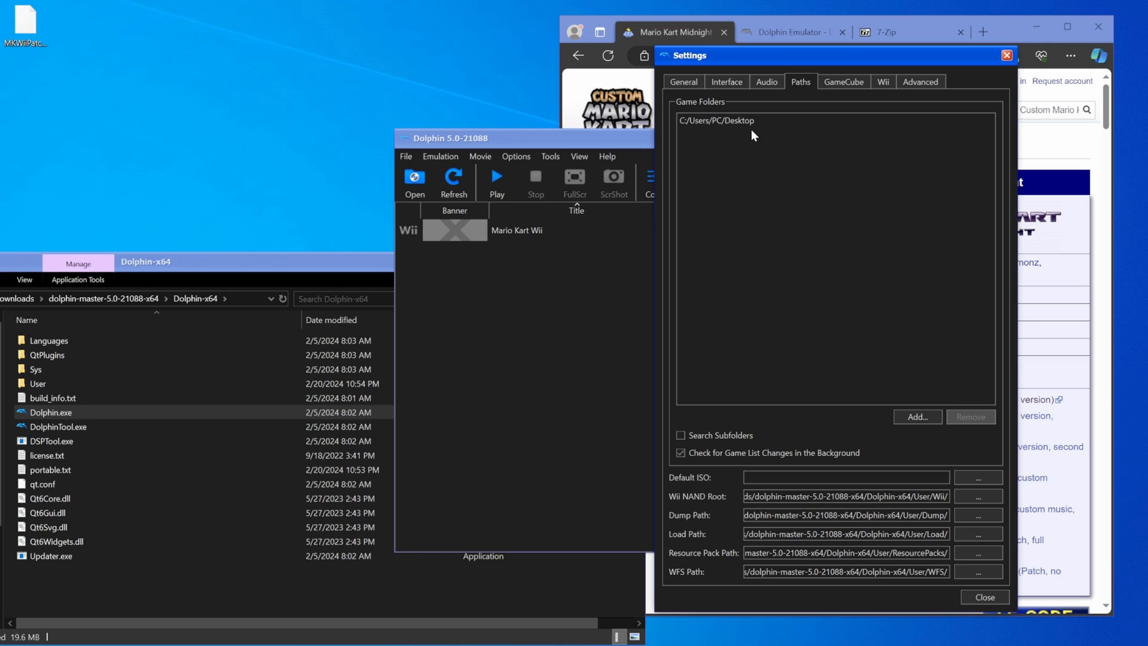
click(718, 120)
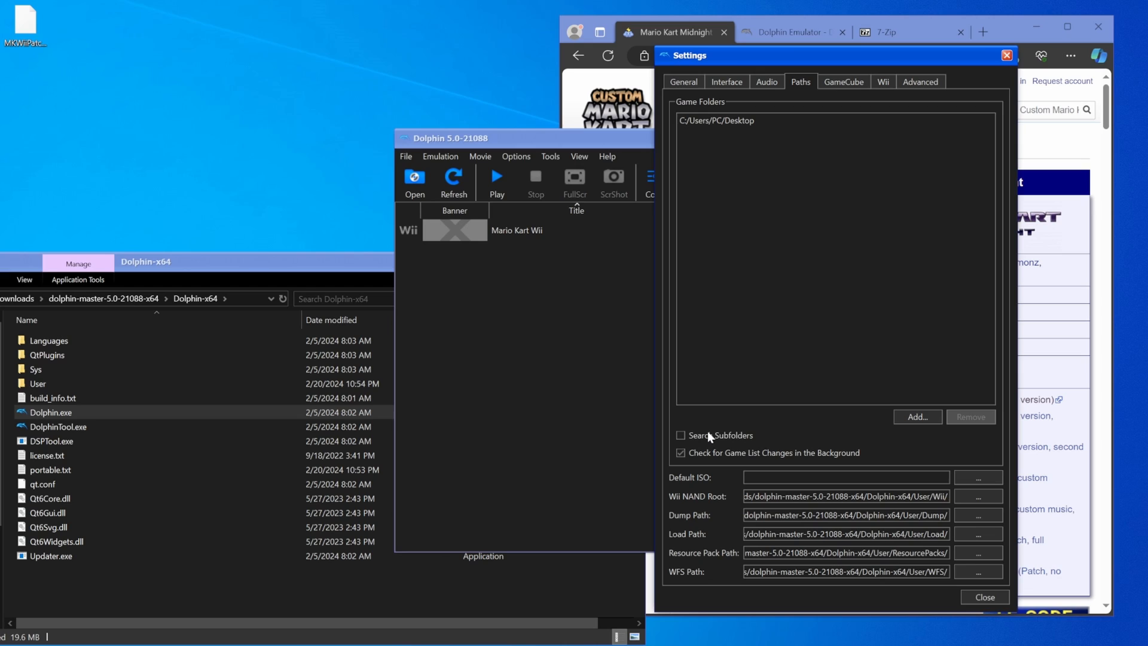
click(746, 119)
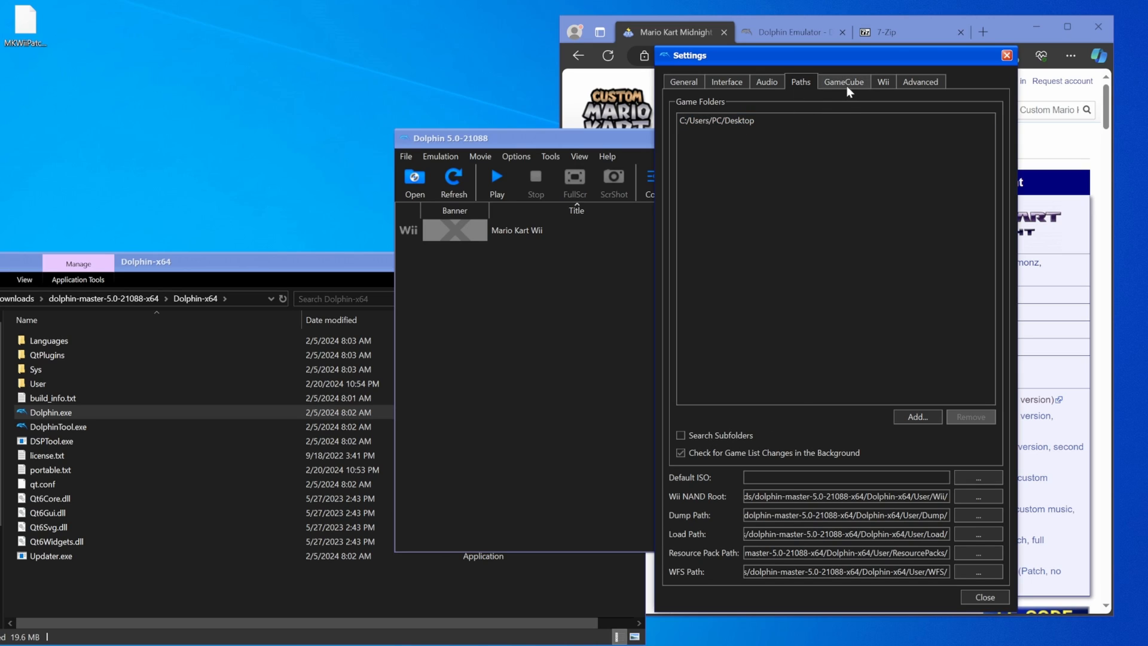
mouse_move(762, 118)
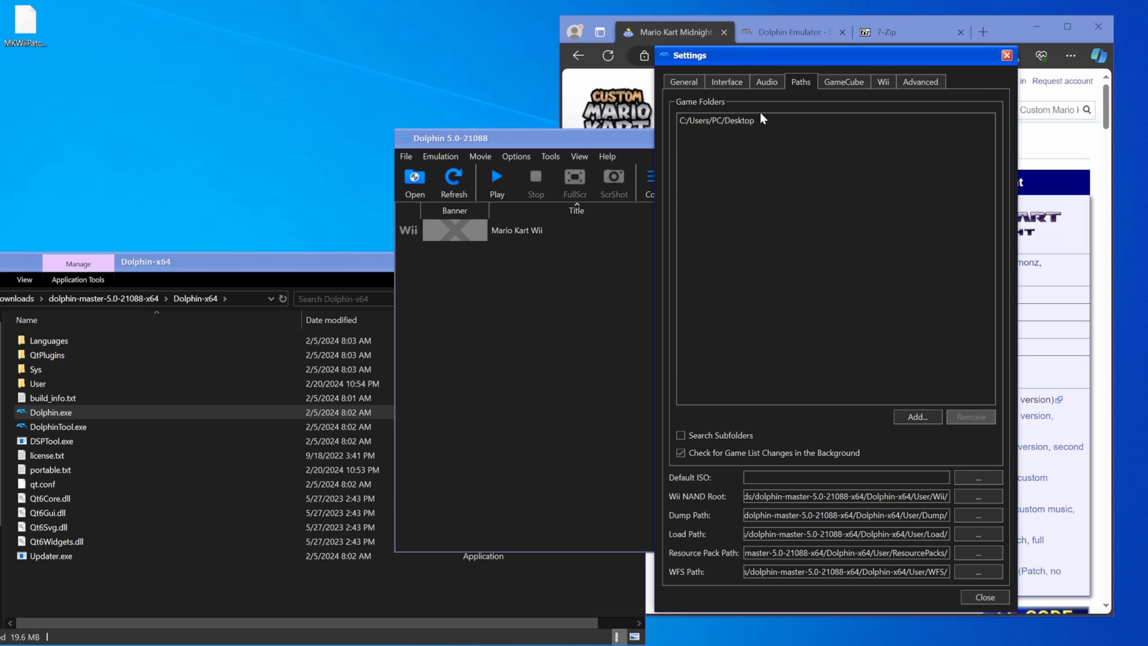
click(717, 120)
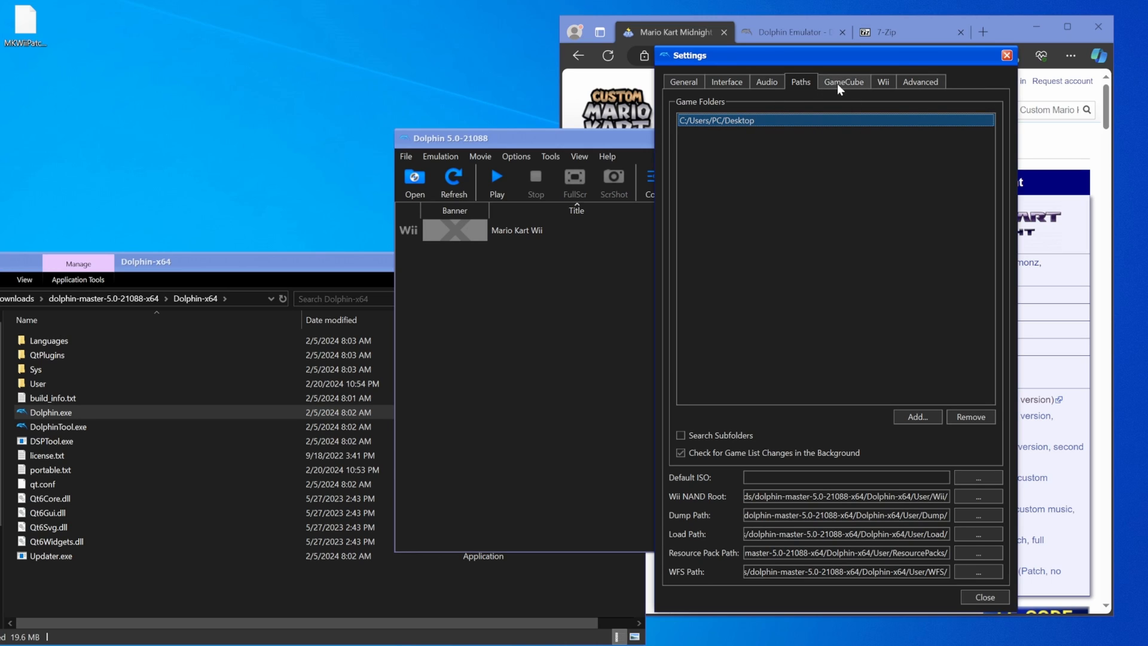
- Enable MMU emulation under Advanced and close the settings back to the game list
click(883, 81)
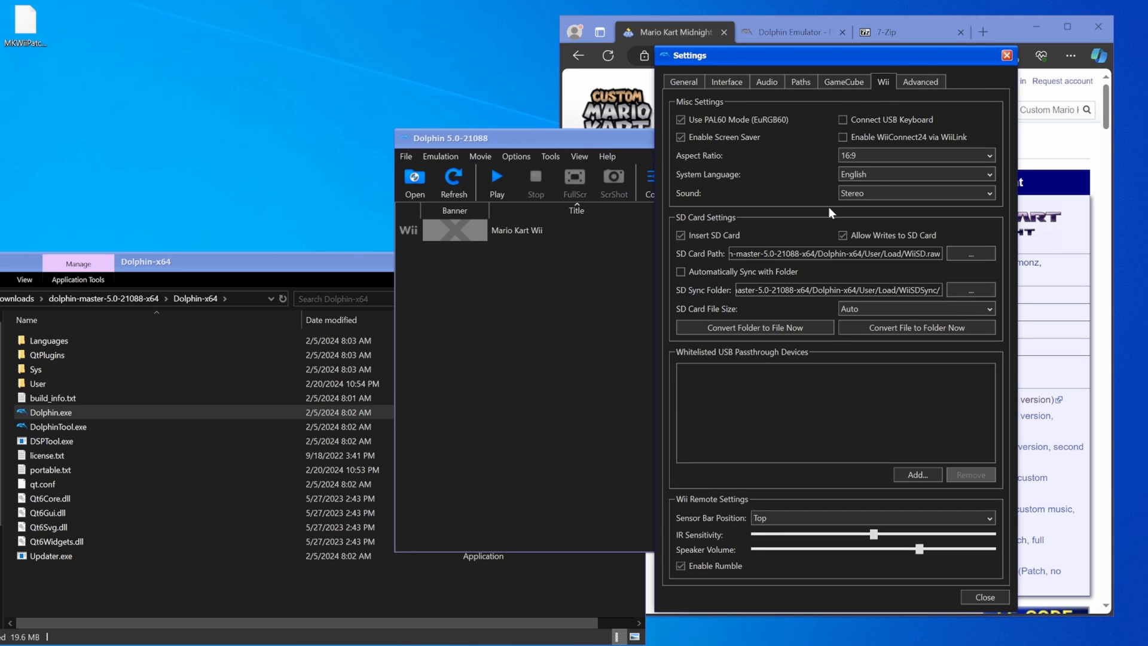
click(919, 81)
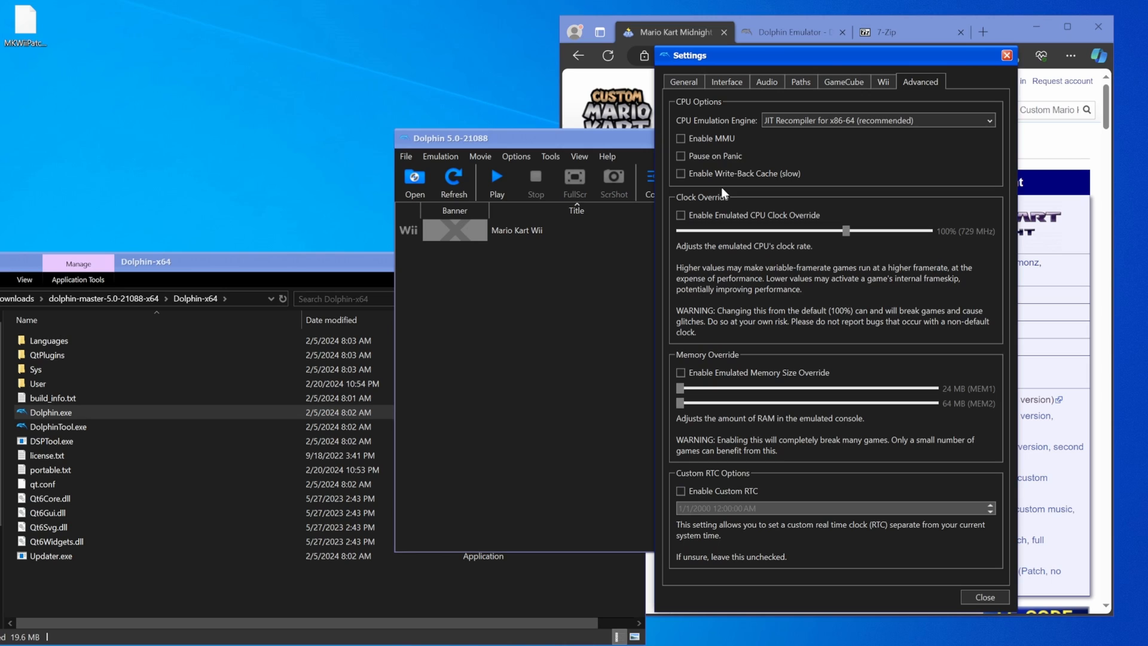
click(680, 138)
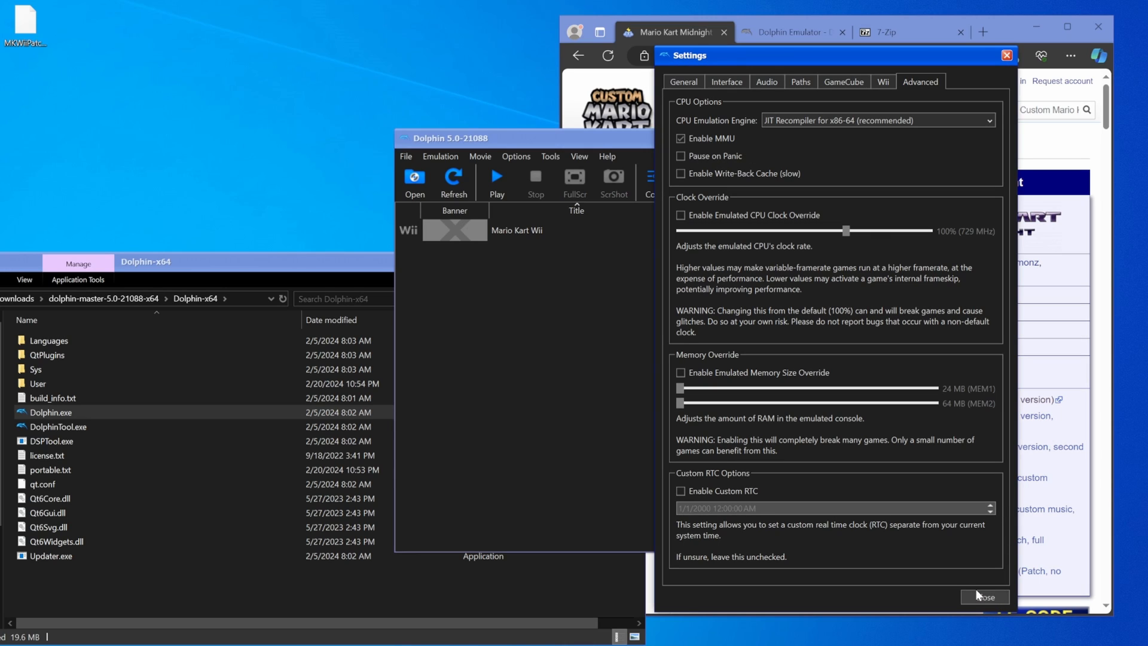
click(984, 597)
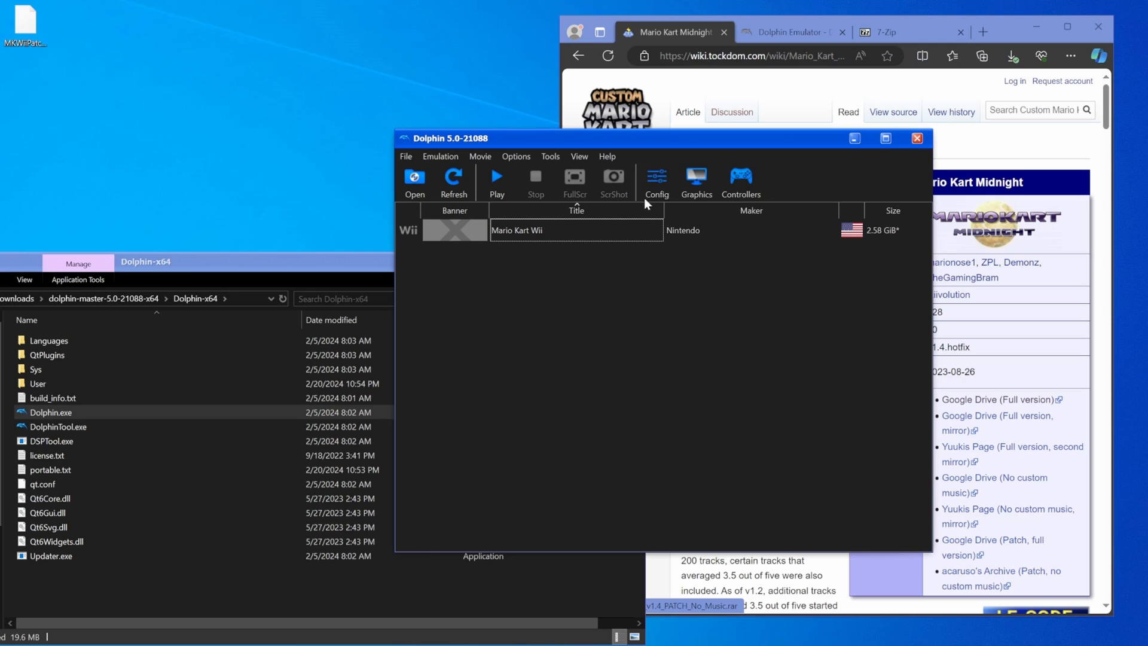
- In Graphics settings, try the Vulkan backend and settle on Direct3D 11
click(695, 181)
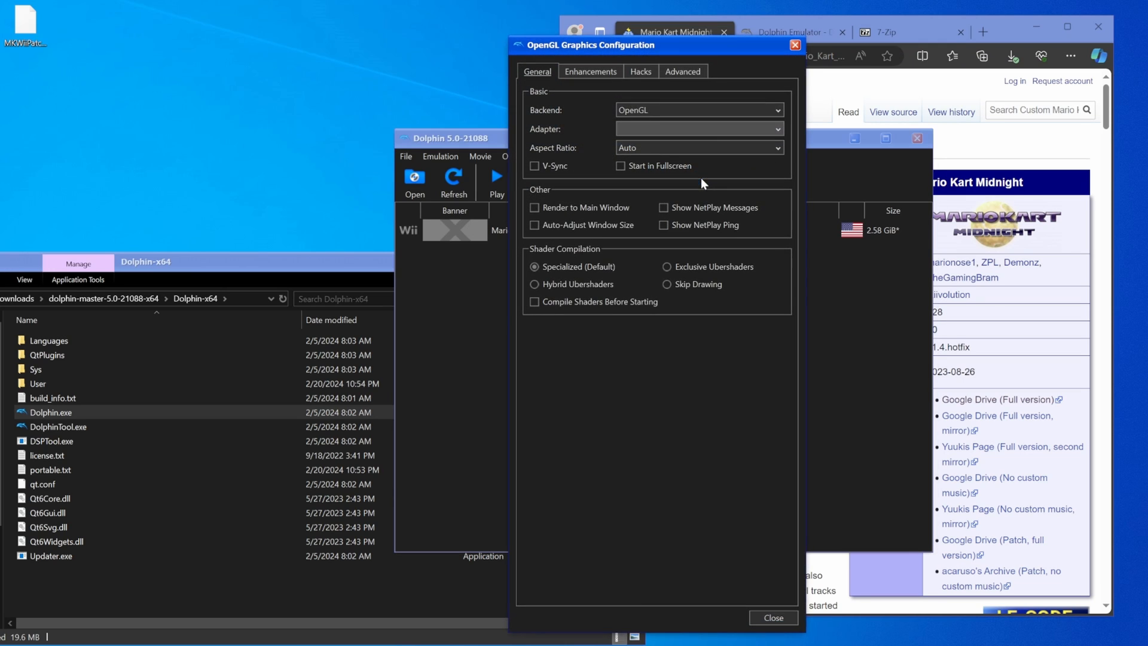
click(697, 110)
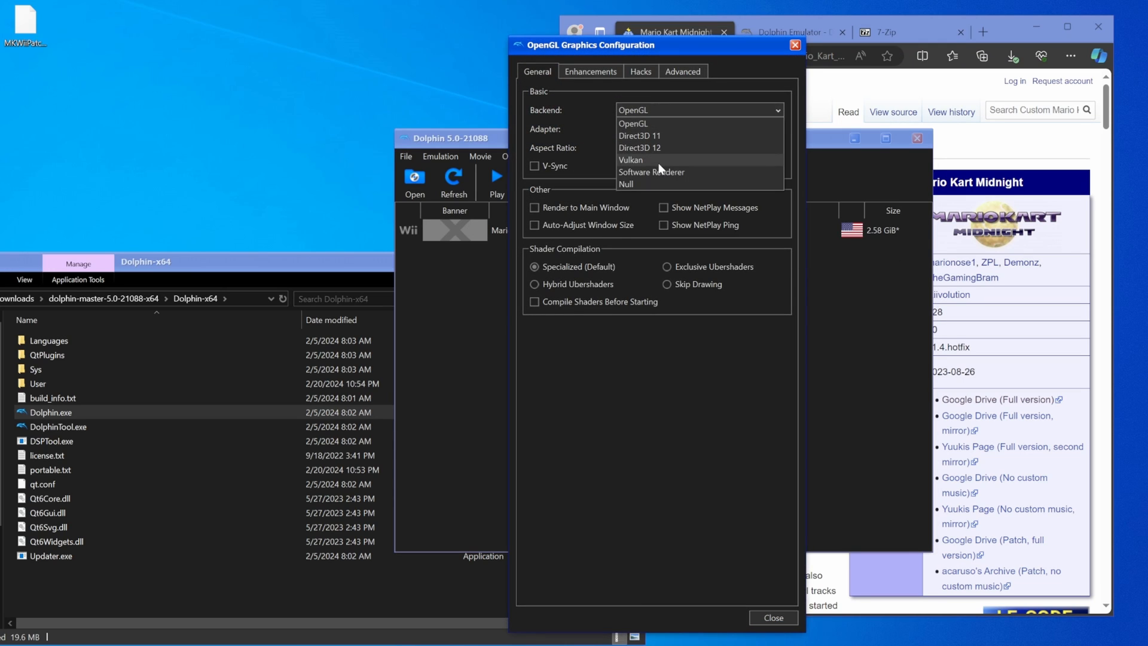
click(630, 159)
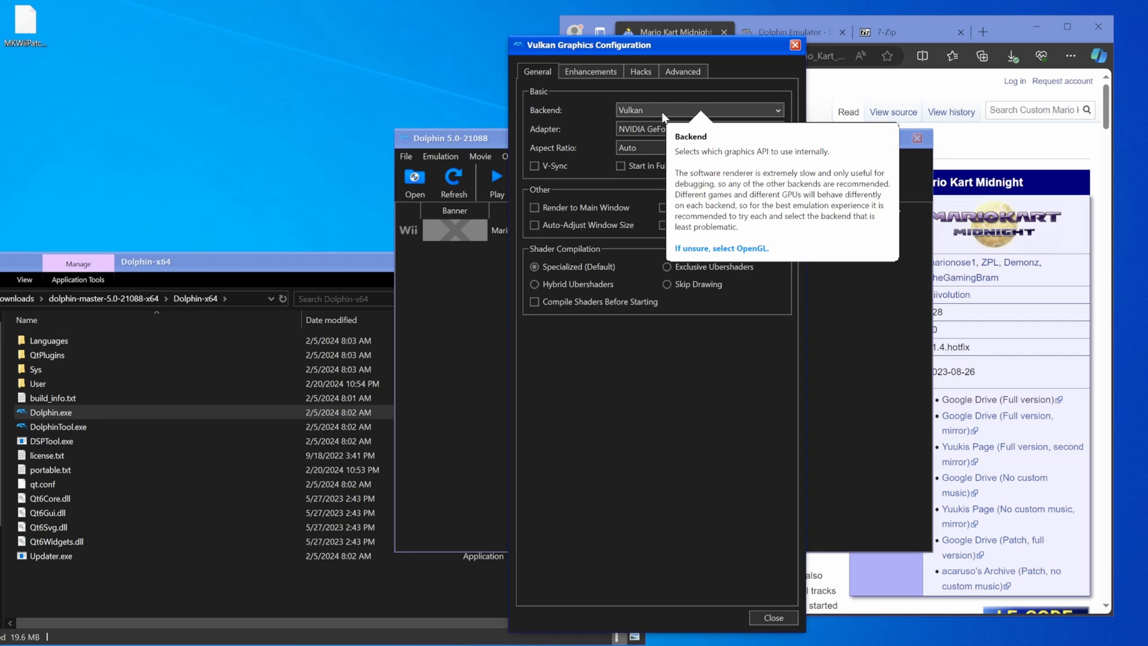
click(698, 110)
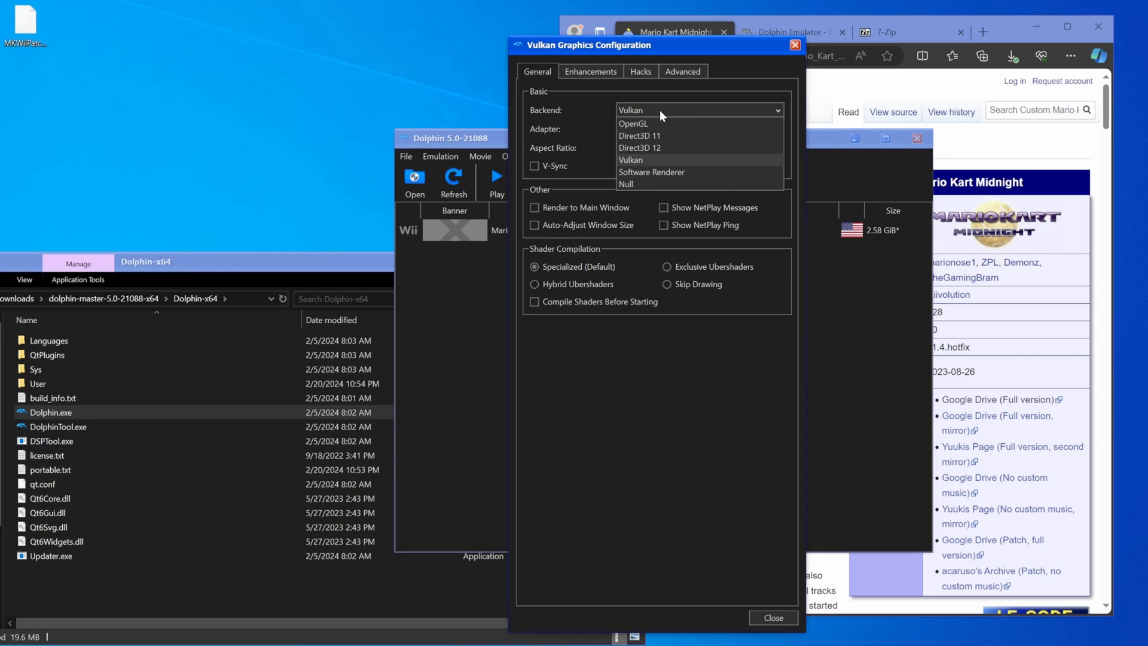
mouse_move(667, 137)
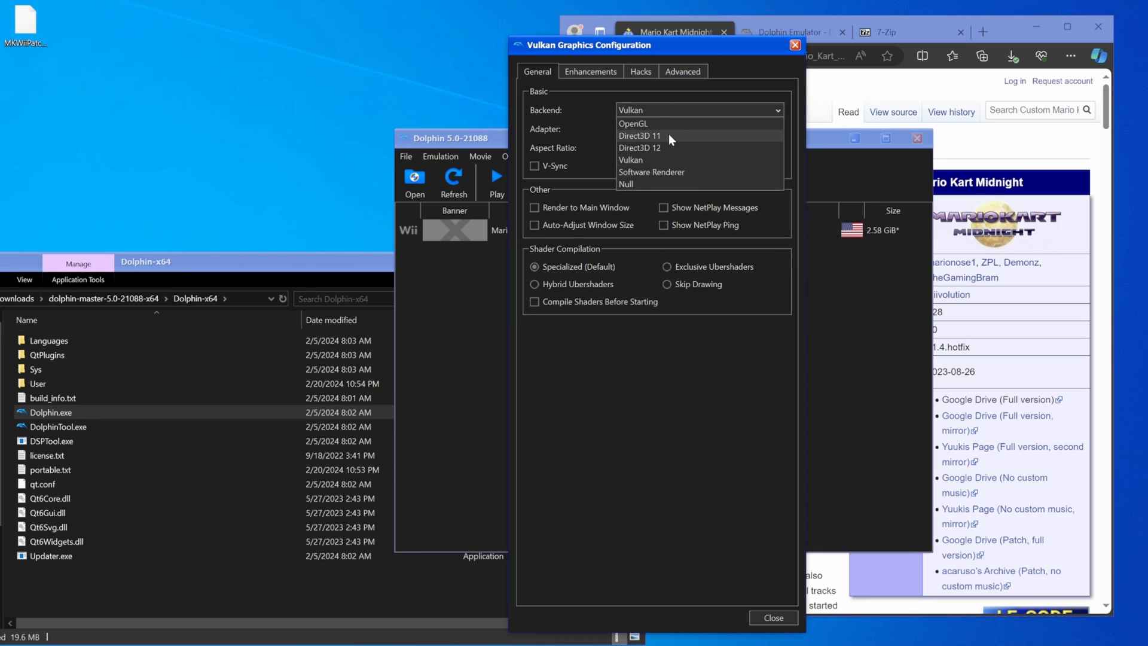
mouse_move(675, 144)
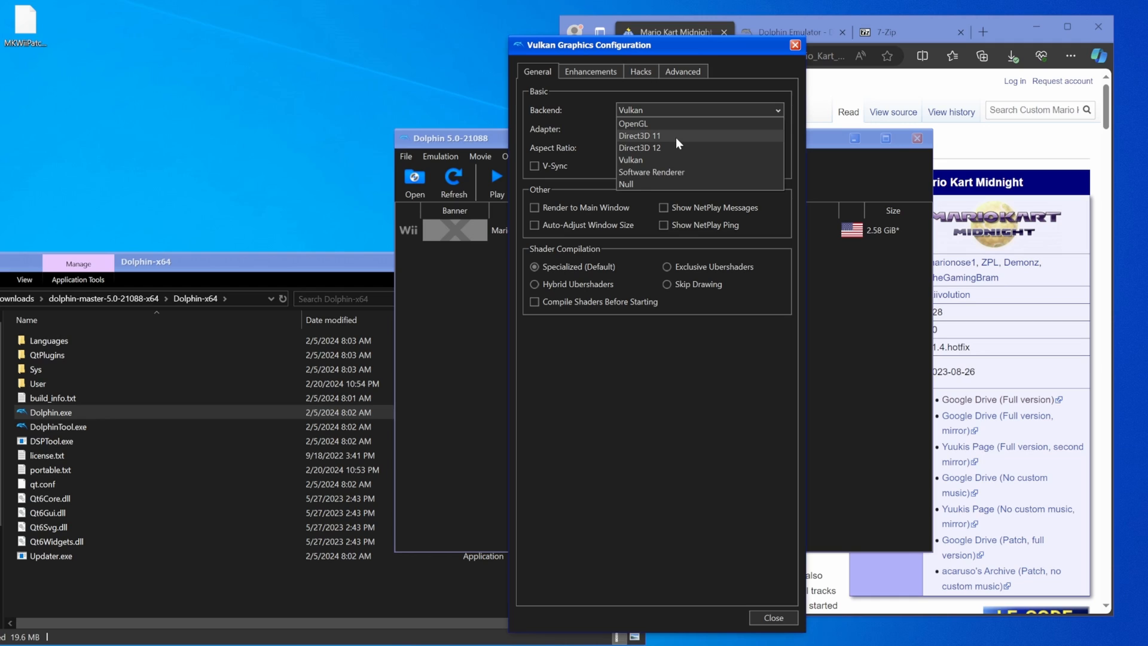
click(638, 135)
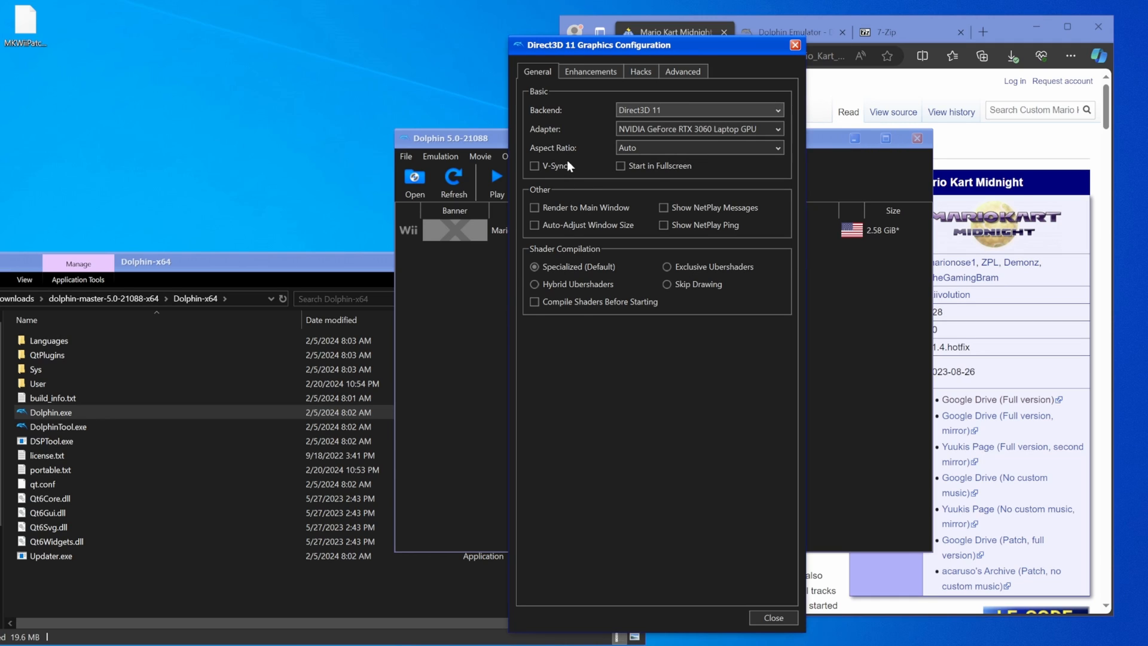
- Enable V-Sync and bring up the graphics configuration's Enhancements settings
click(535, 165)
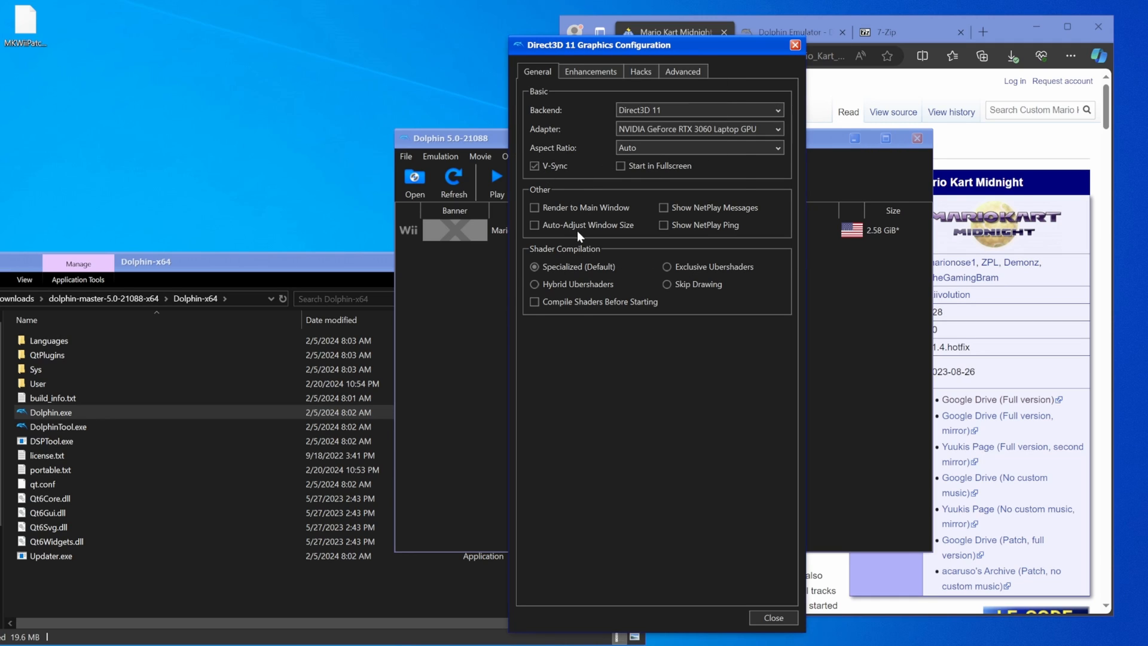
click(535, 284)
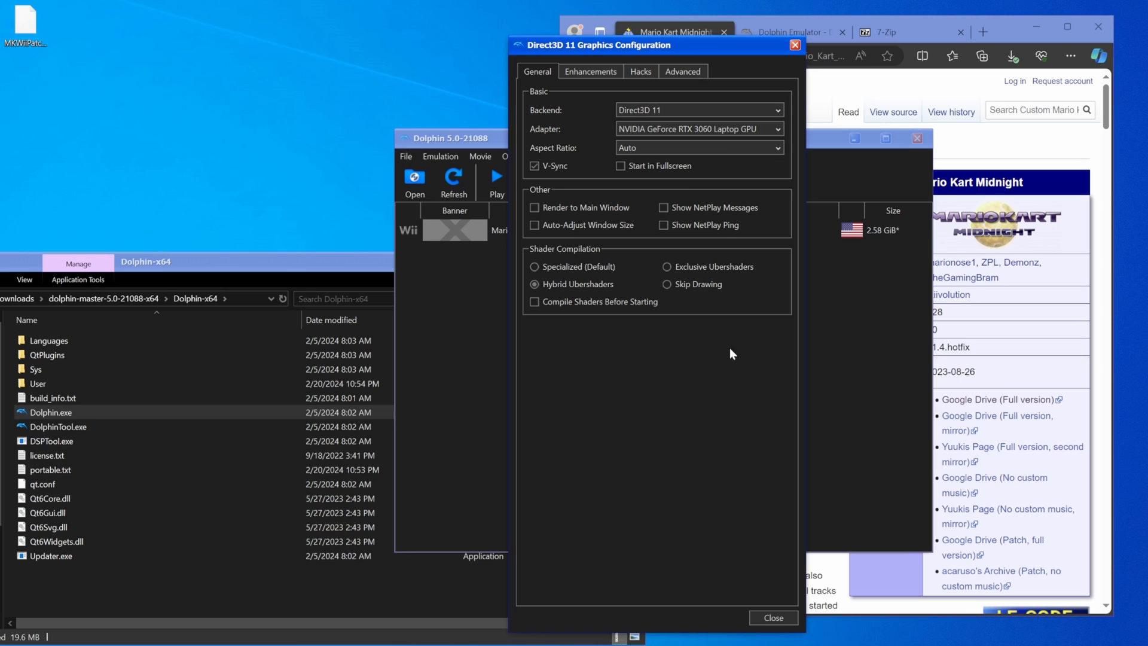
click(589, 70)
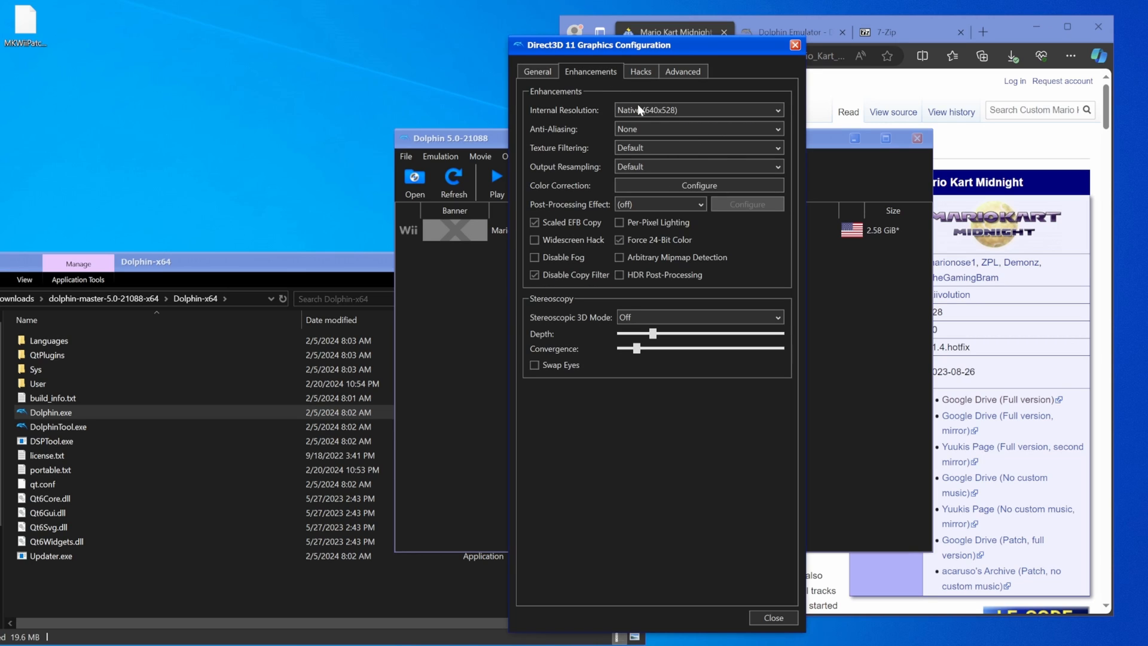
- Set internal resolution to 3x Native (1080p), enable per-pixel lighting, and tick Prefetch Custom Textures under Advanced
click(697, 110)
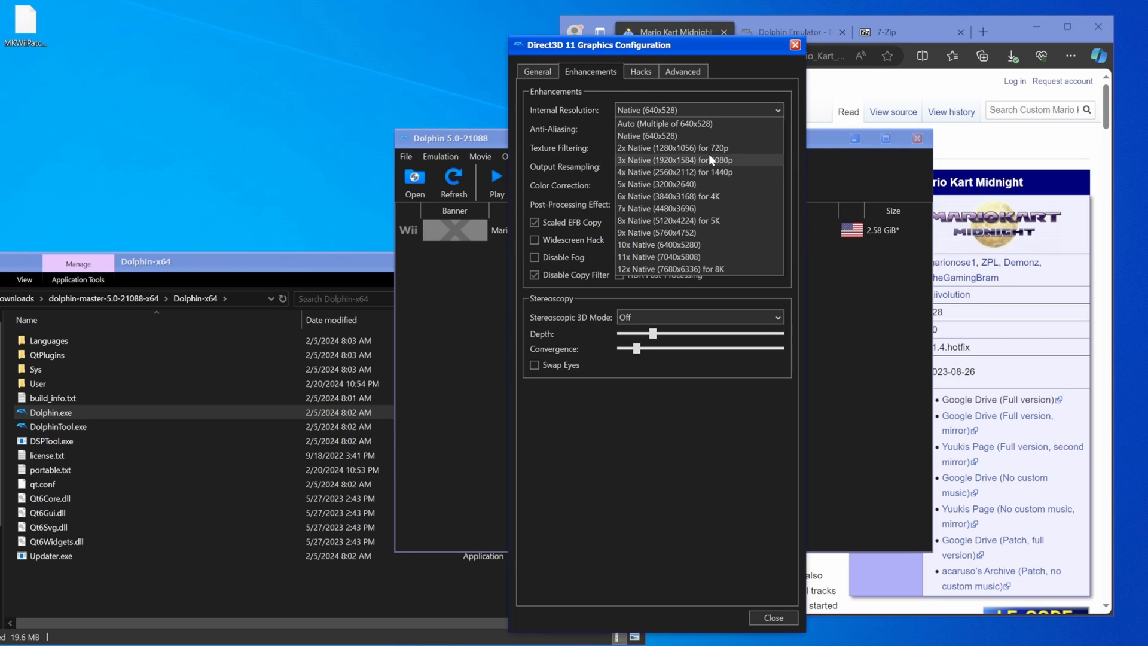
click(671, 159)
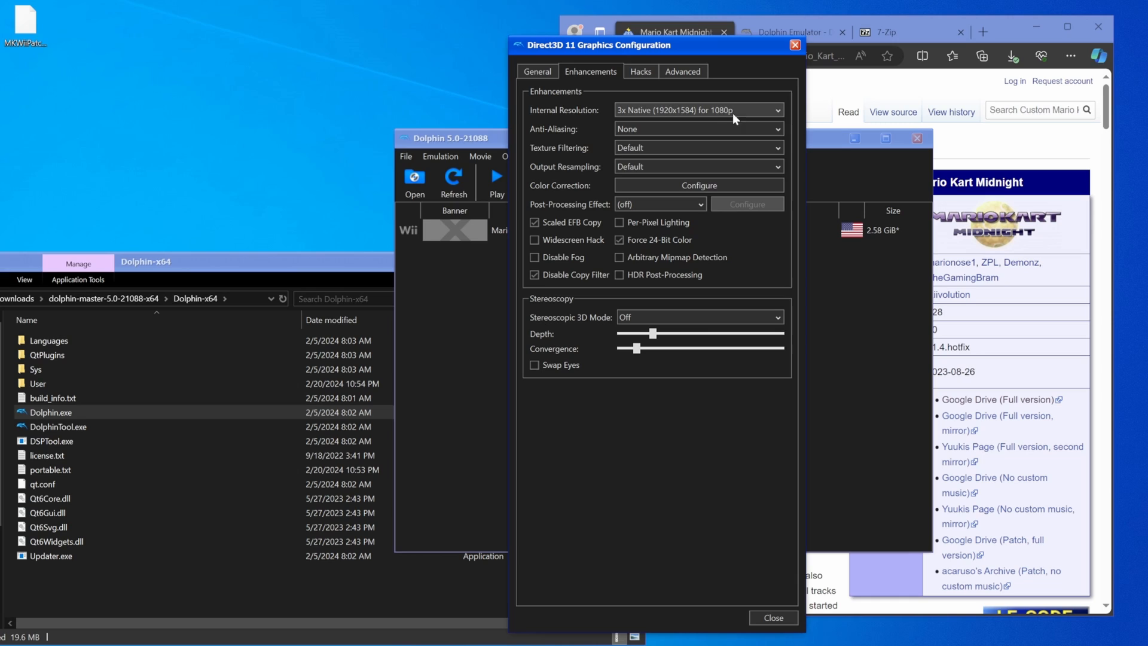
mouse_move(688, 263)
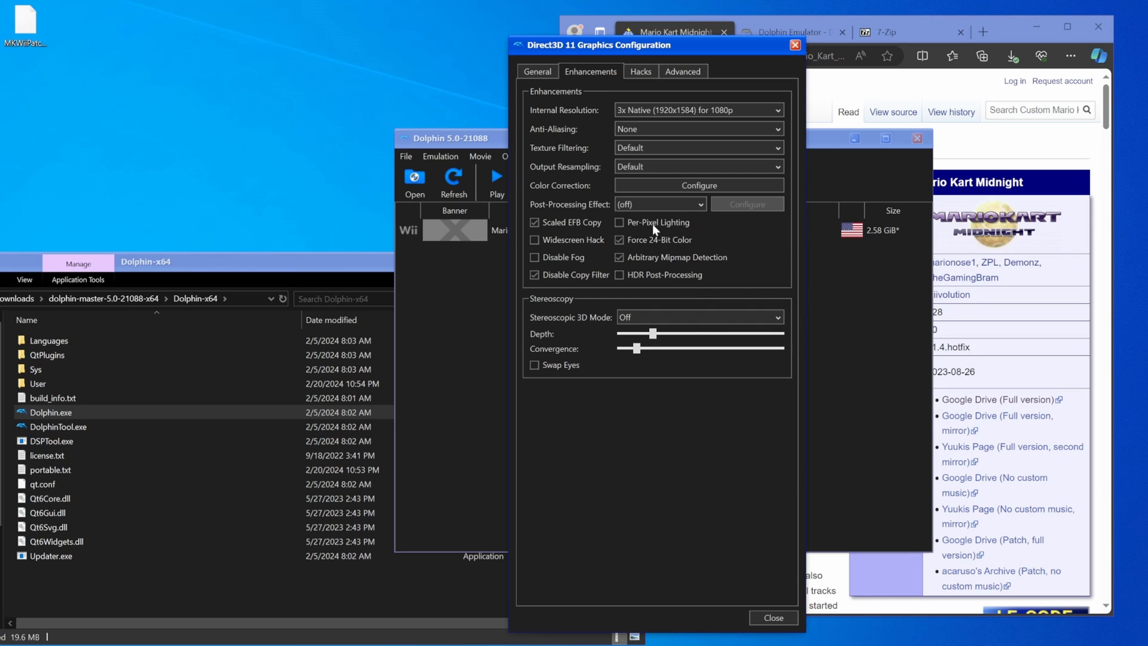
click(621, 222)
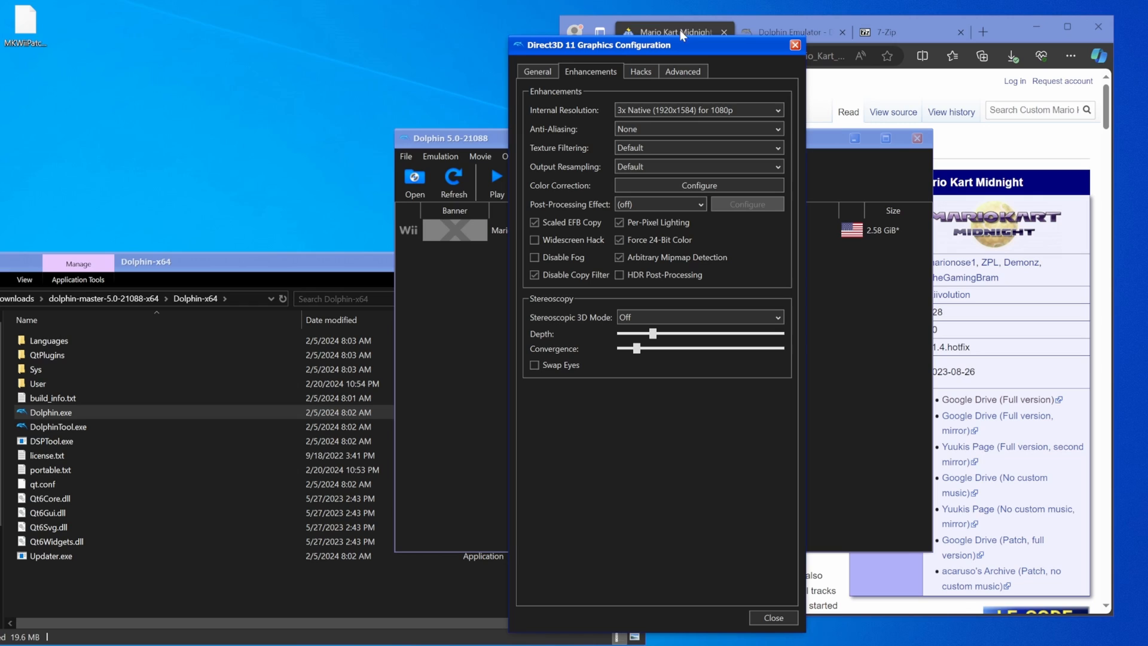
click(640, 70)
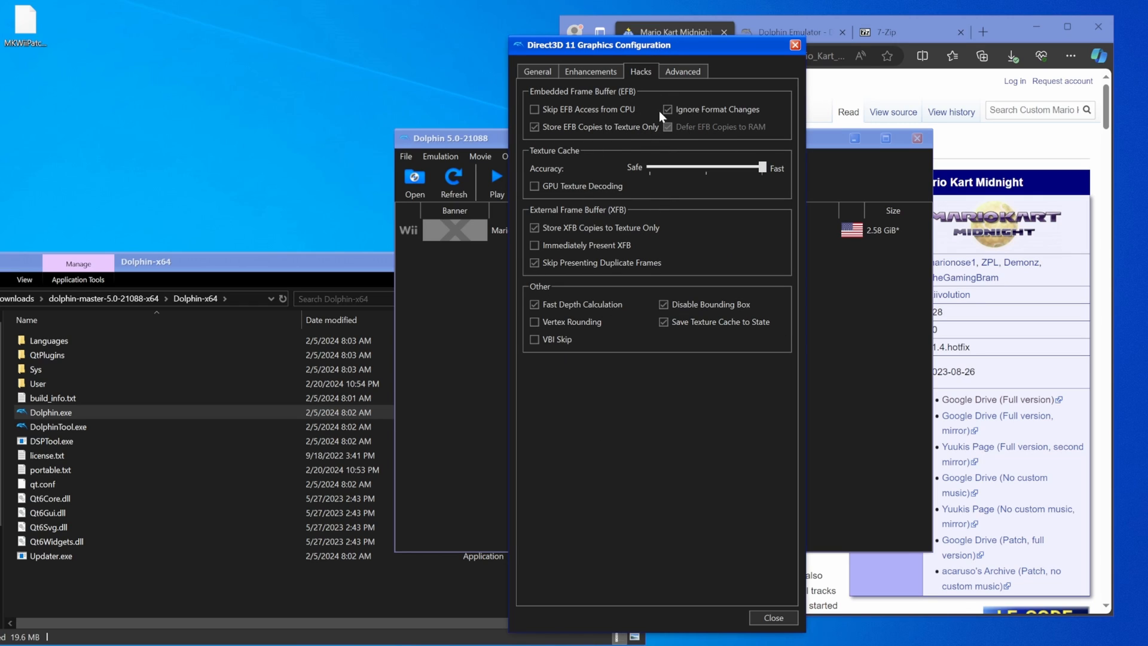
click(683, 71)
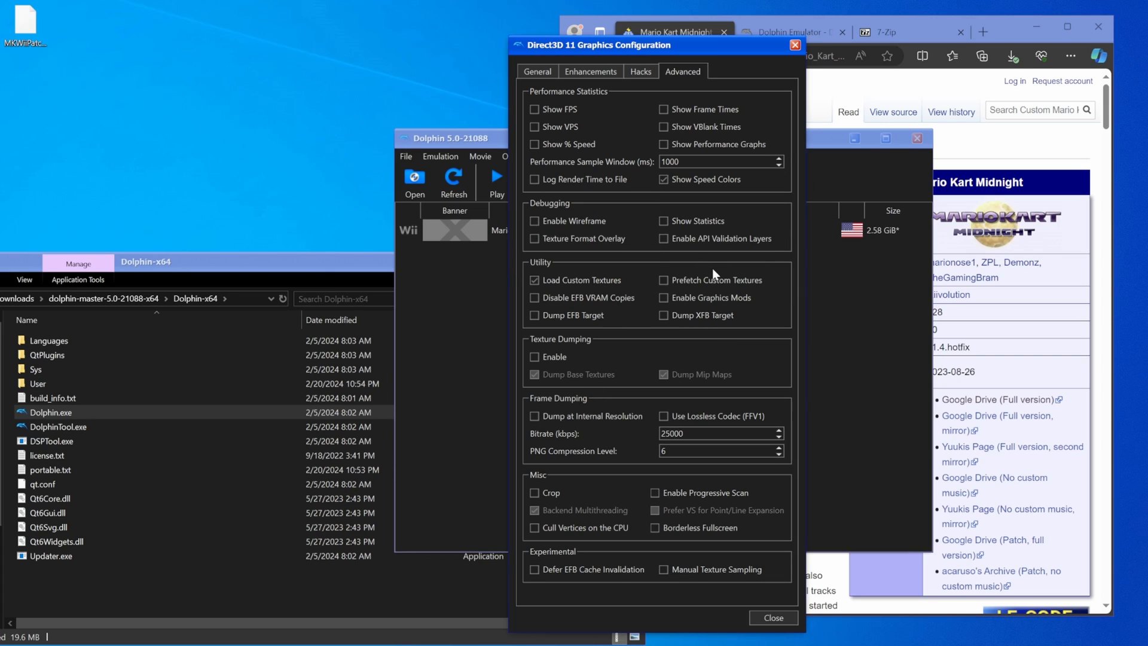
click(664, 280)
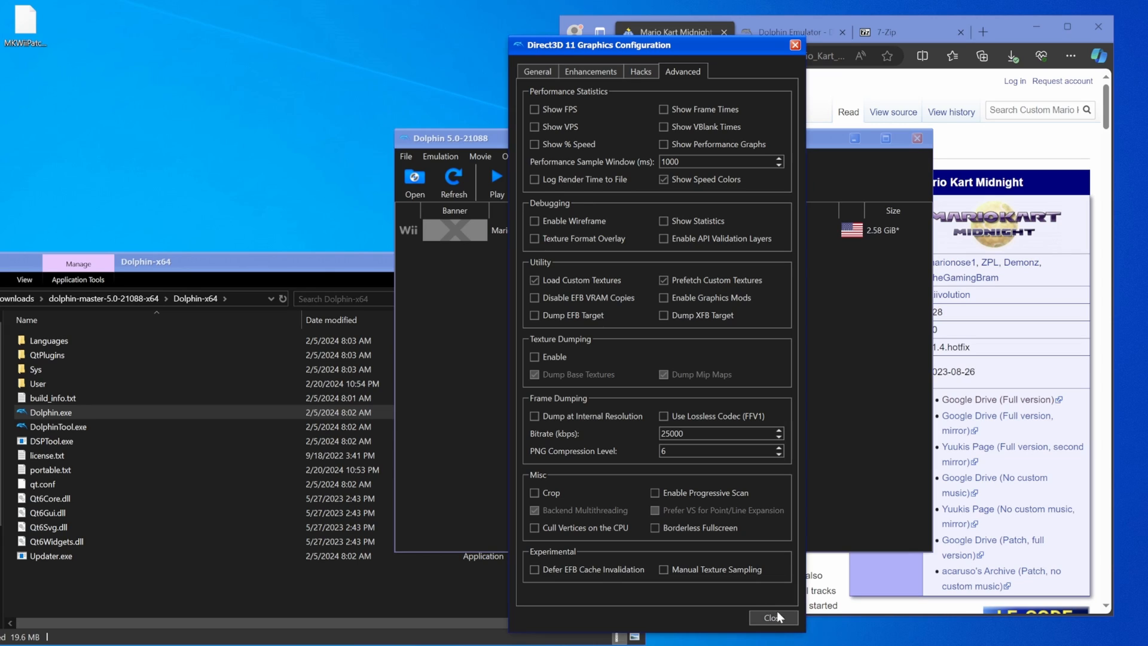
mouse_move(785, 617)
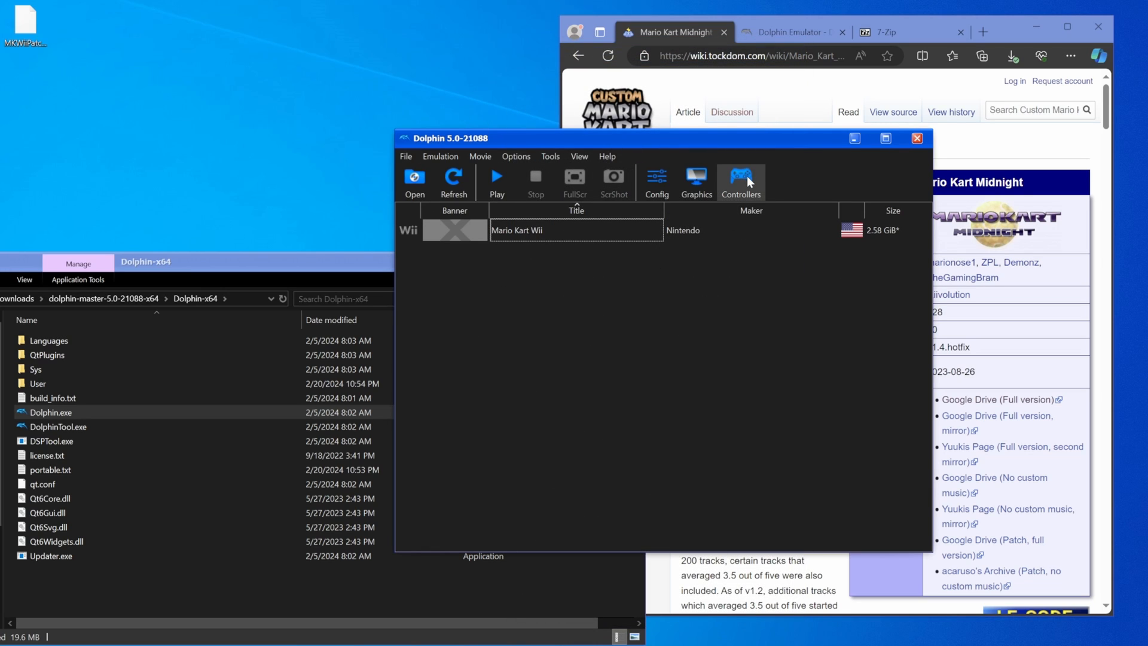
click(740, 181)
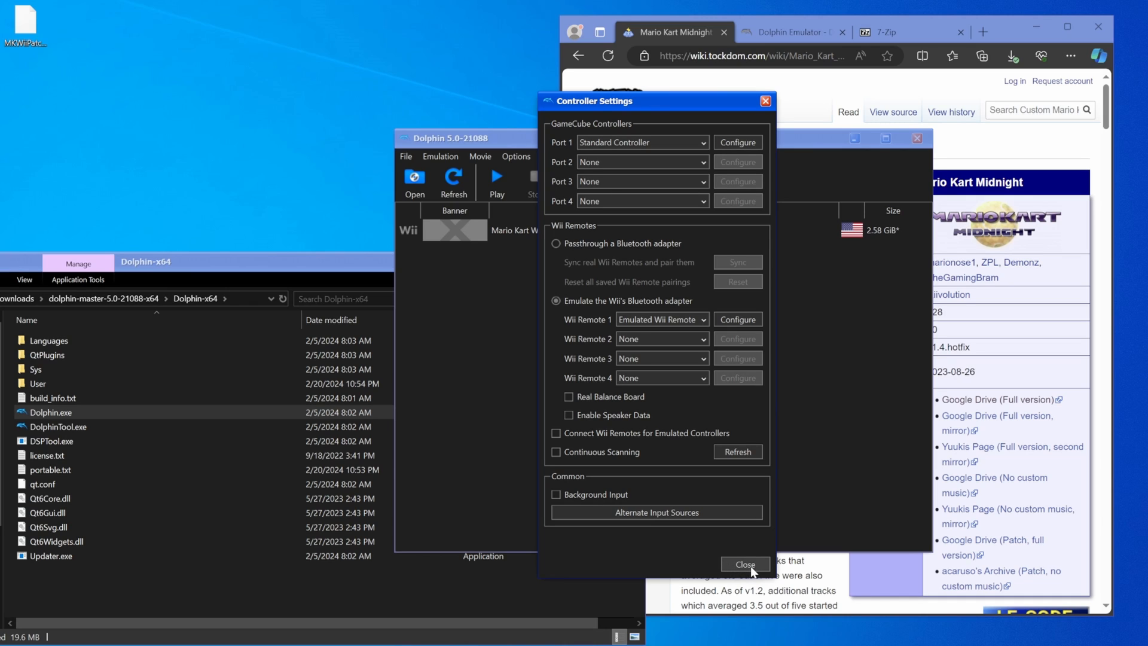
mouse_move(683, 156)
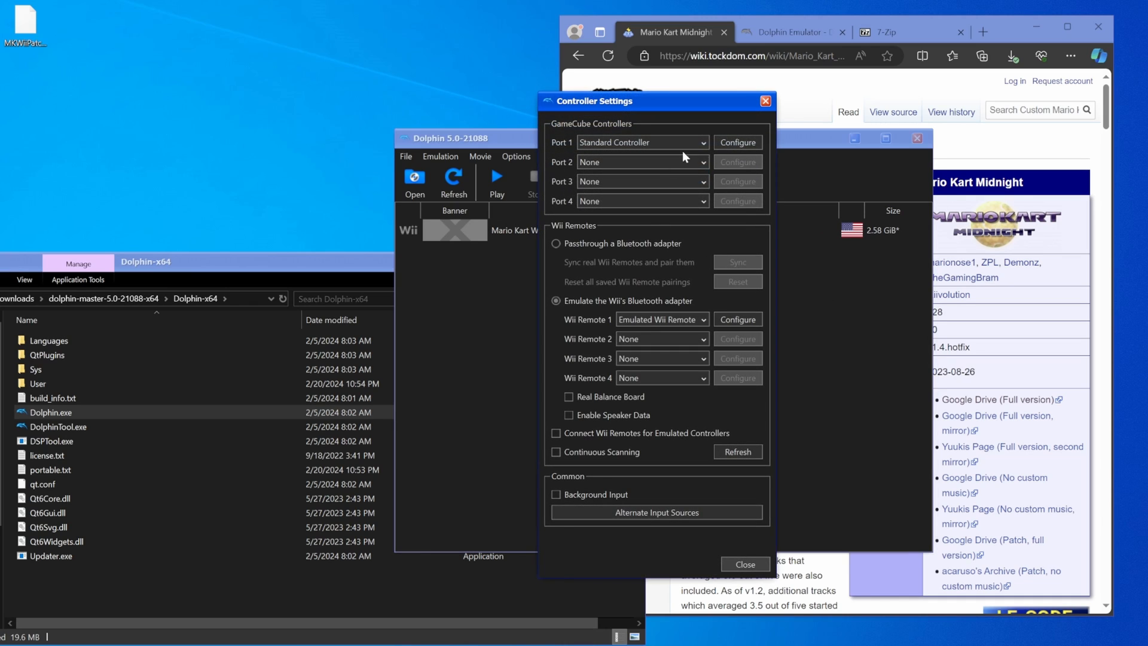
mouse_move(723, 239)
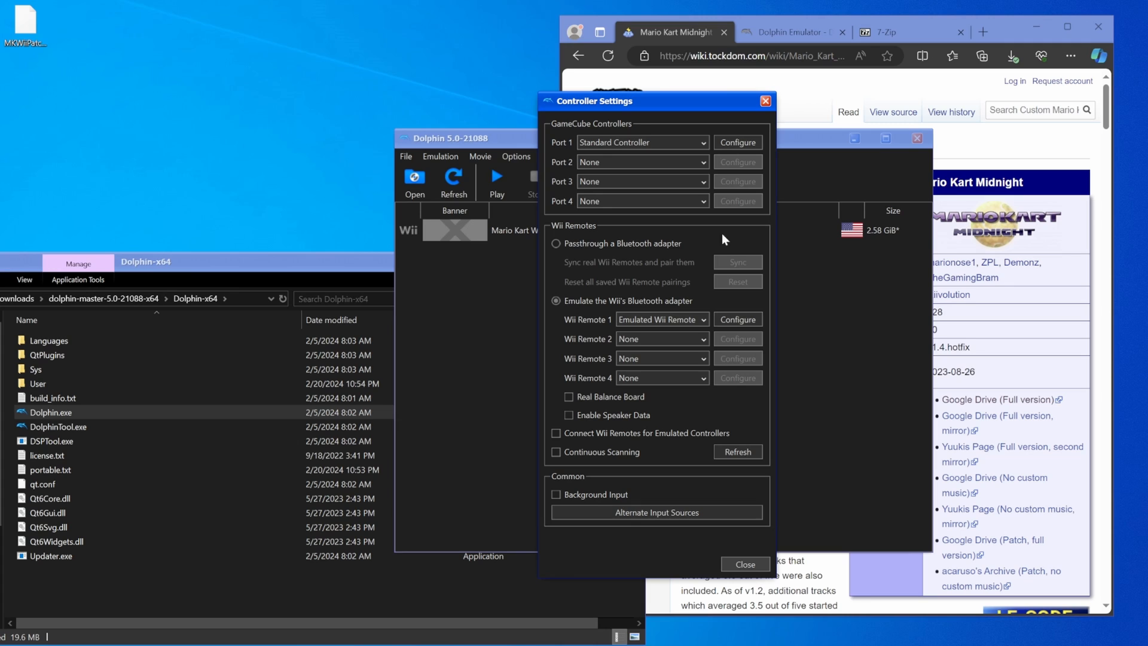
click(736, 143)
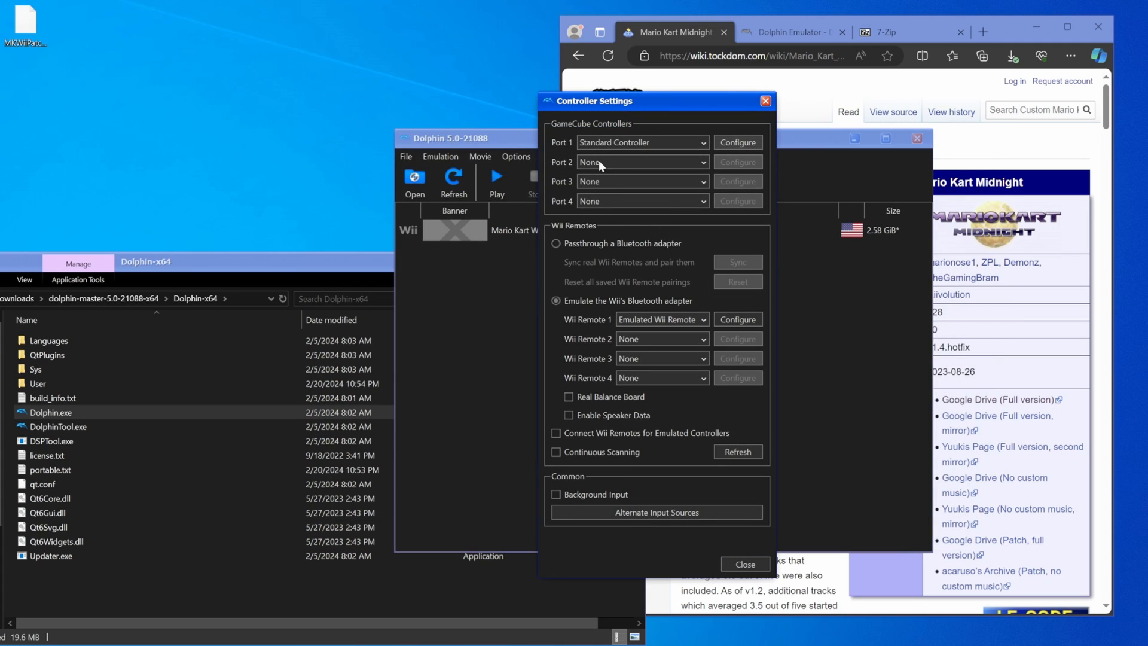
mouse_move(661, 449)
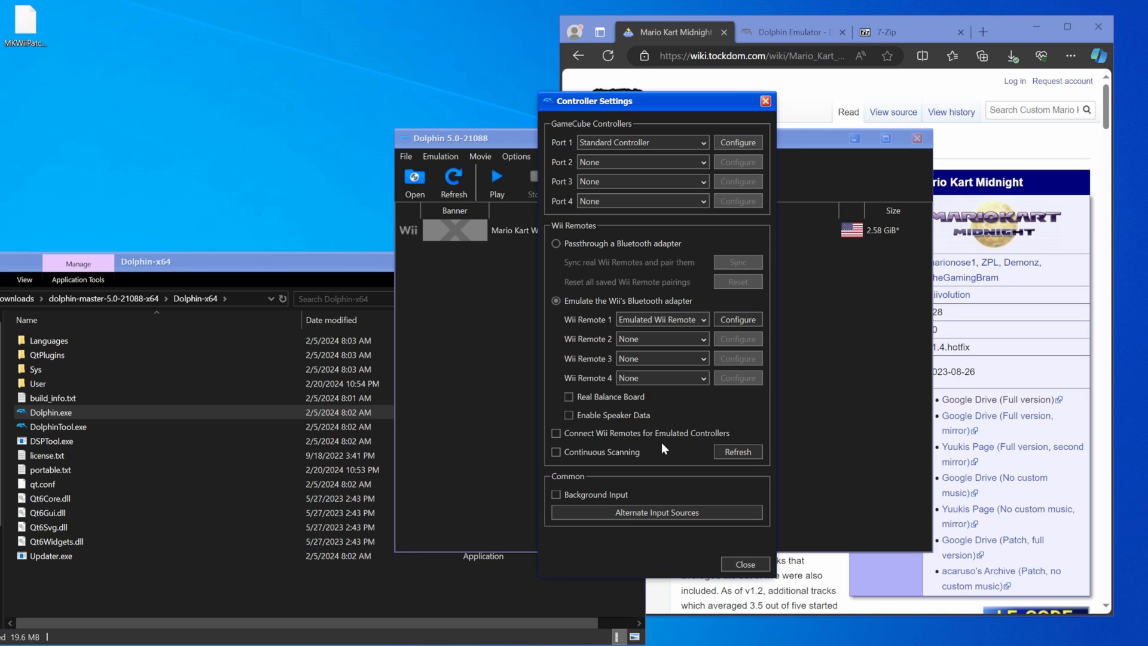
click(744, 564)
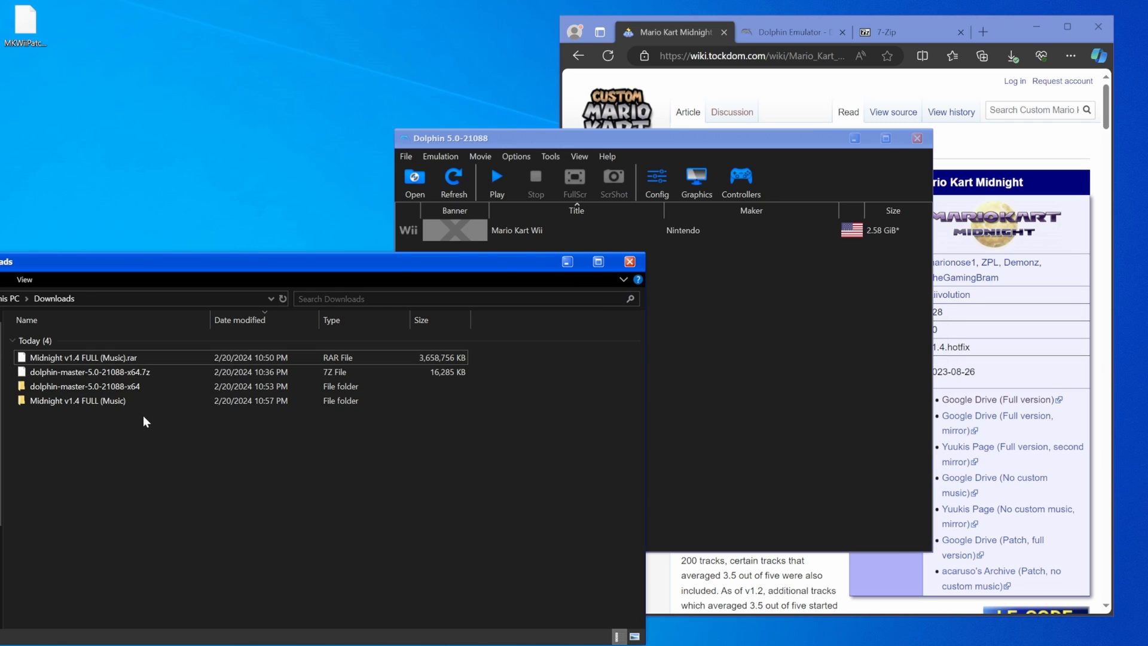
- Open the Midnight v1.4 FULL (Music) download and select its Midnightv1.4 and riivolution folders to copy
click(78, 400)
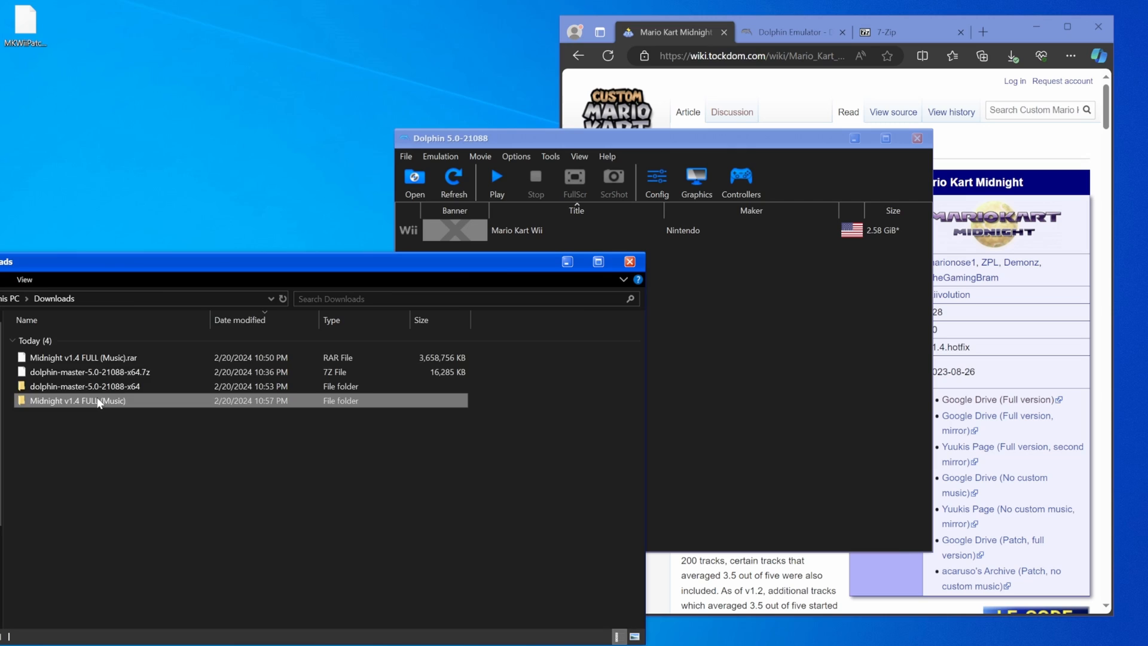
double_click(77, 400)
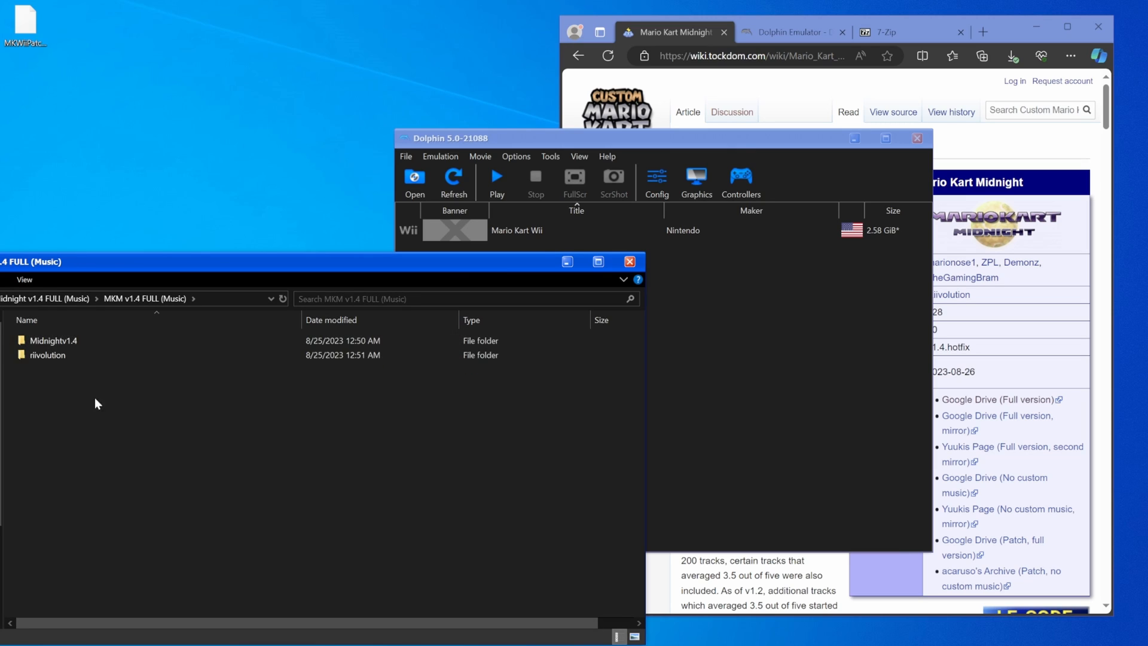
mouse_move(155, 390)
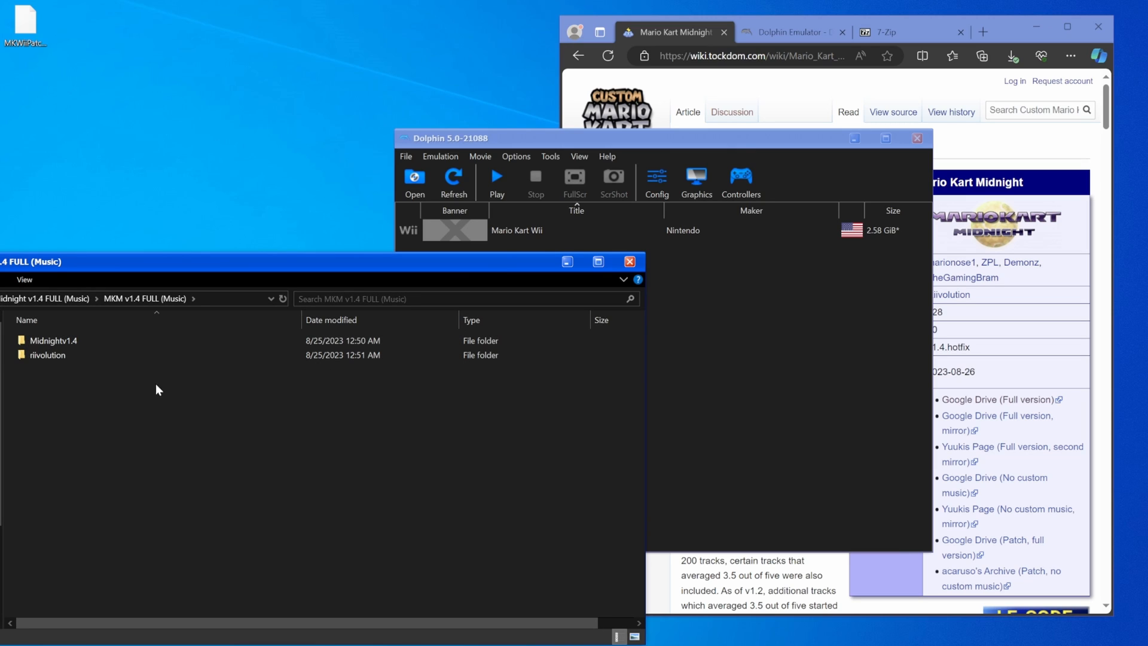
mouse_move(52, 341)
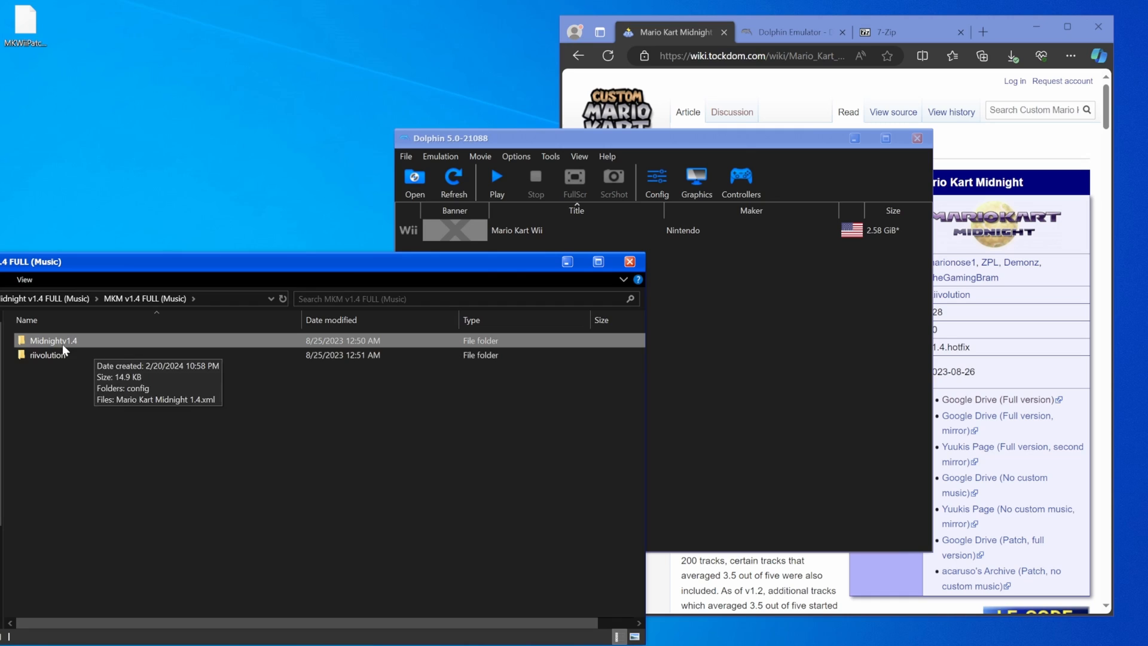
double_click(54, 339)
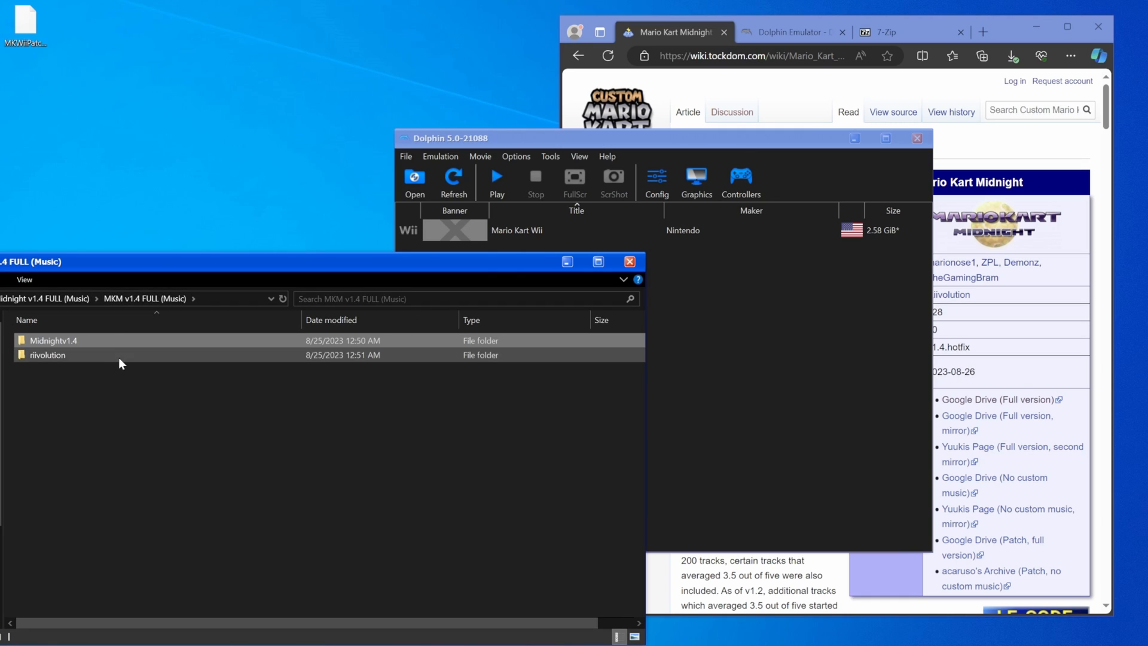
double_click(48, 355)
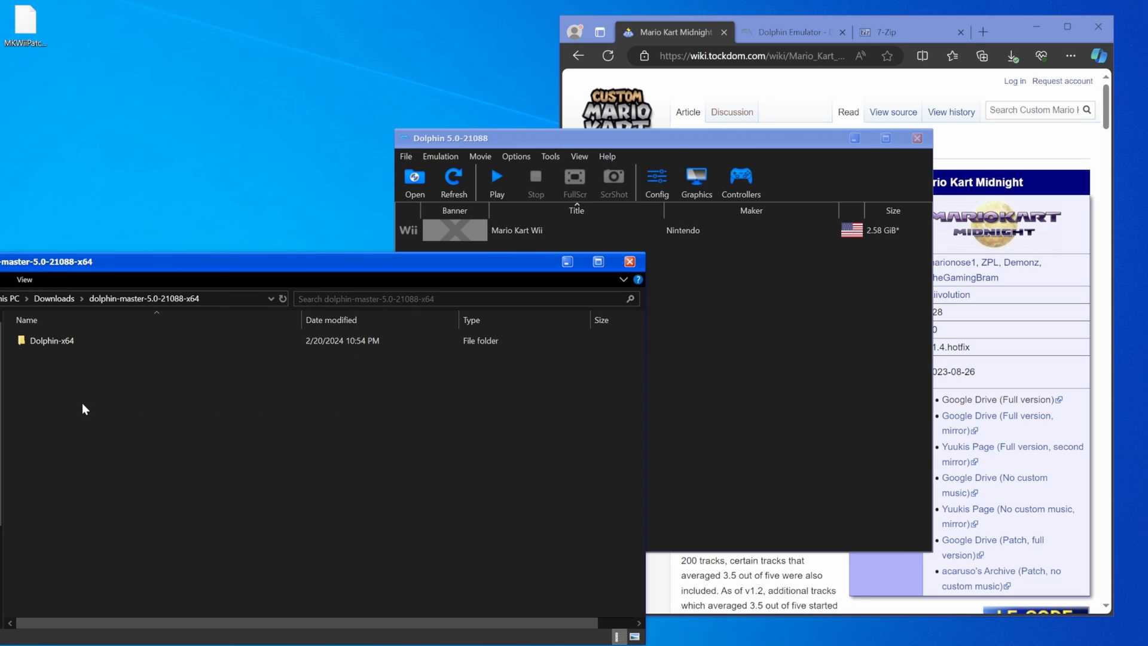
- Go into Dolphin-x64 > User > Load > Riivolution and paste the Midnightv1.4 and riivolution folders there
double_click(50, 340)
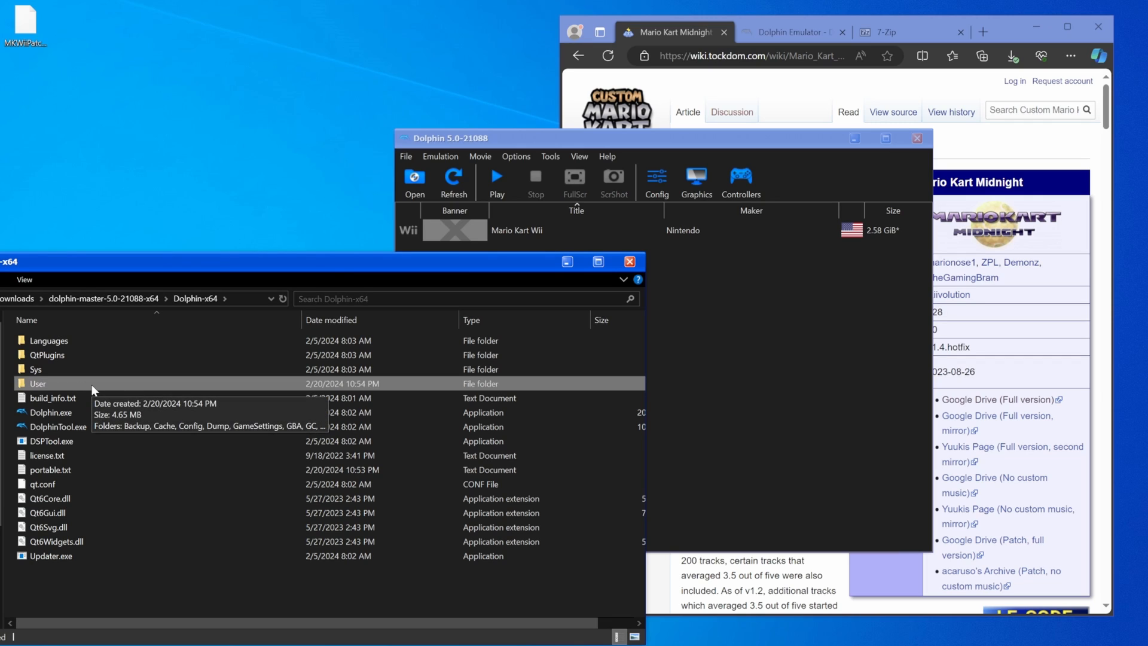
double_click(37, 383)
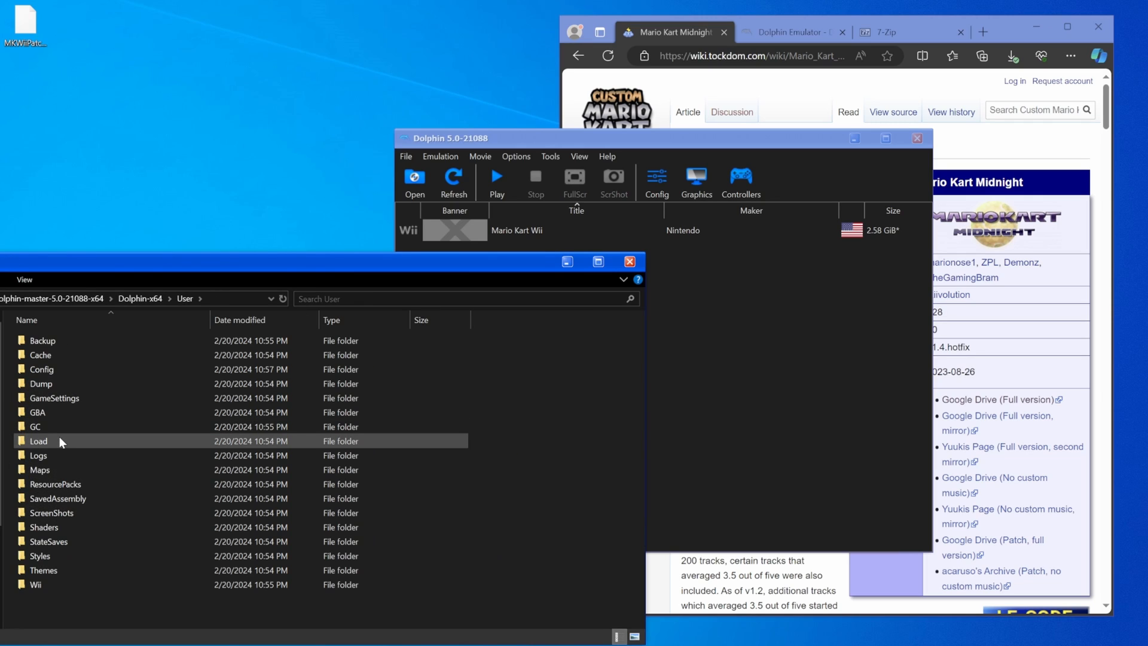
double_click(38, 441)
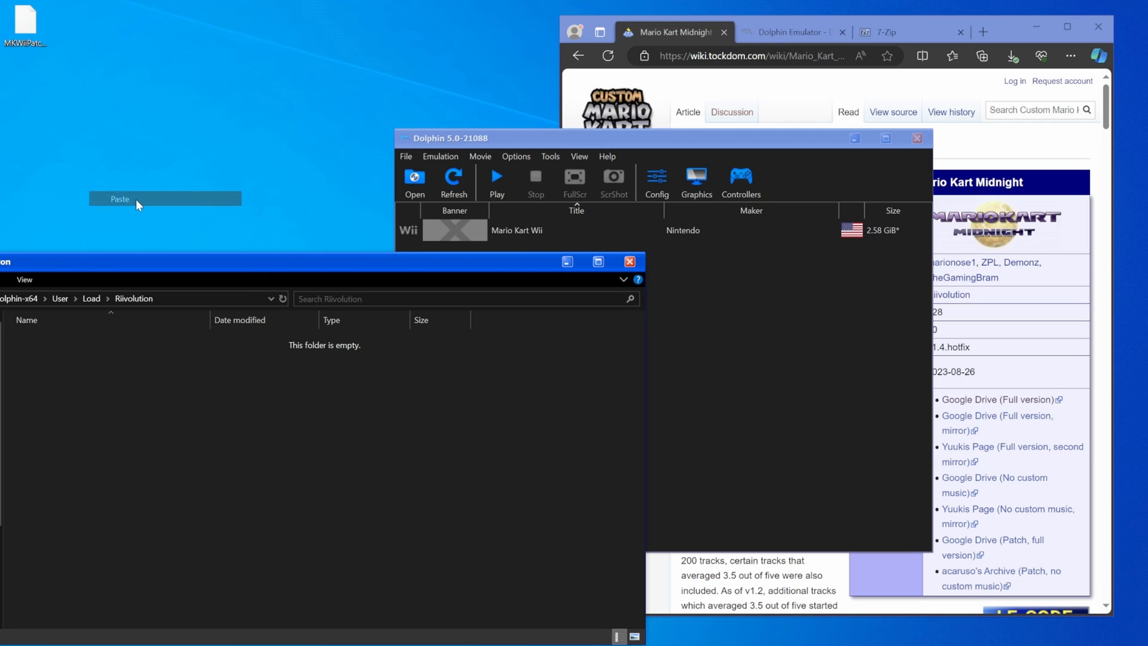
click(118, 200)
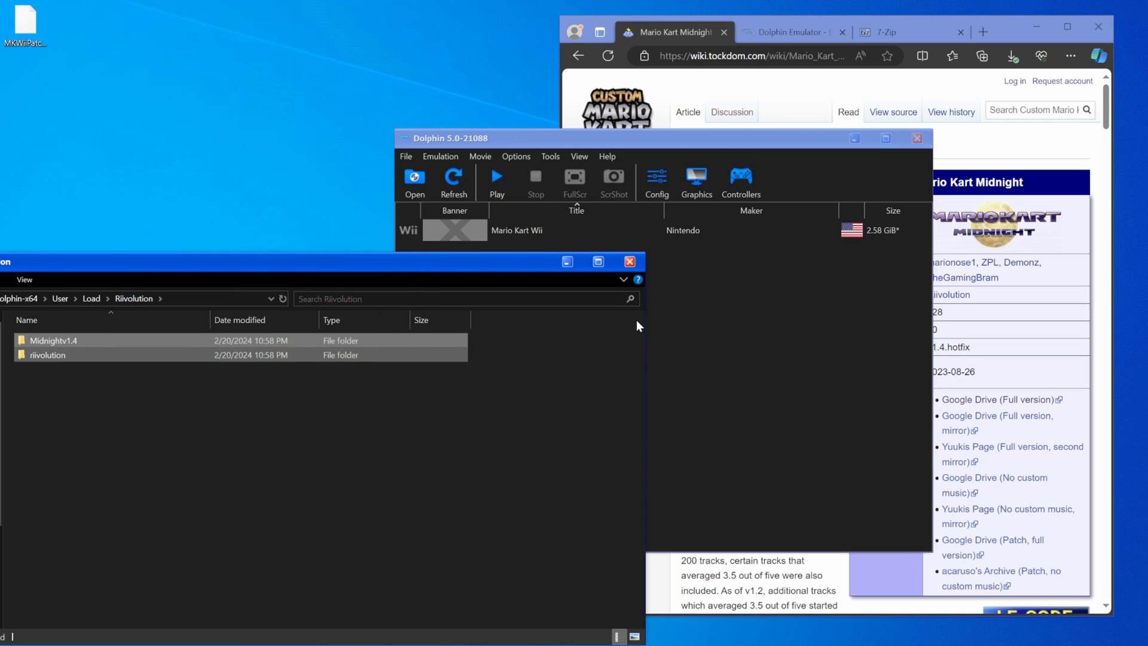
- Start Mario Kart Wii with Riivolution Patches and keep the Midnightv1.4 patch set to Enabled
right_click(516, 230)
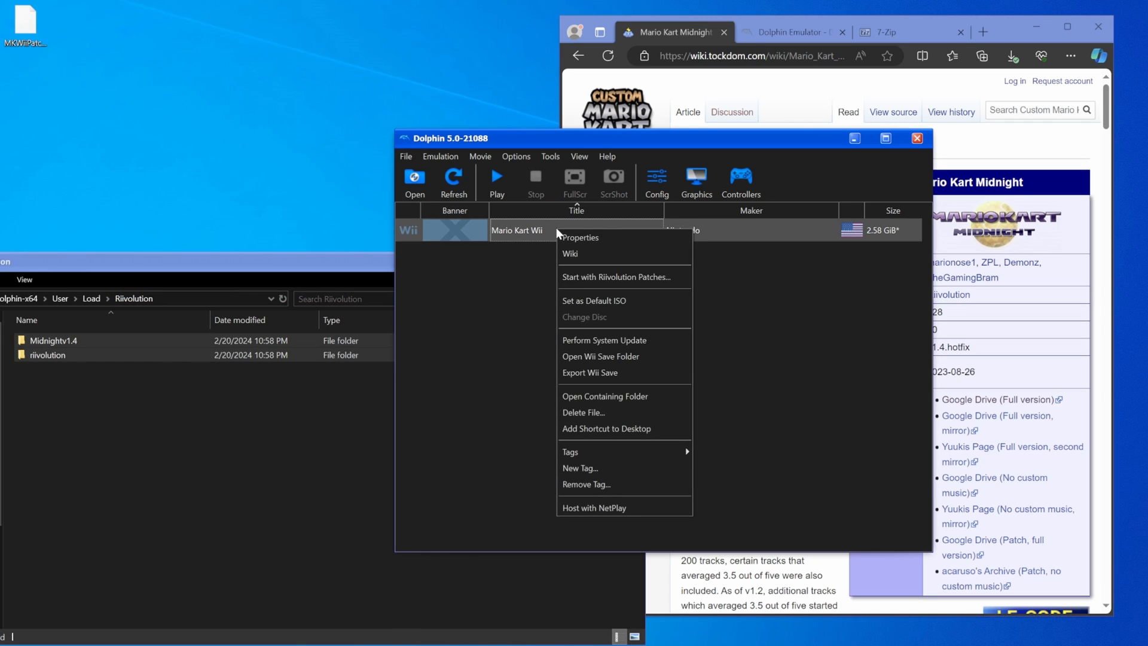
mouse_move(625, 276)
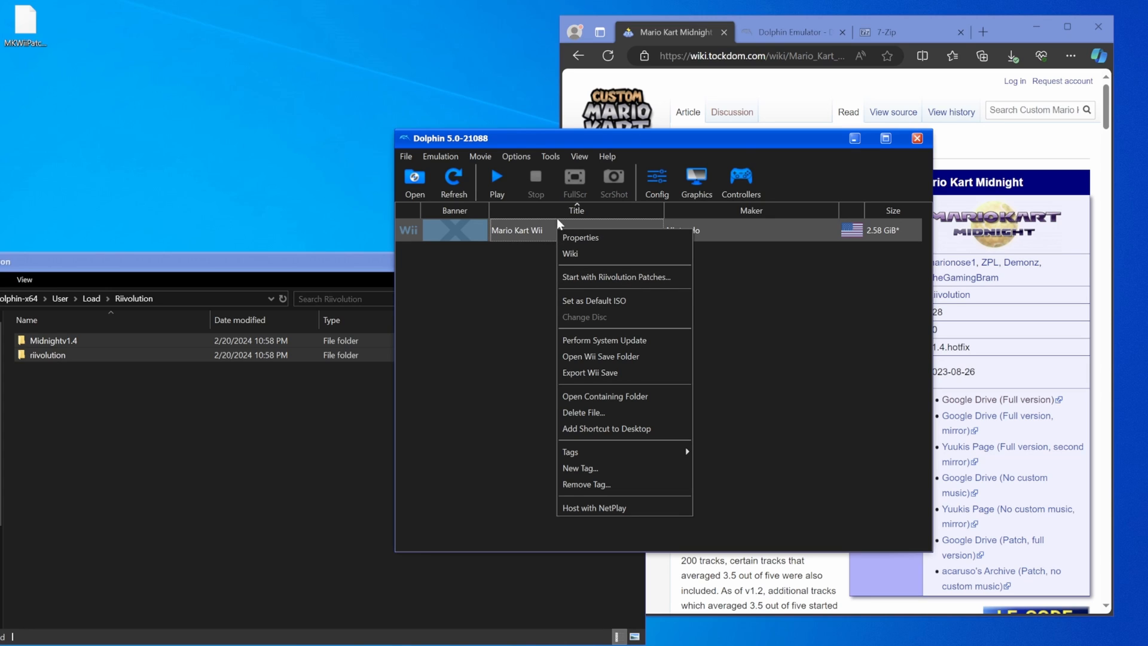
click(614, 277)
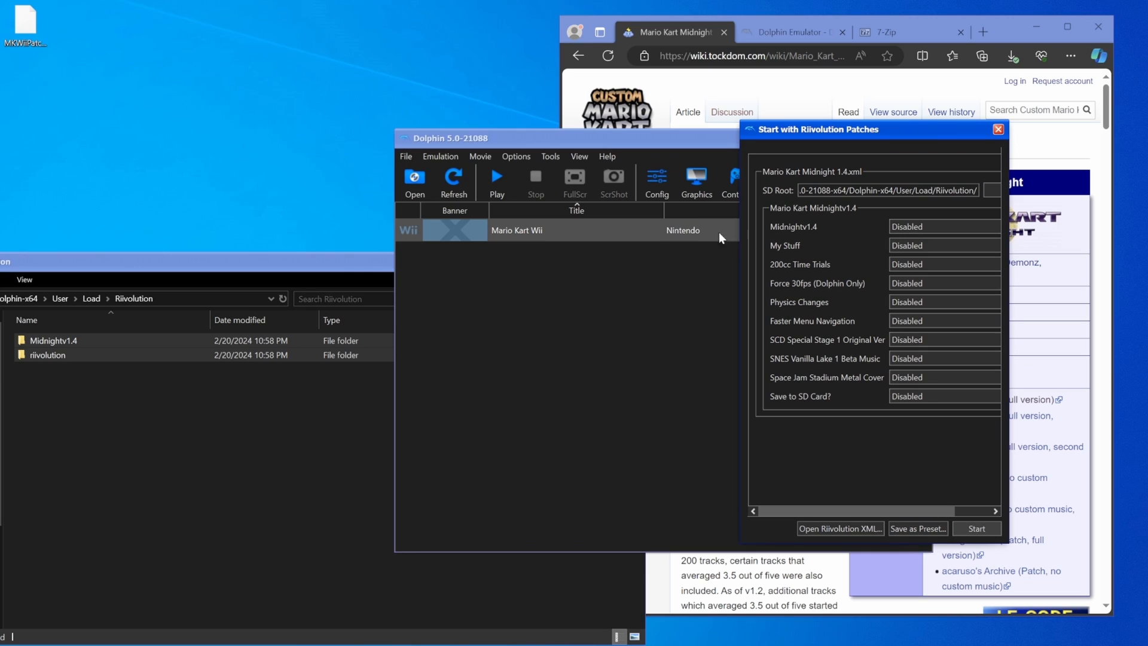
mouse_move(944, 242)
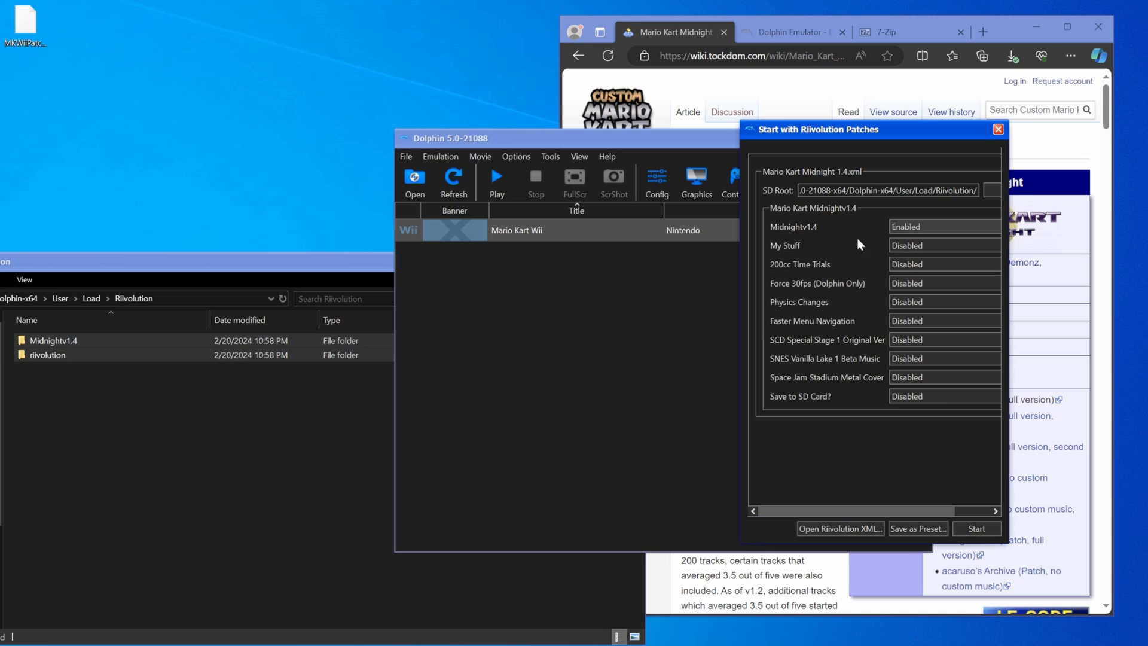
mouse_move(920, 245)
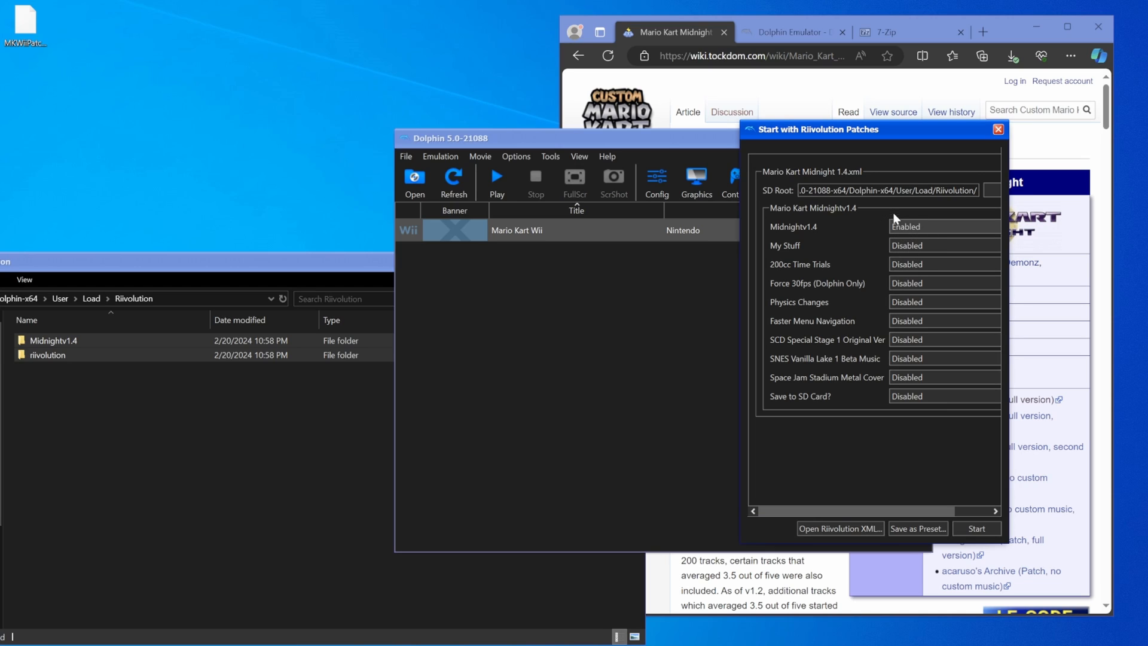
click(945, 245)
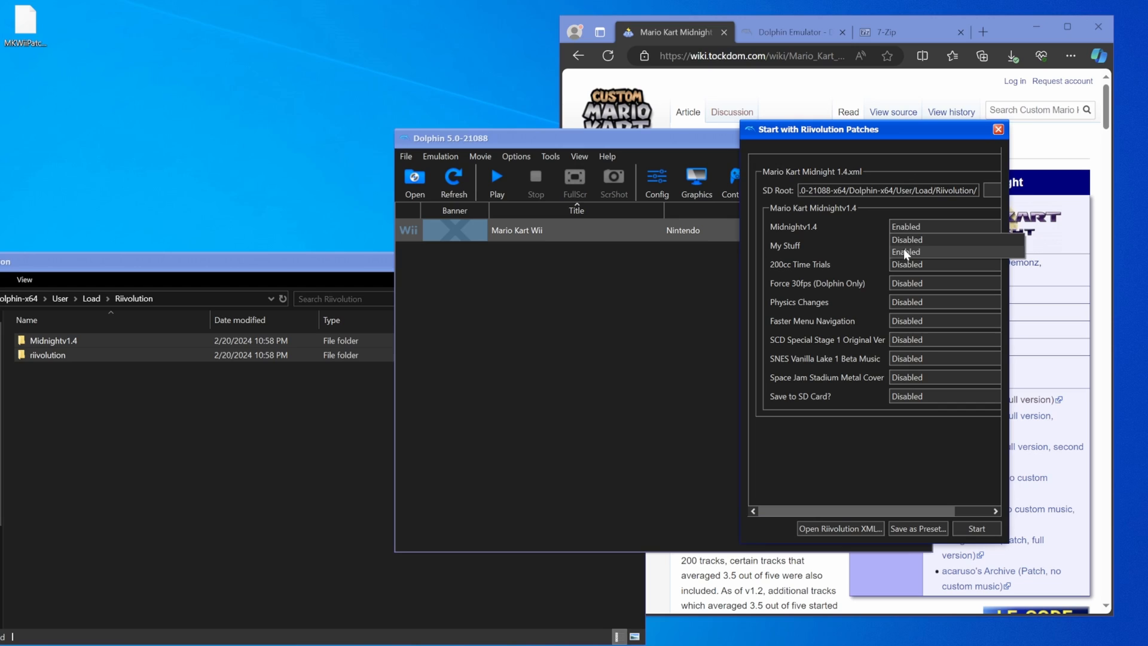
click(907, 240)
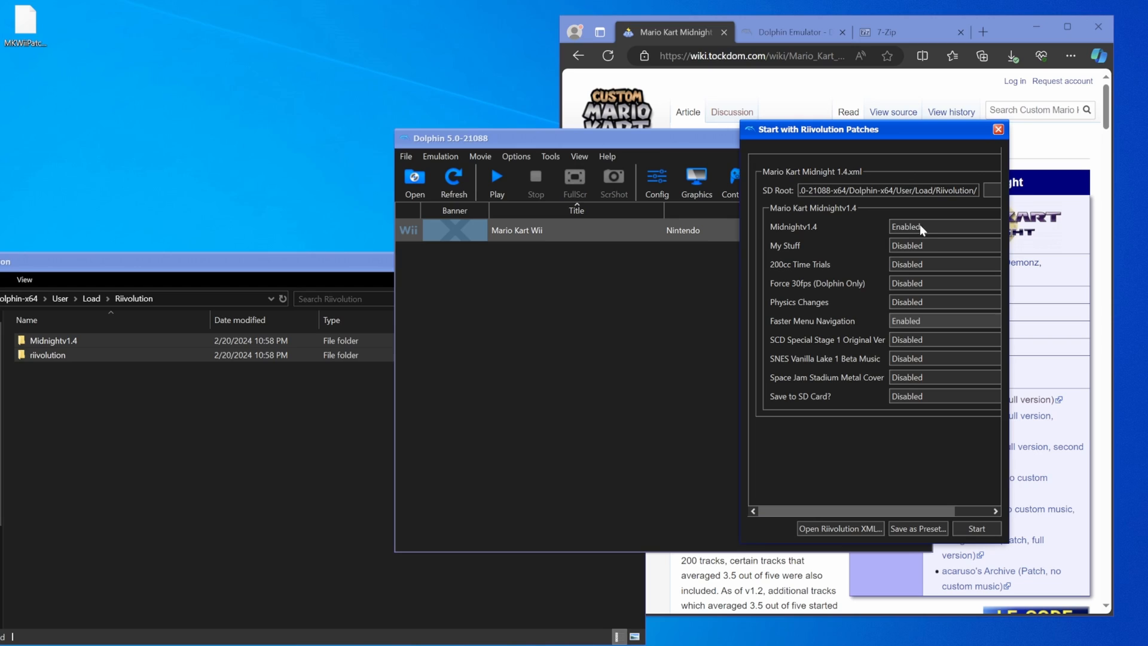
mouse_move(913, 407)
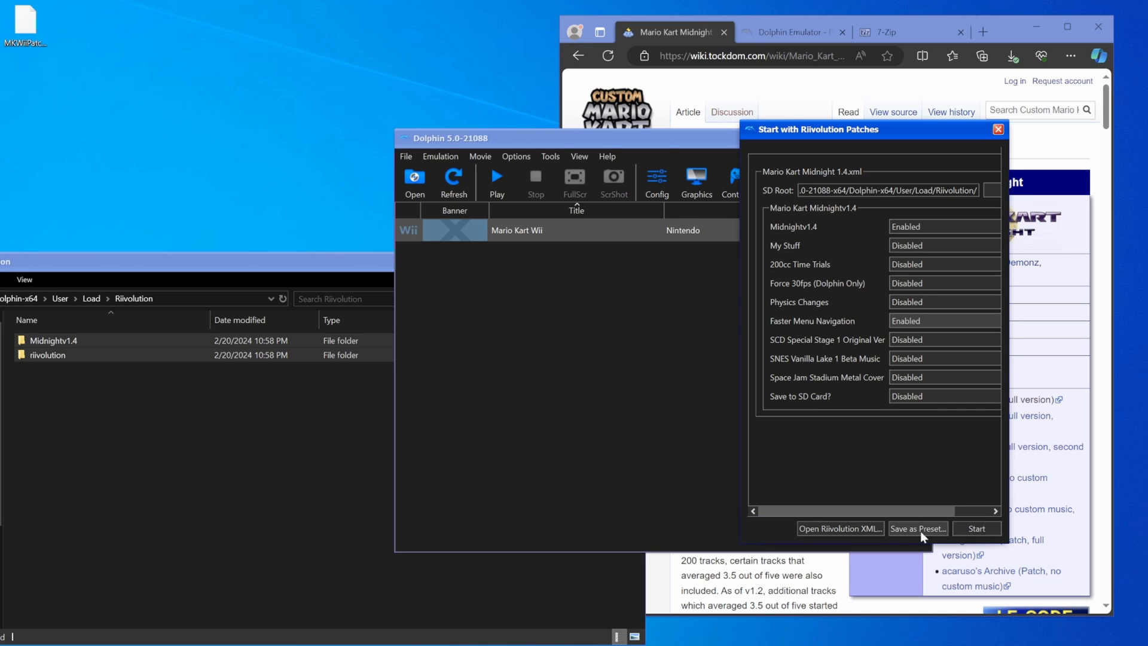
- Save the patch choices as a preset named MKMidnight and close the Riivolution Patches window
click(917, 527)
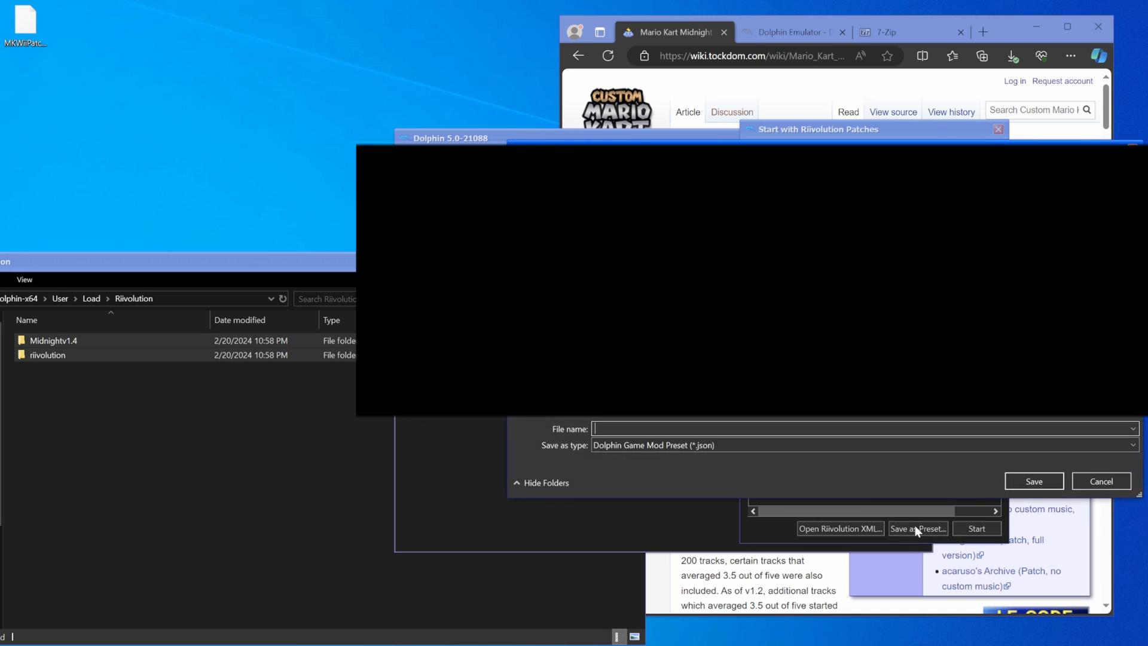
mouse_move(849, 492)
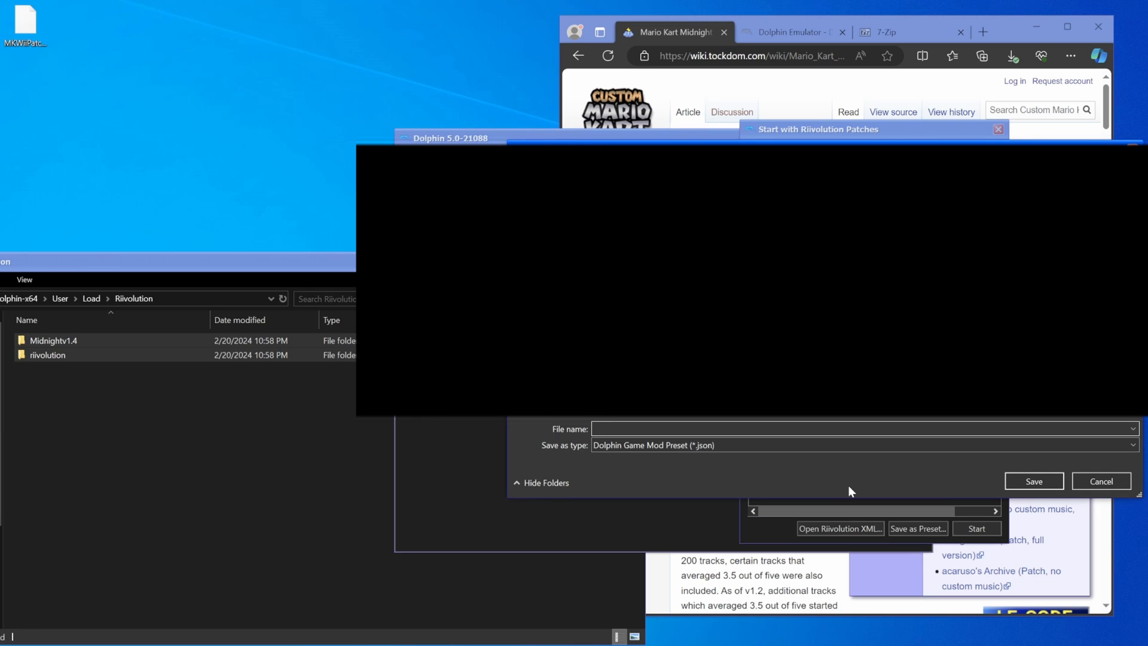
text(MKM)
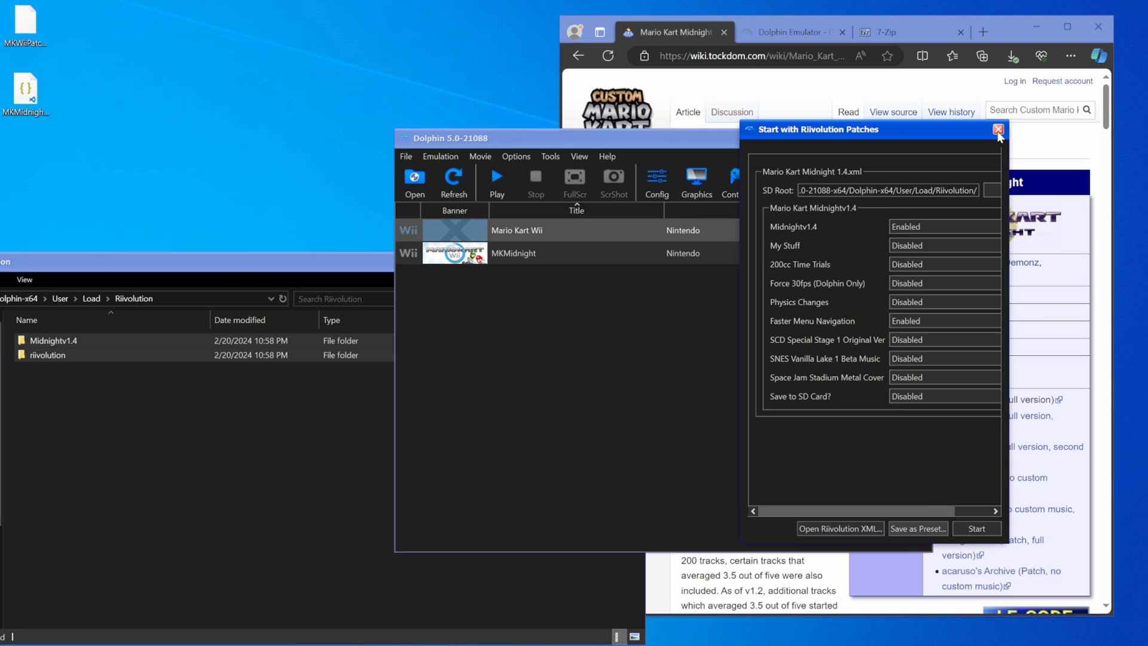
click(996, 129)
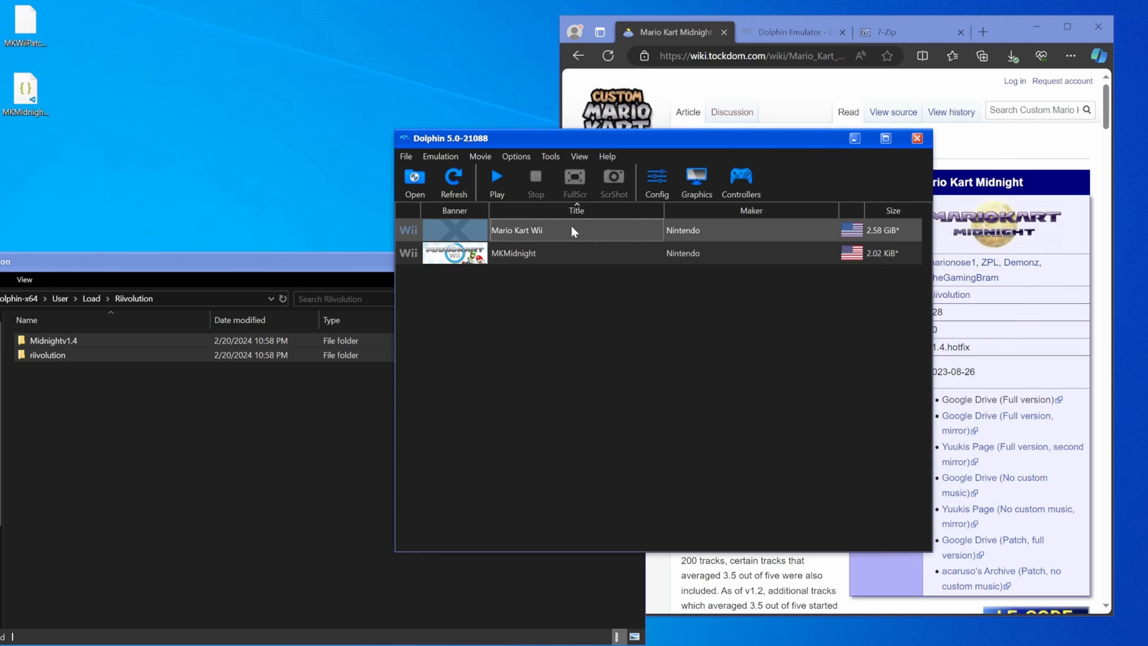
double_click(517, 230)
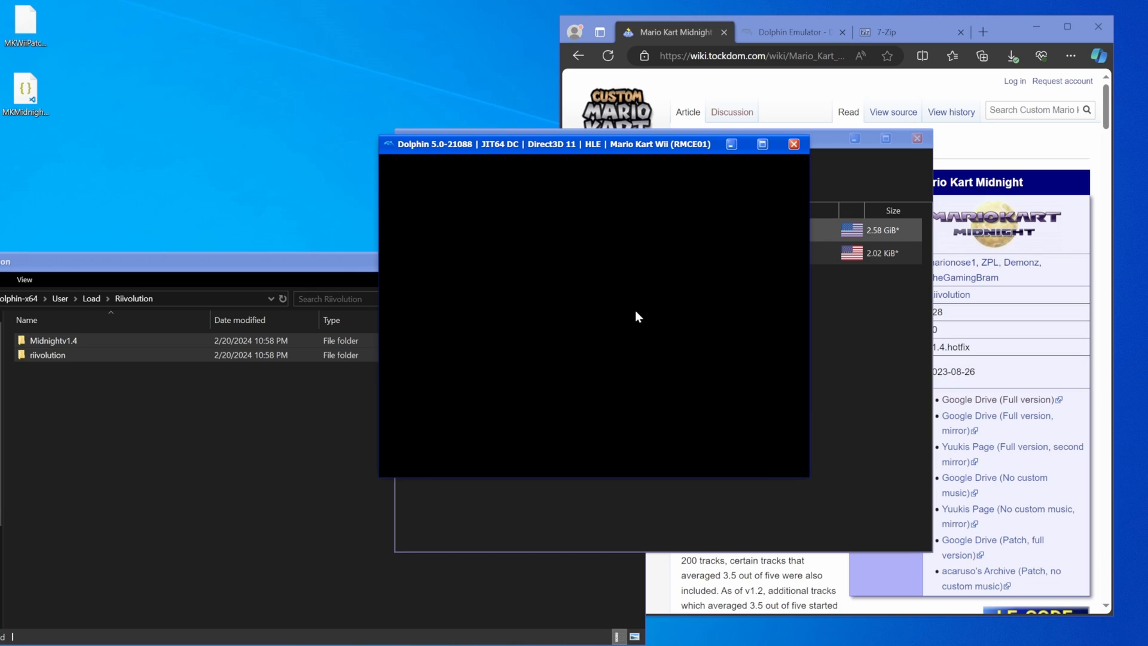
mouse_move(659, 321)
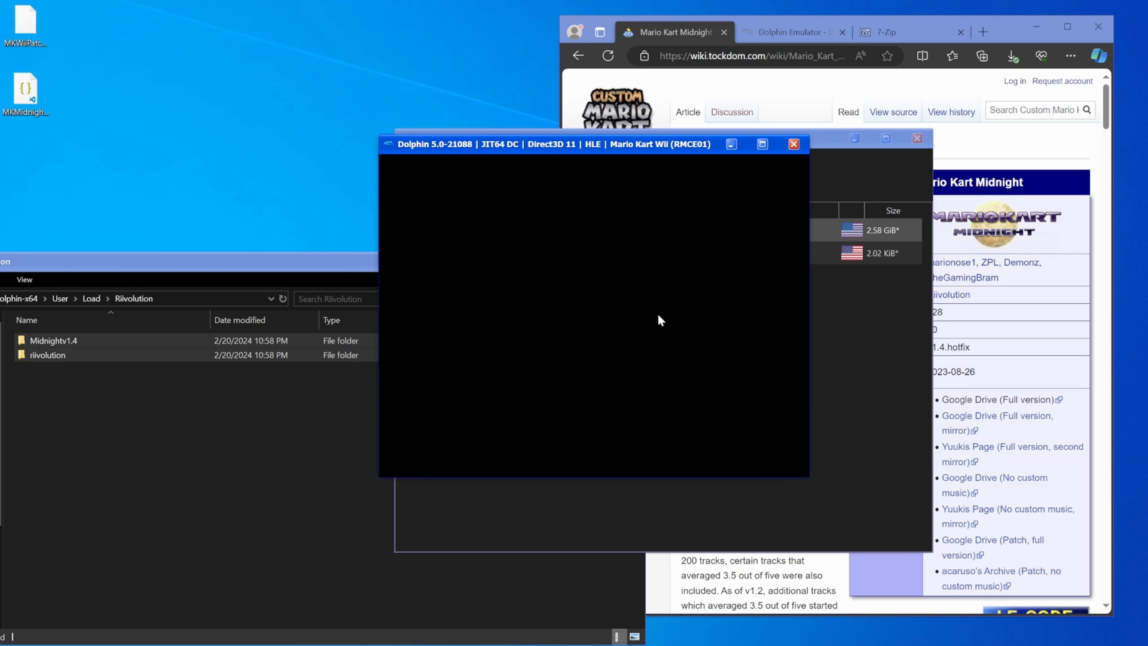
mouse_move(767, 514)
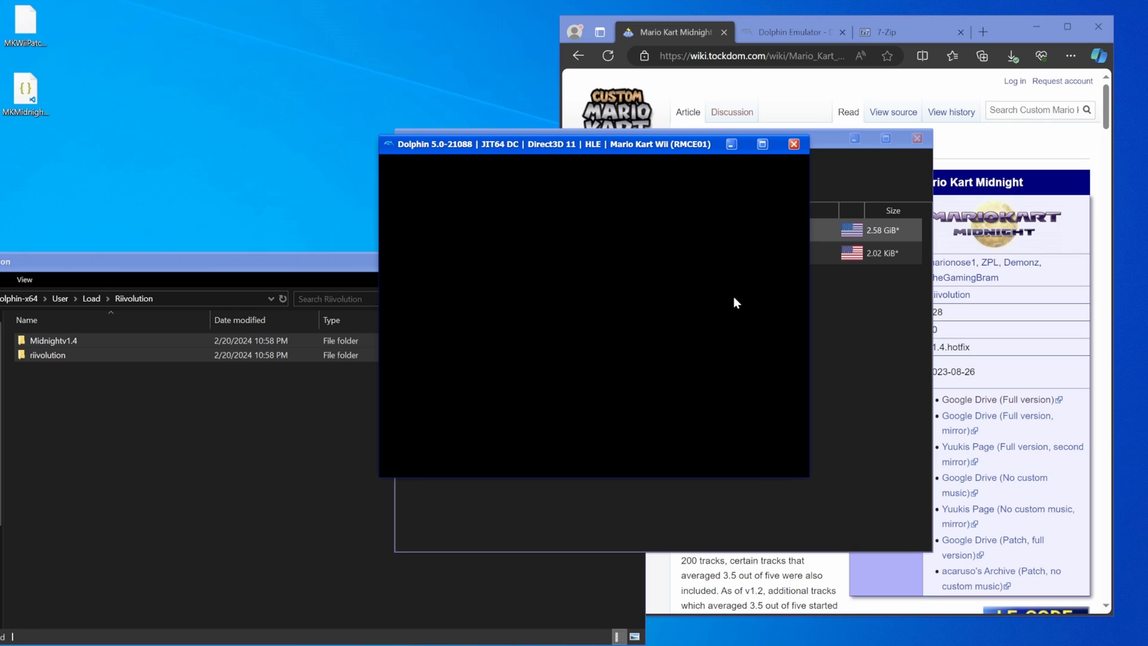
mouse_move(694, 312)
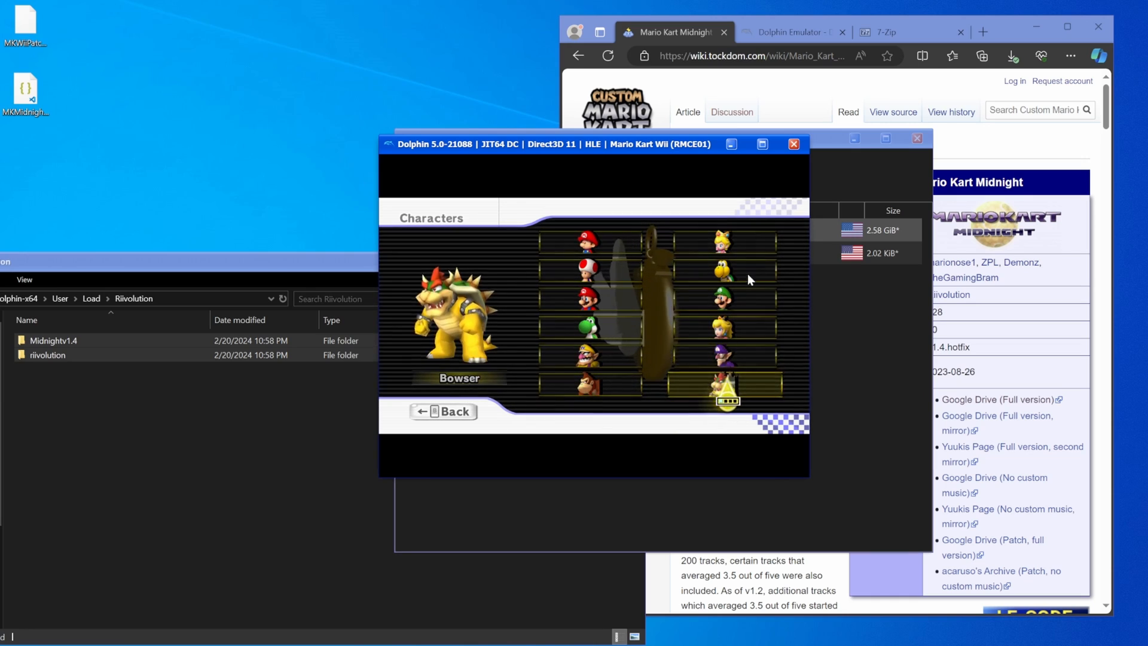
click(792, 144)
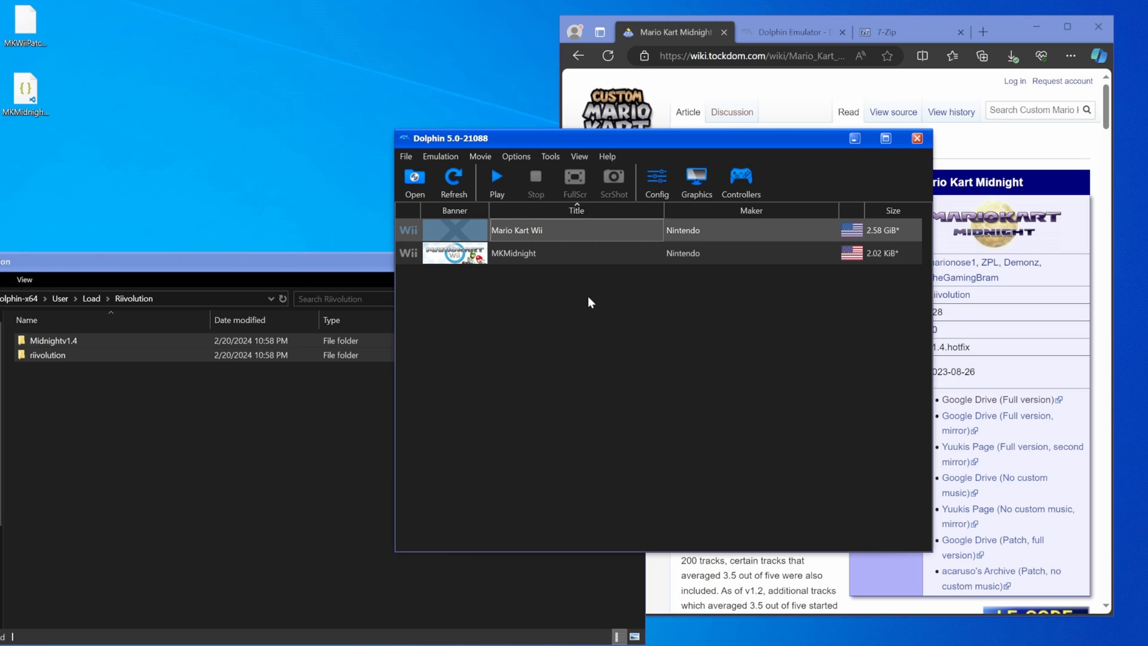
mouse_move(537, 259)
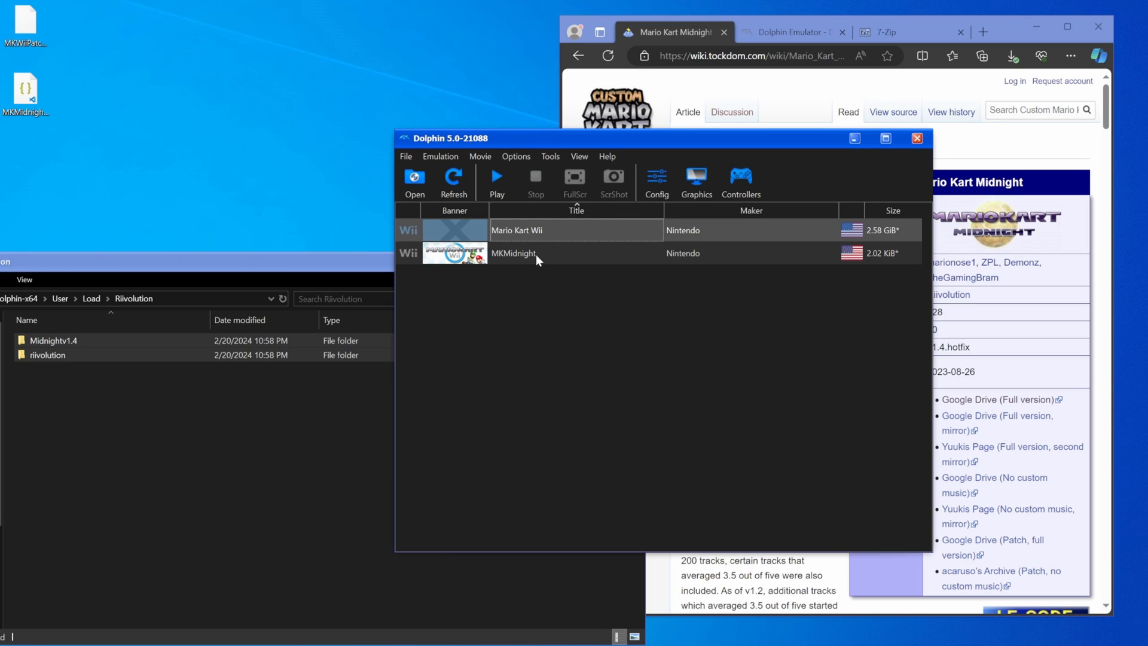
mouse_move(523, 266)
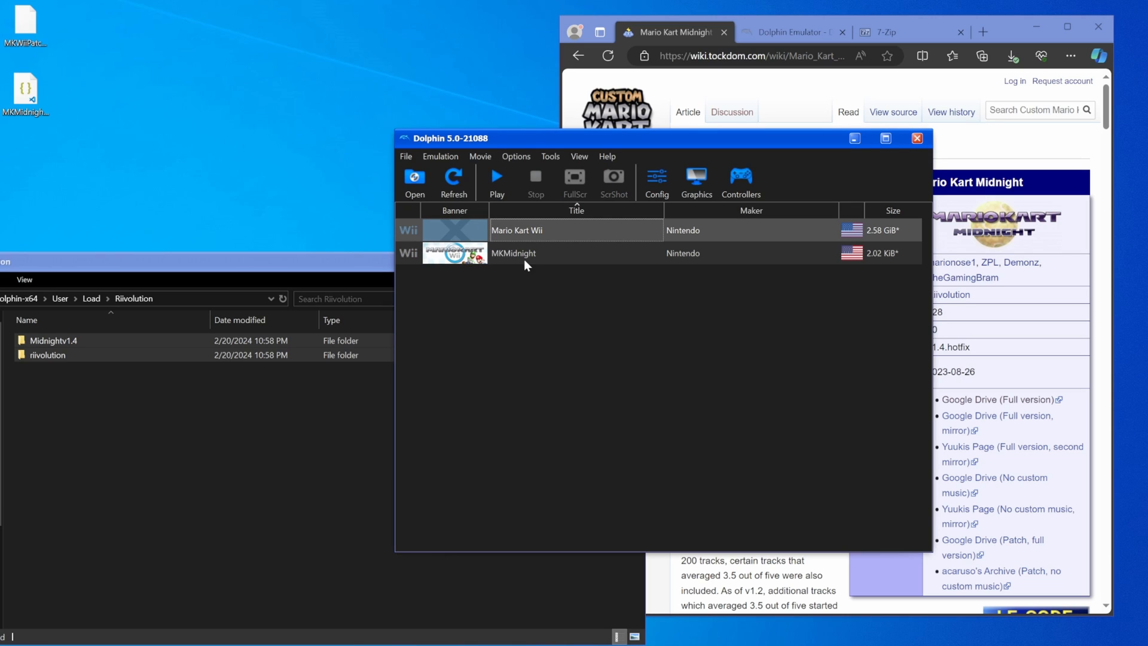
- Launch MKMidnight, race the 3DS Daisy Hills ghost, then stop the game
click(513, 252)
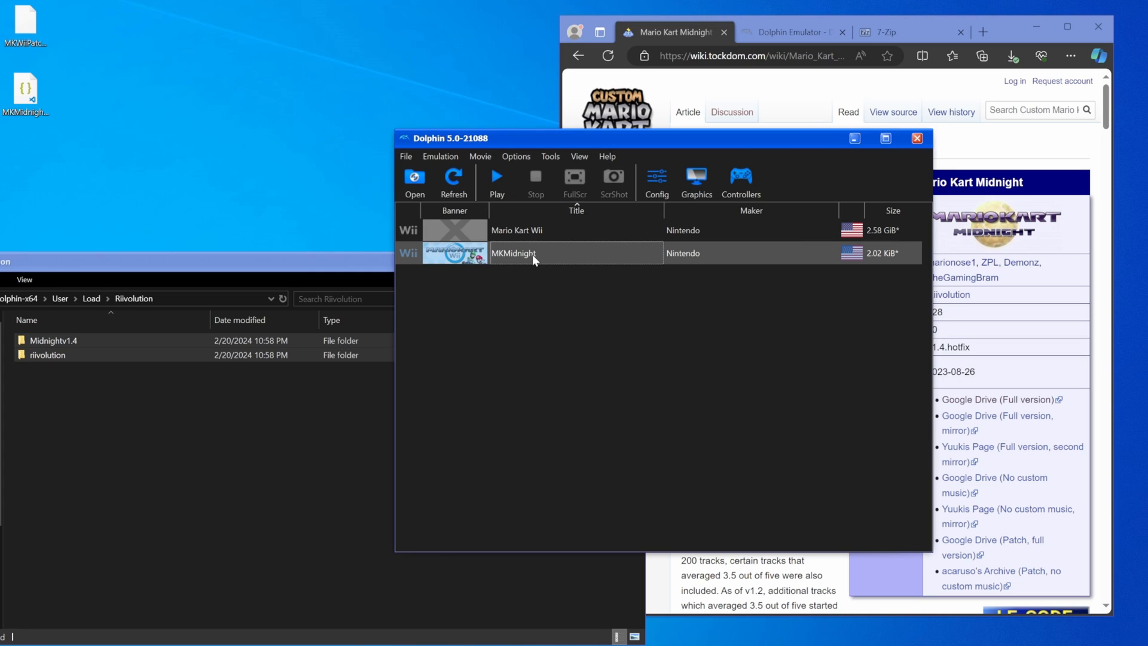
double_click(512, 252)
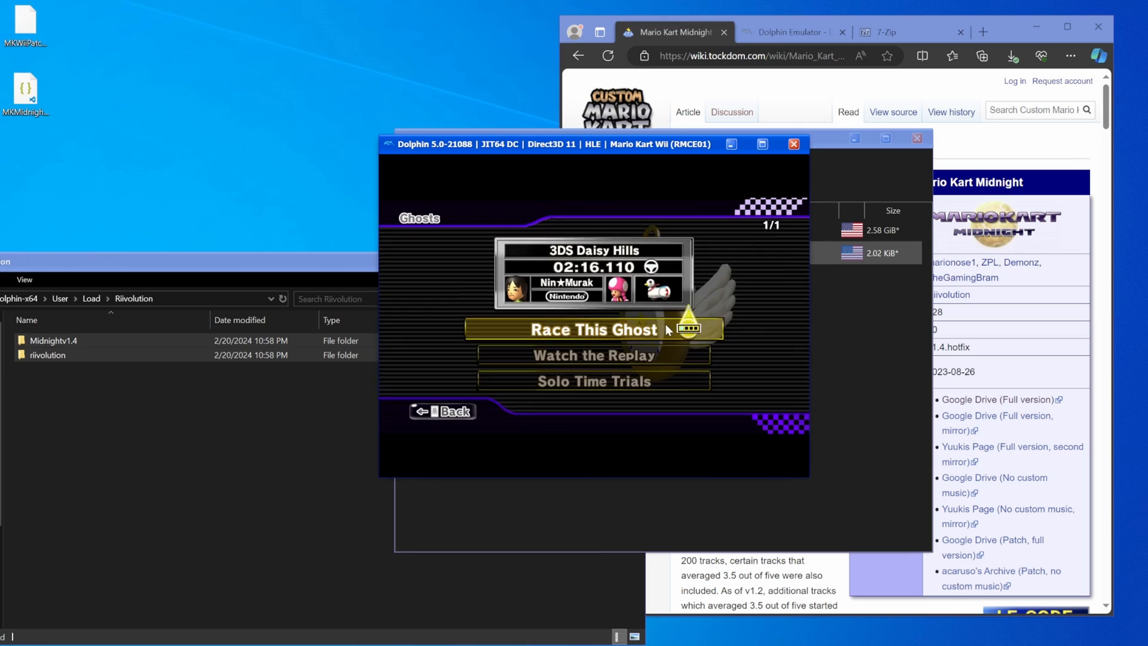
click(592, 329)
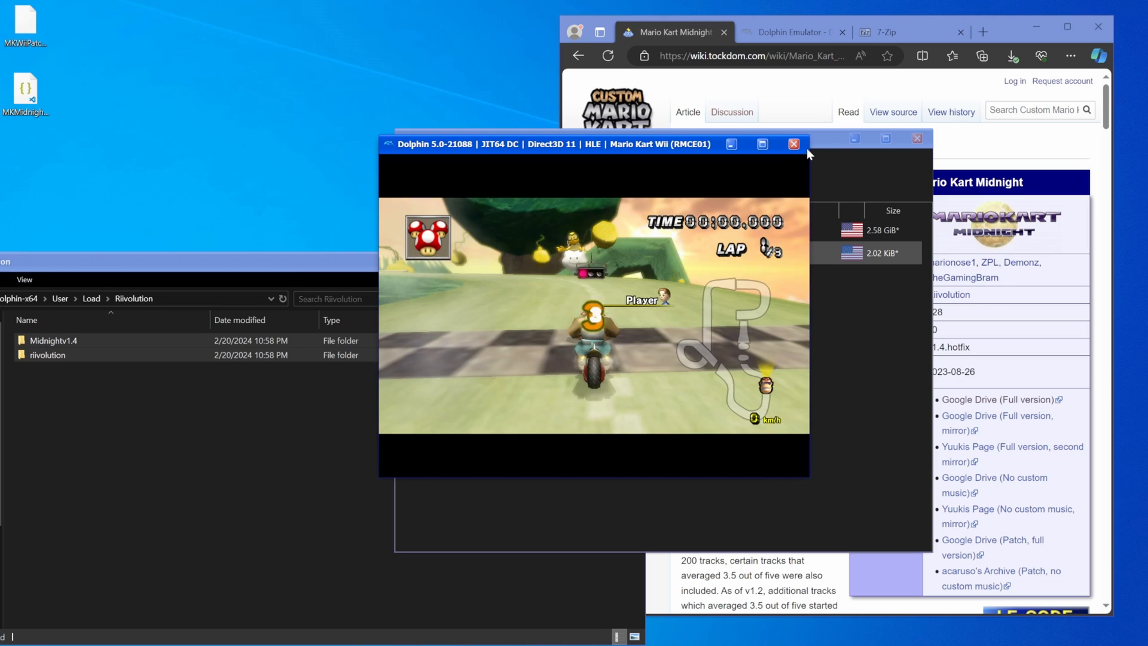
click(793, 143)
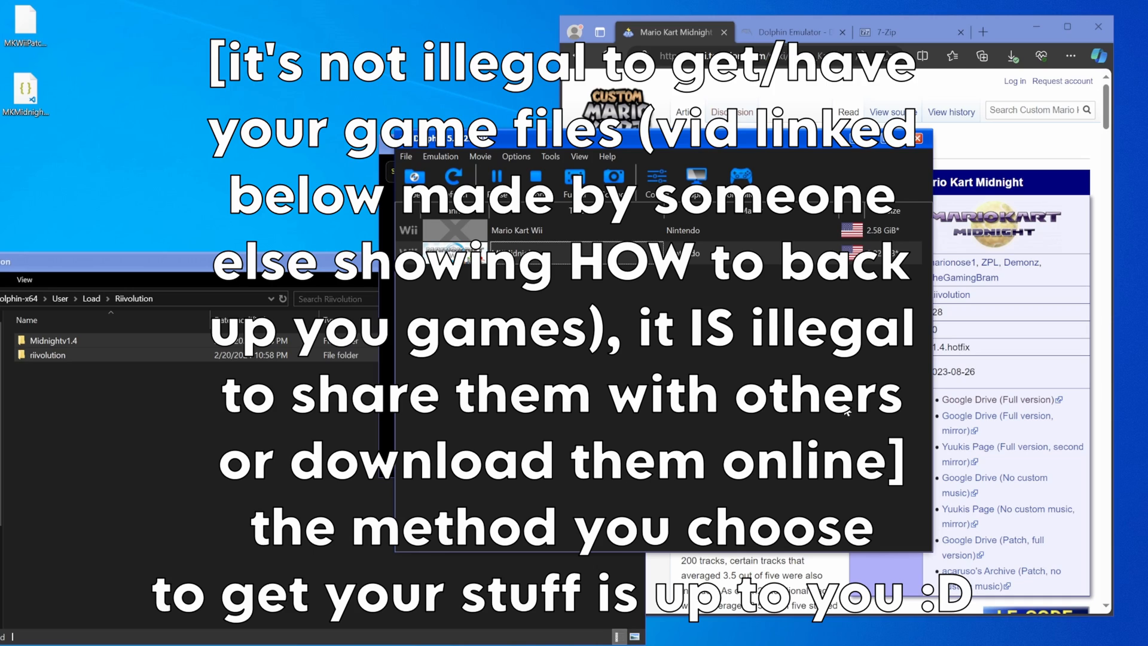
click(495, 176)
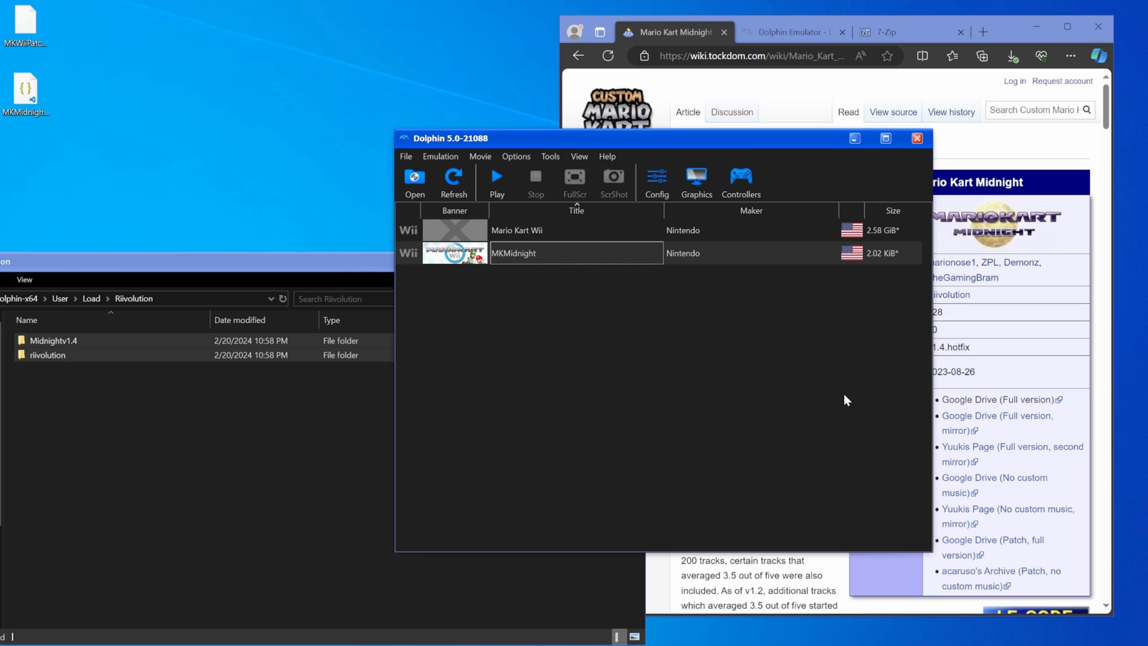
mouse_move(734, 405)
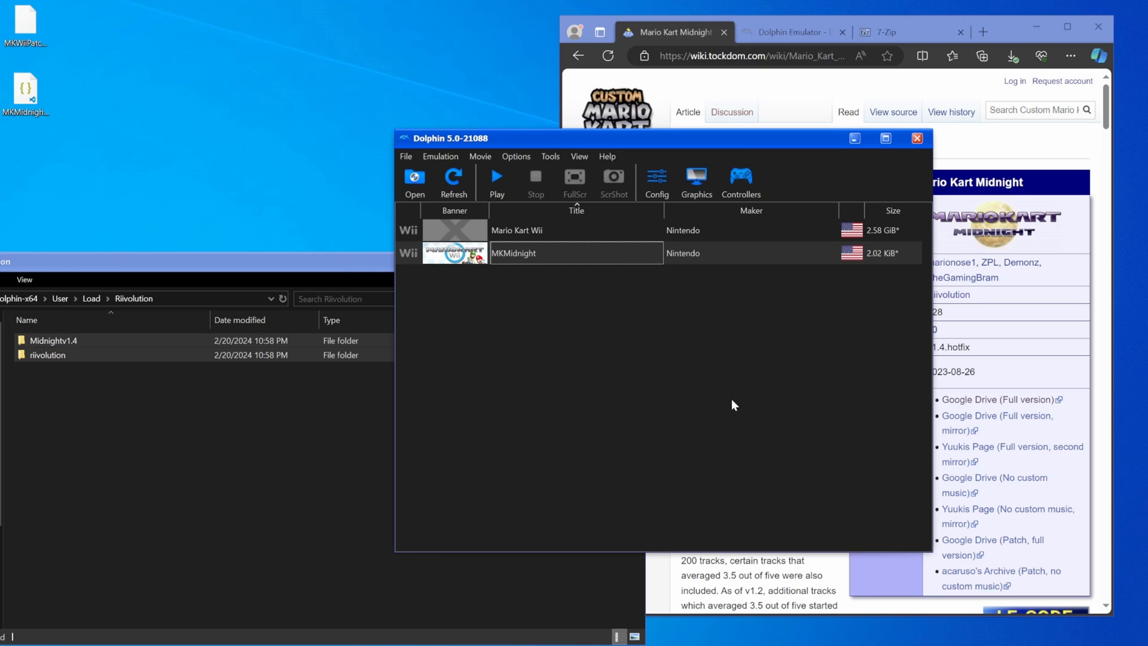
mouse_move(532, 452)
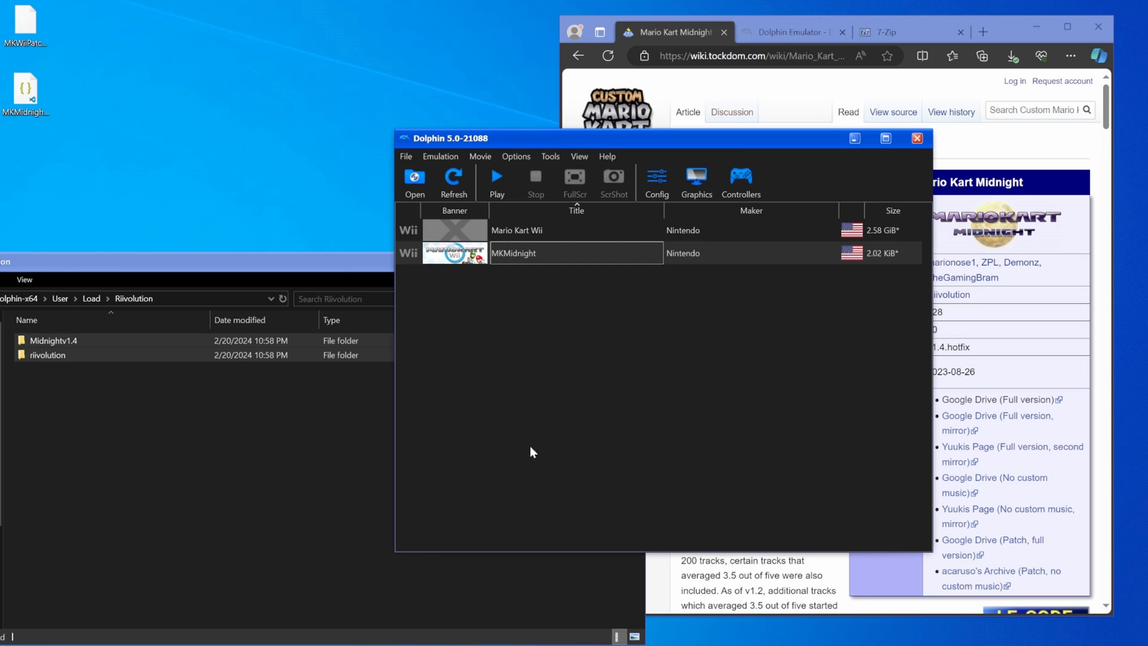